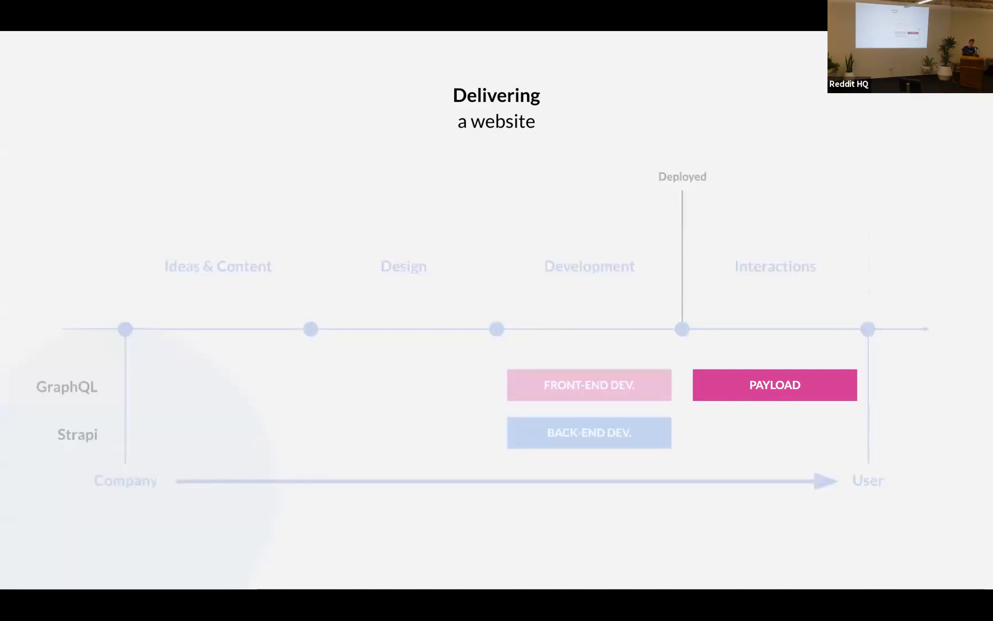
- Advance the slideshow from the website-delivery timeline to the REST example slide
{"action": "key", "text": "Right"}
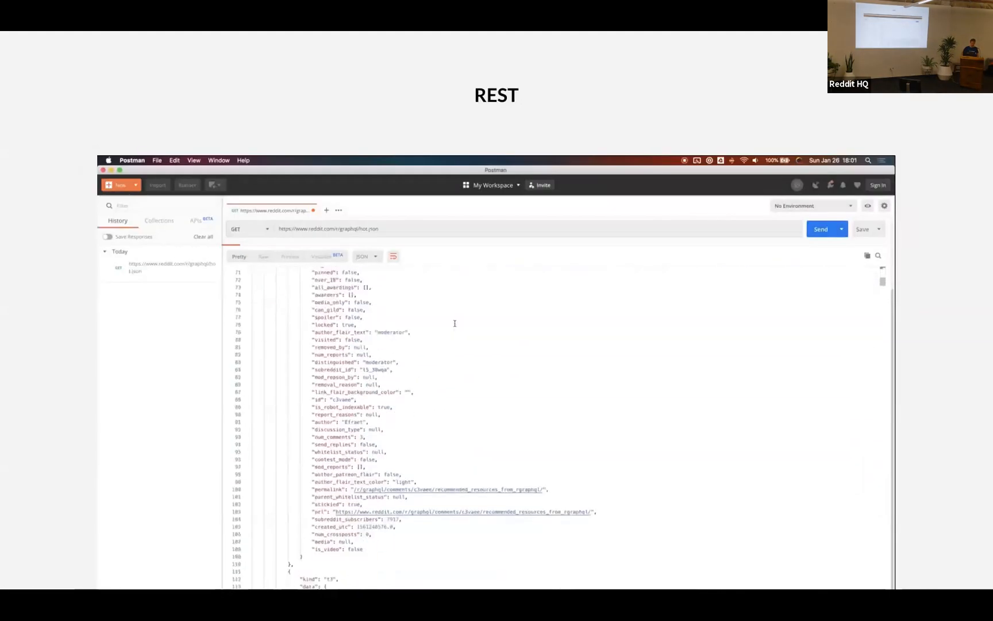
- Scroll through the long REST response, then advance to the GraphQL query-versus-response slide
{"action": "scroll", "scroll_direction": "down", "scroll_amount": 3}
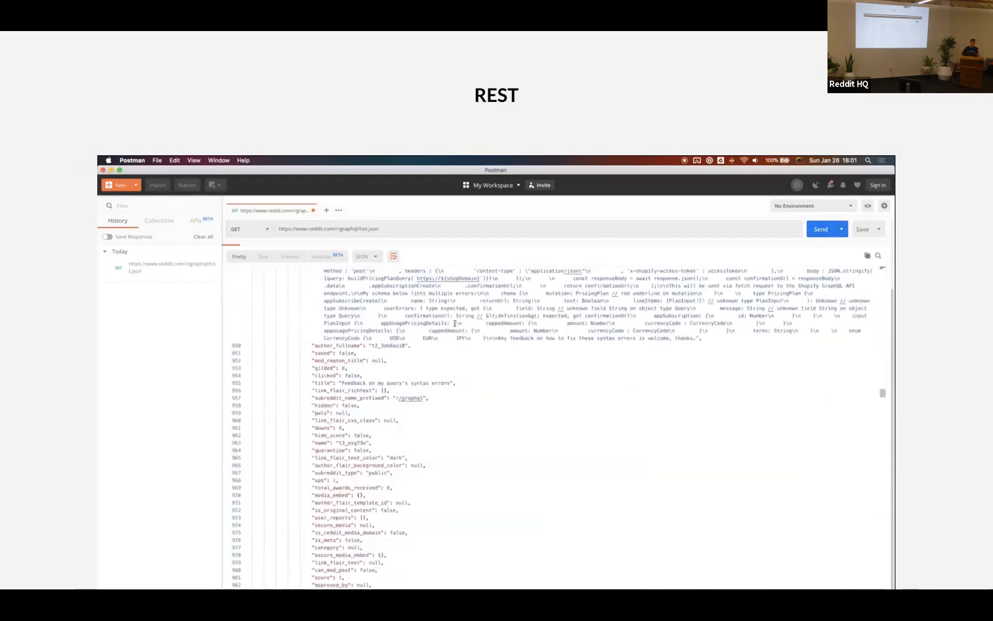
{"action": "scroll", "scroll_direction": "down", "scroll_amount": 3}
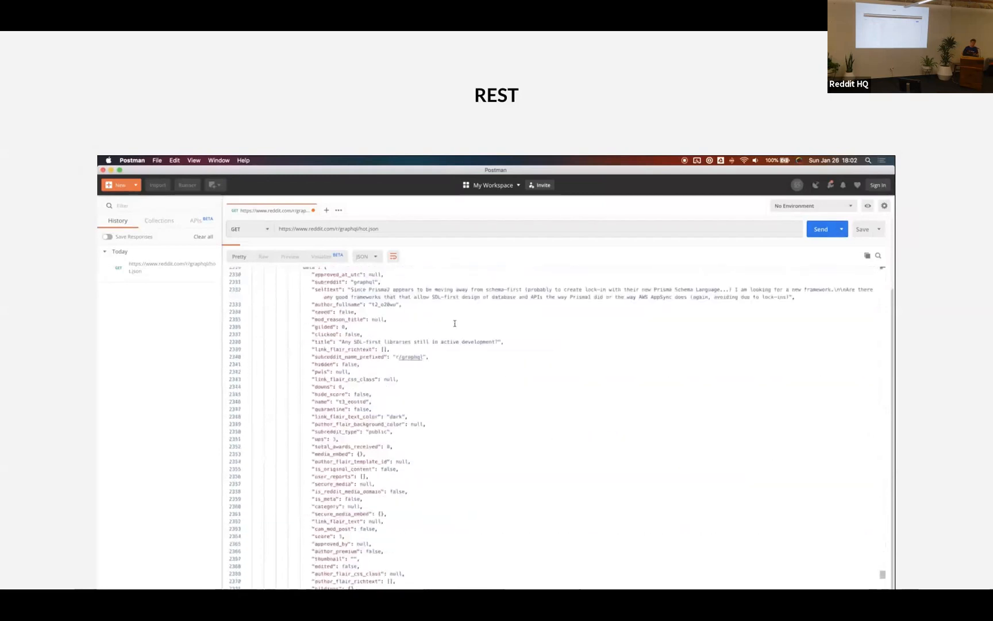
{"action": "scroll", "scroll_direction": "down", "scroll_amount": 3}
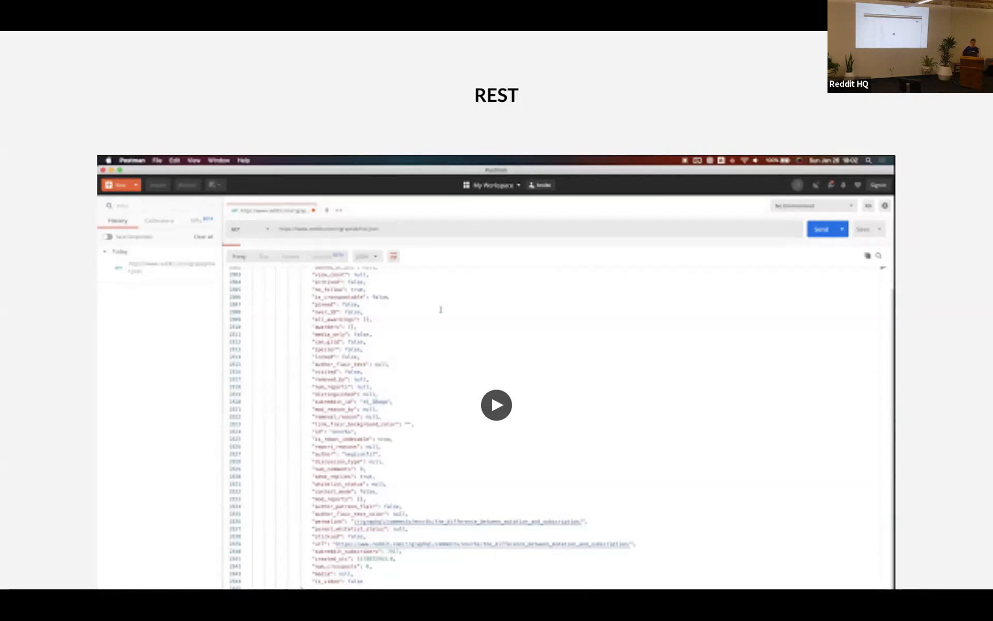
{"action": "key", "text": "Right"}
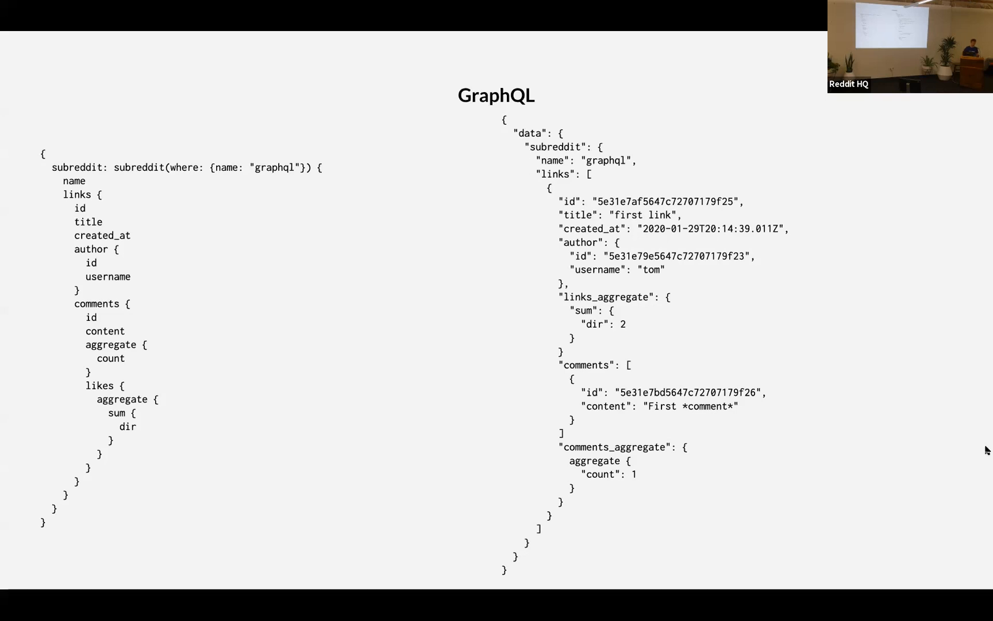
{"action": "mouse_move", "coordinate": [954, 518]}
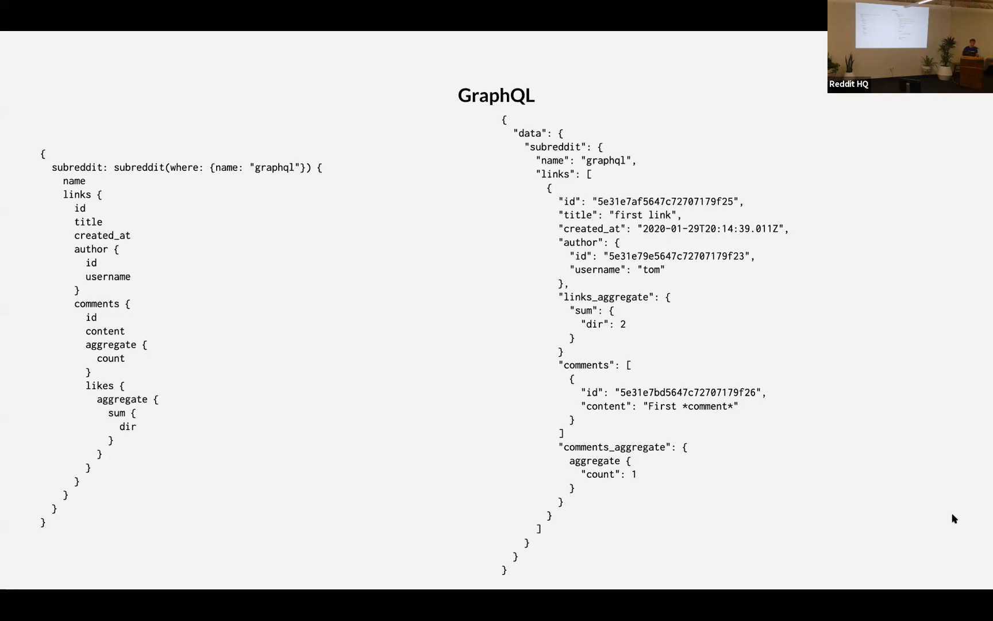
{"action": "mouse_move", "coordinate": [960, 506]}
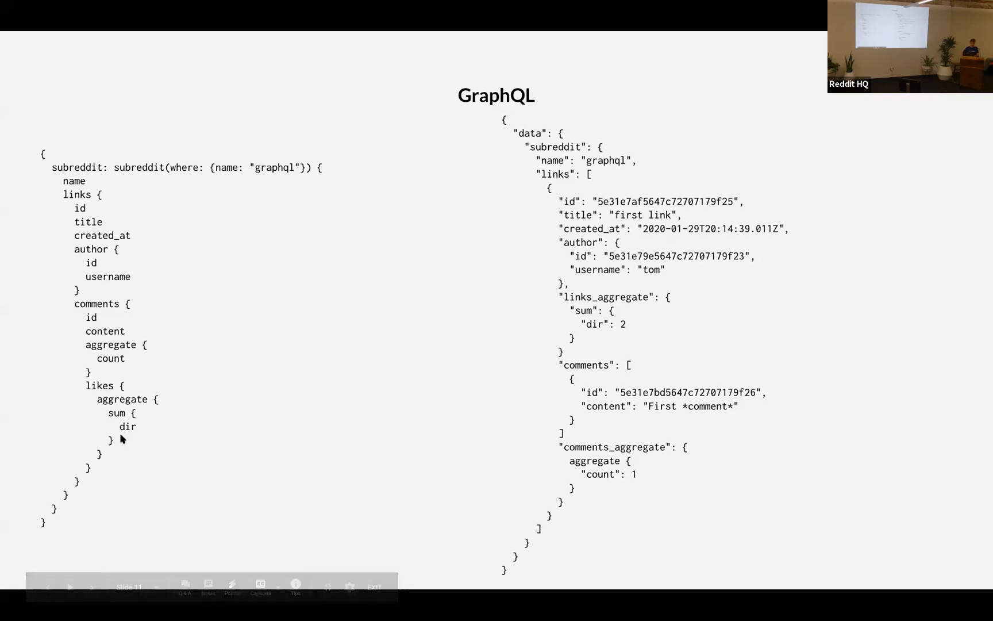
{"action": "mouse_move", "coordinate": [135, 428]}
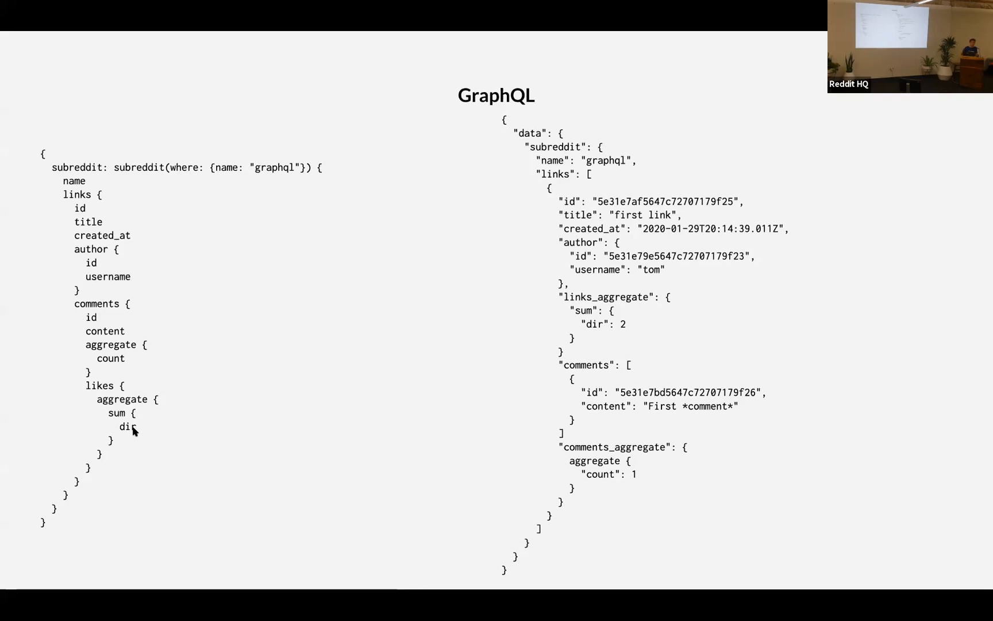
{"action": "mouse_move", "coordinate": [133, 432]}
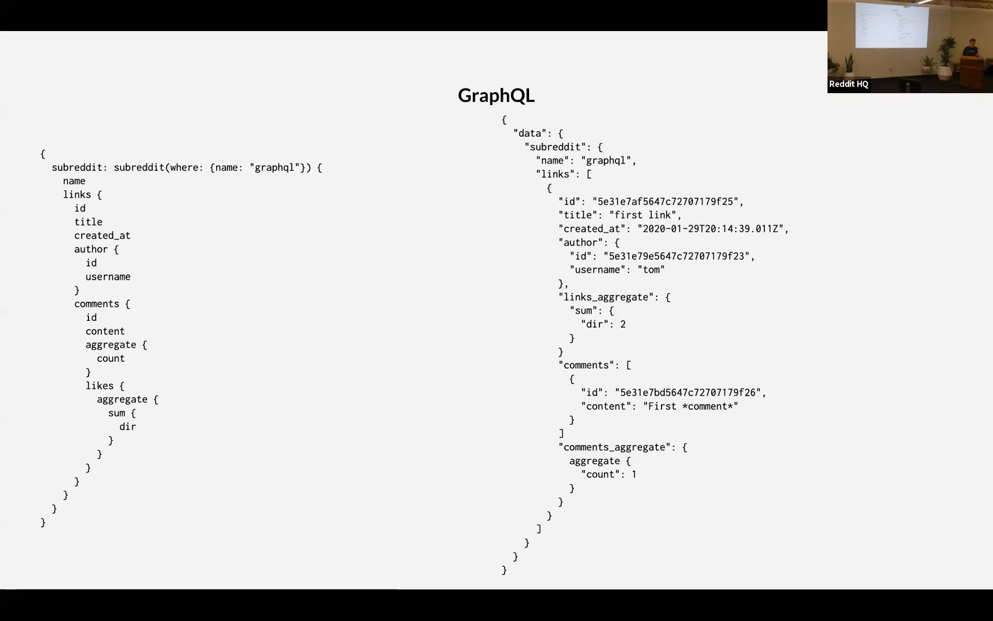
{"action": "mouse_move", "coordinate": [109, 426]}
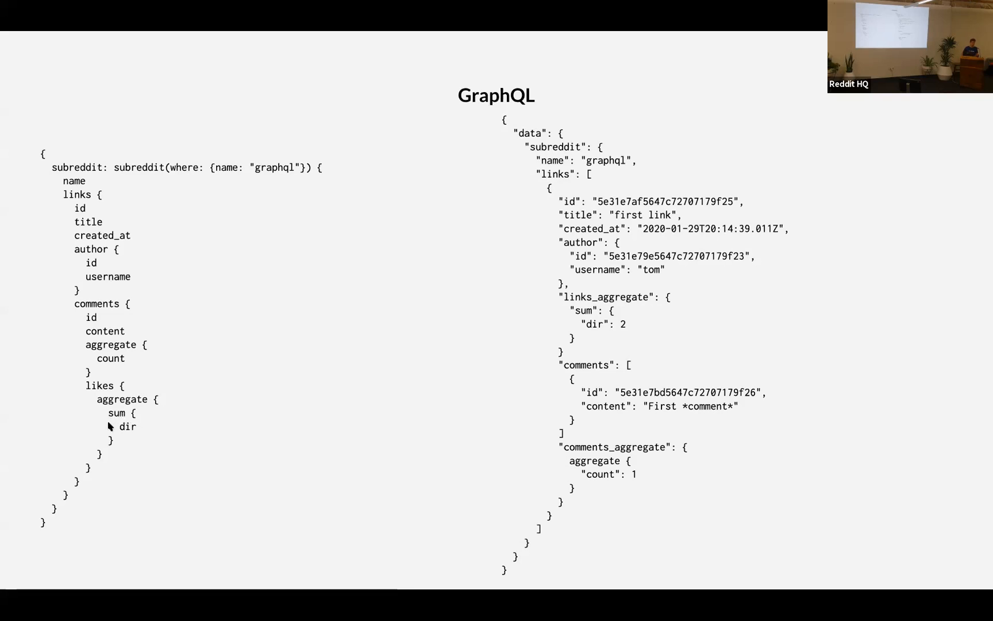
{"action": "mouse_move", "coordinate": [109, 413]}
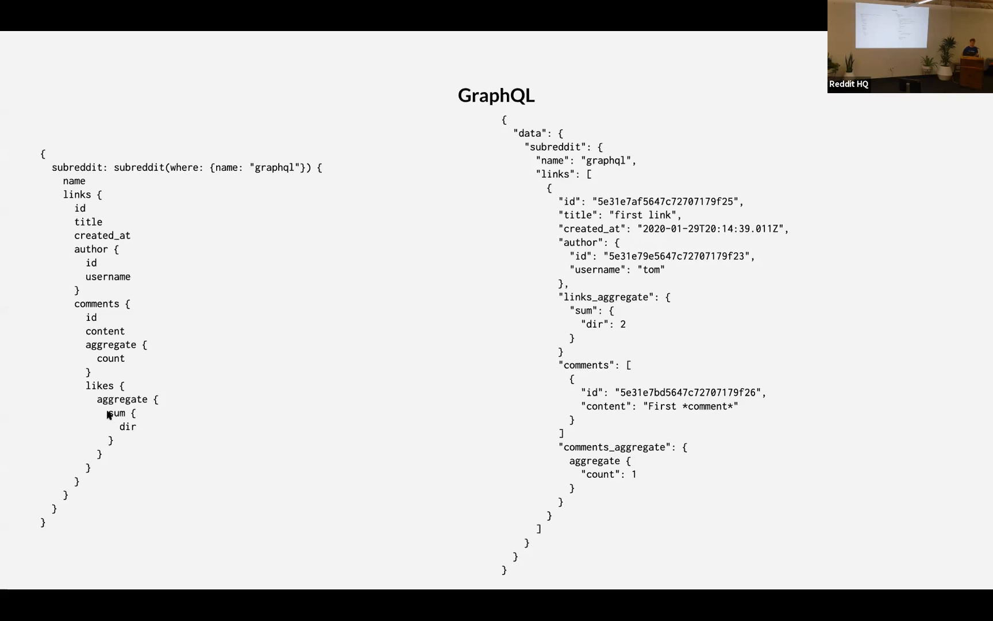
{"action": "mouse_move", "coordinate": [580, 141]}
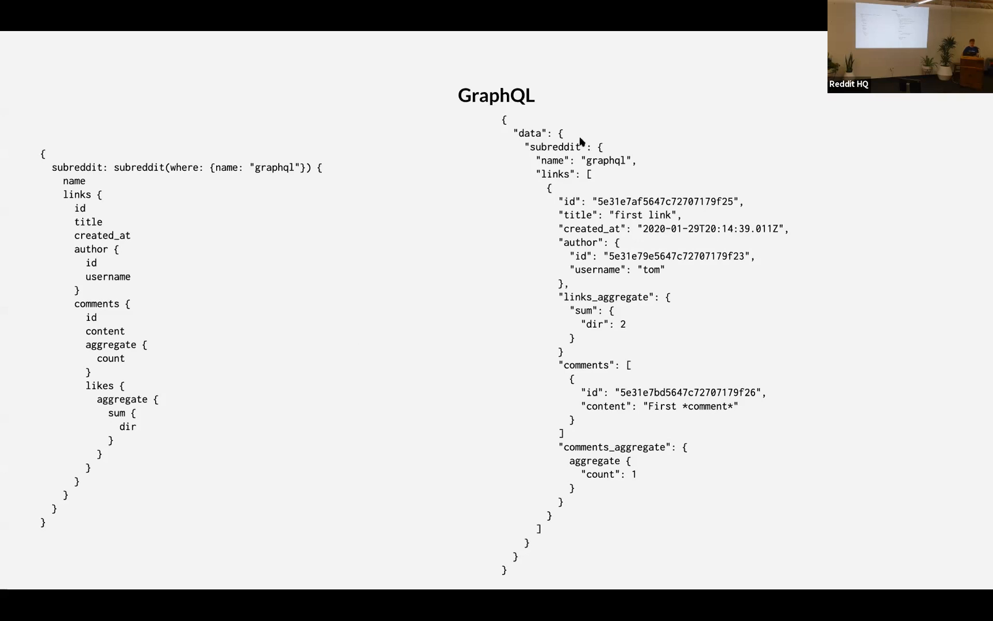
{"action": "mouse_move", "coordinate": [584, 448]}
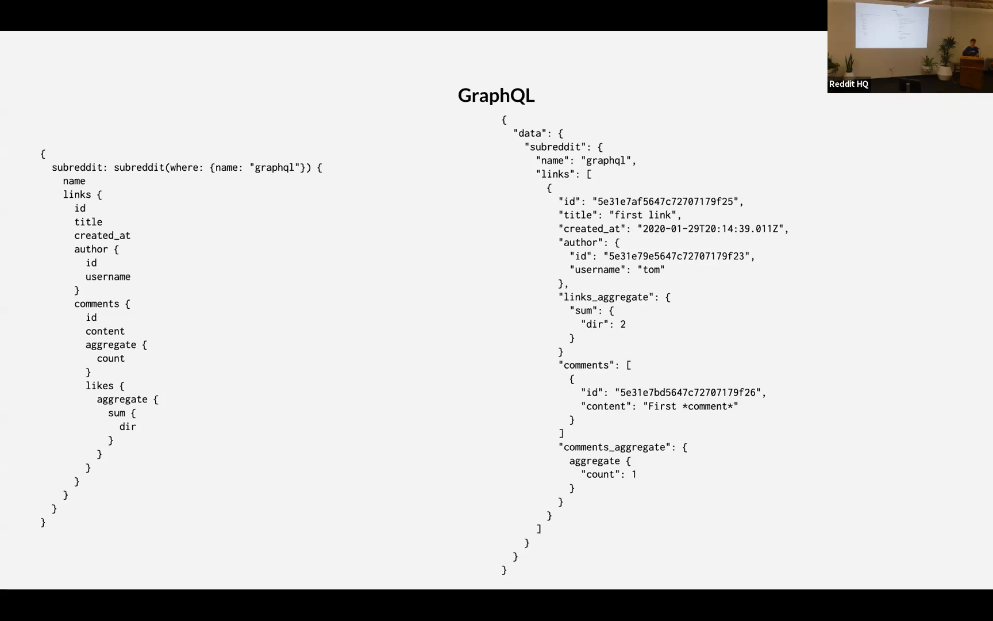
- Advance to the 'GraphQL at the rescue' slide with its one-request message
{"action": "key", "text": "Right"}
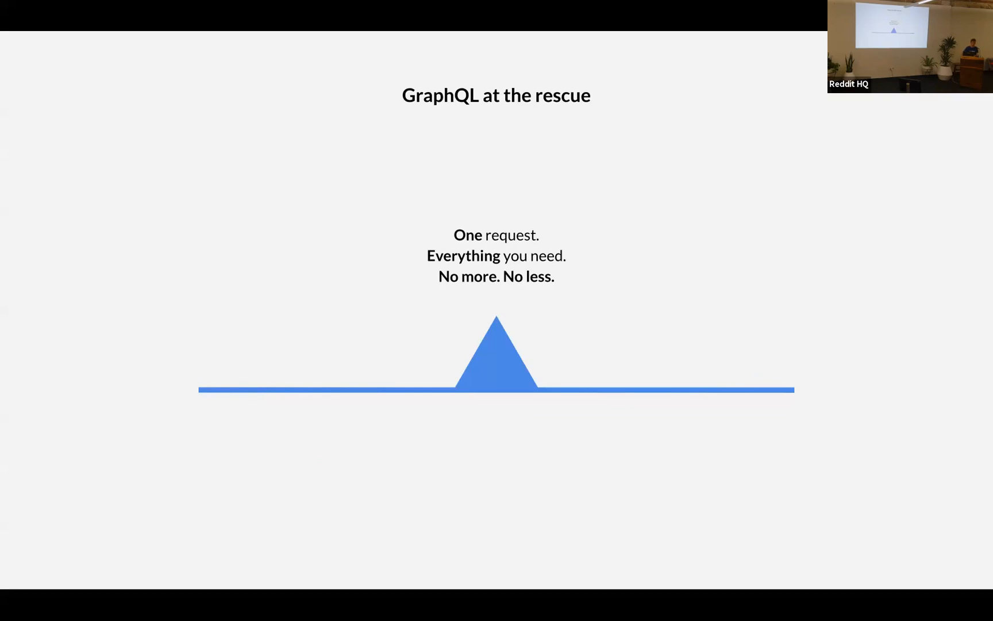
- Advance to the website-delivery timeline highlighting back-end development
{"action": "key", "text": "Right"}
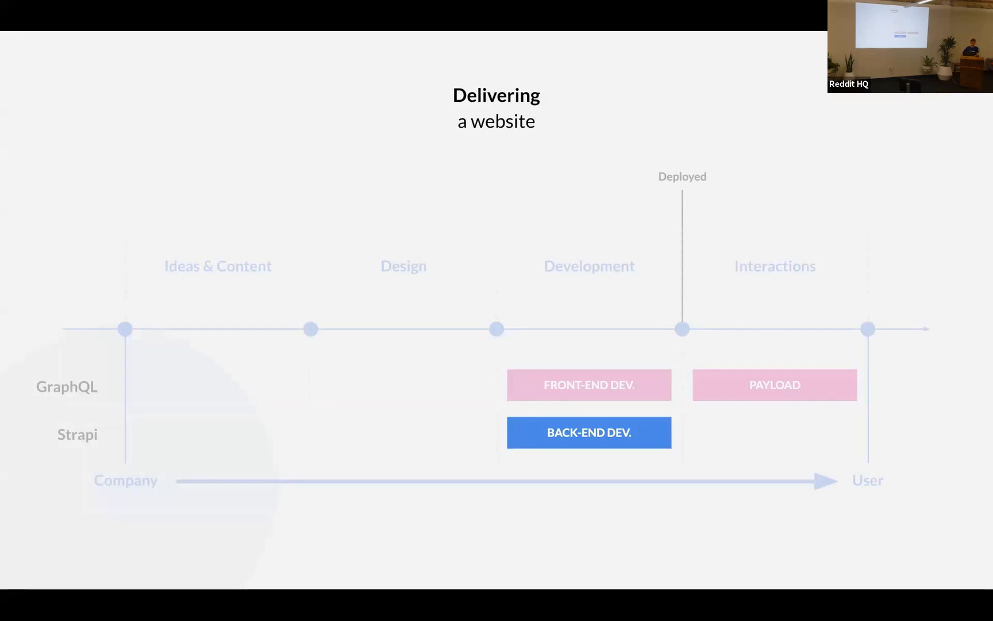
{"action": "key", "text": "Right"}
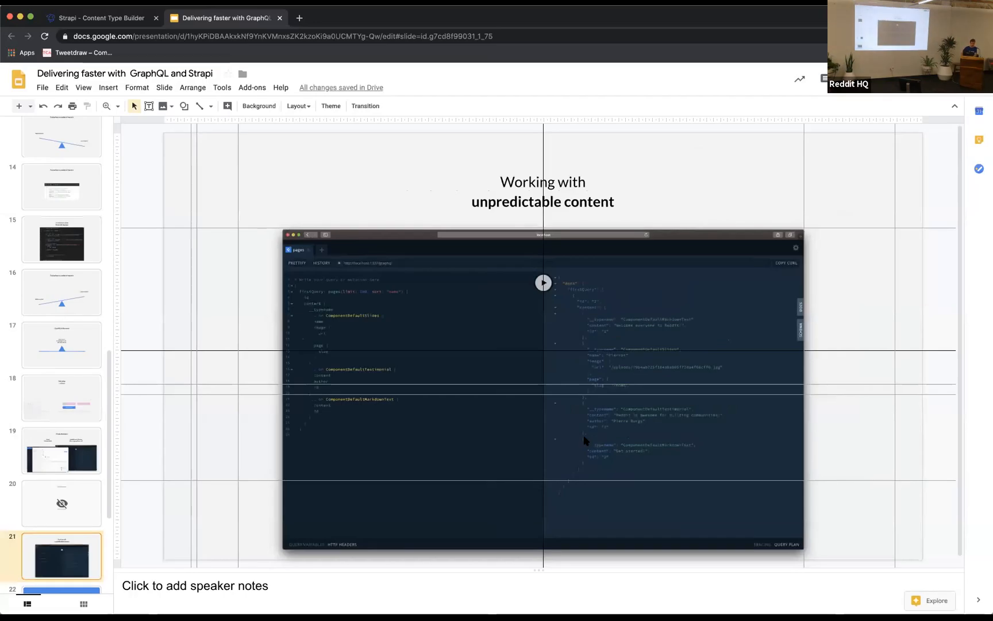
- In Strapi's content type builder, start a new content type named page
{"action": "left_click", "coordinate": [101, 17]}
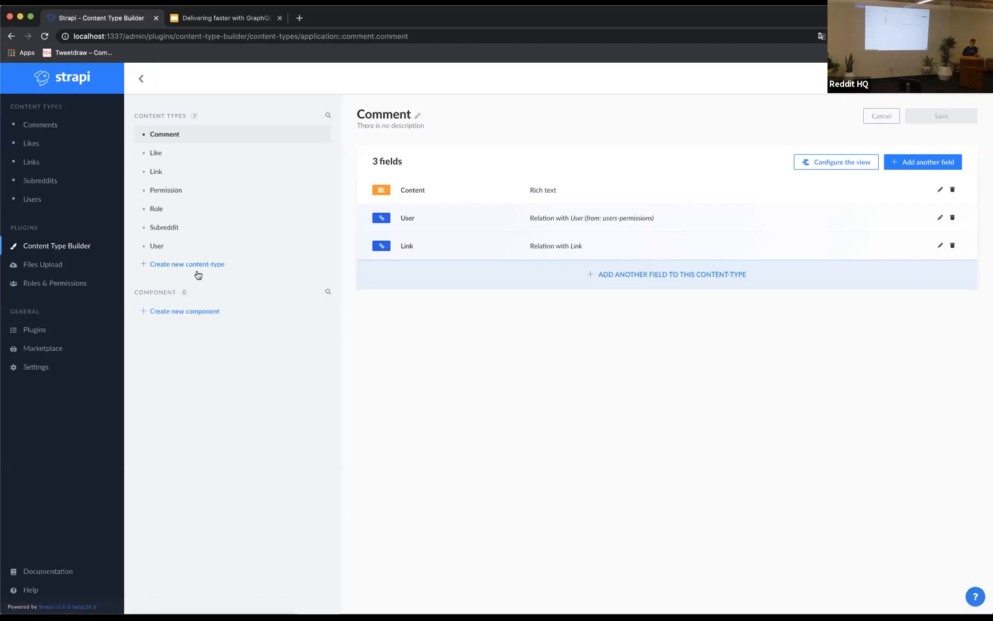
{"action": "left_click", "coordinate": [187, 265]}
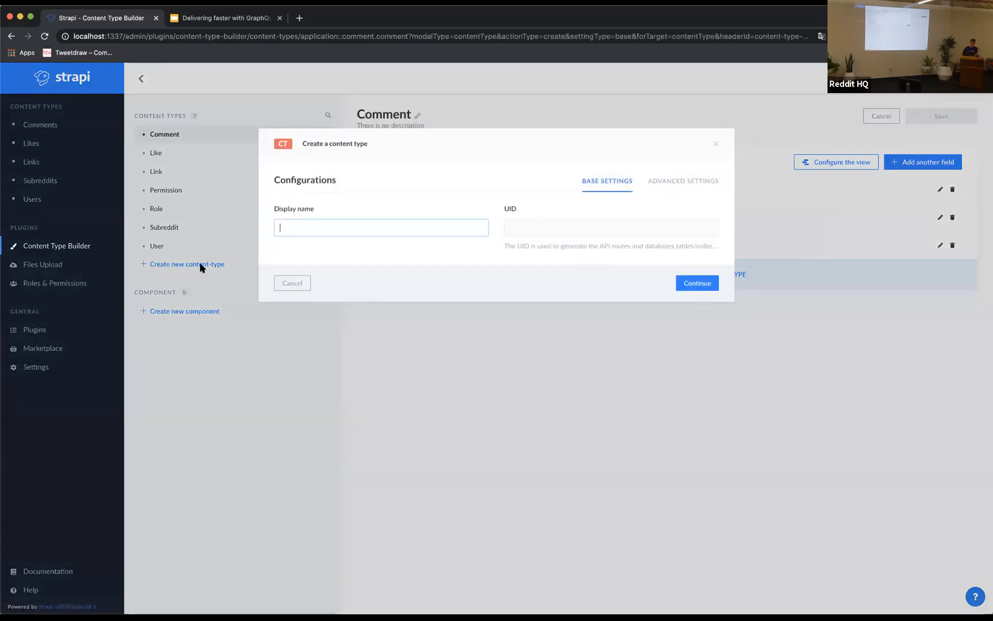
{"action": "mouse_move", "coordinate": [391, 328]}
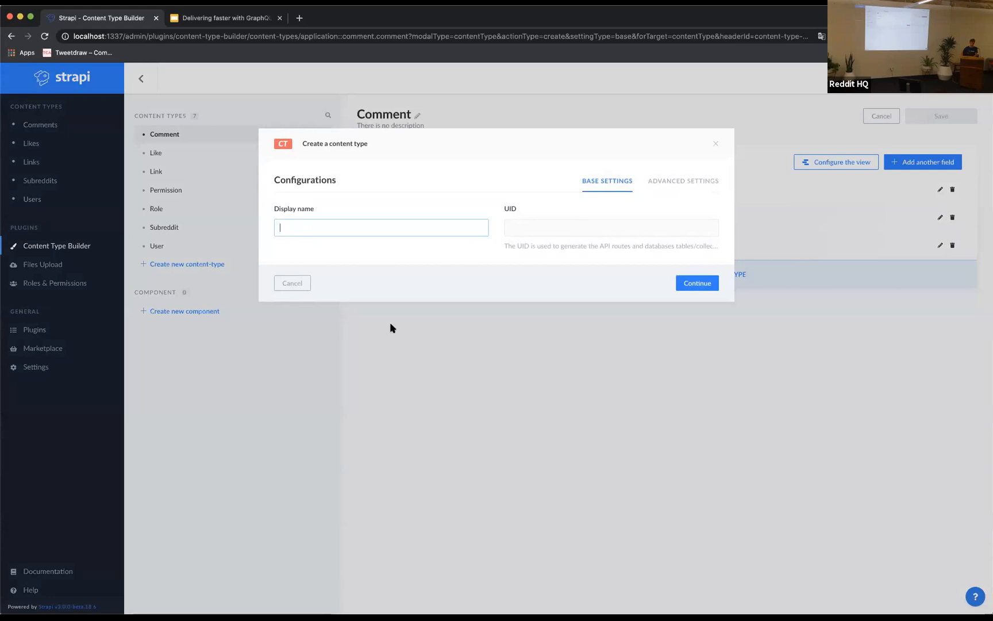
{"action": "type", "text": "page"}
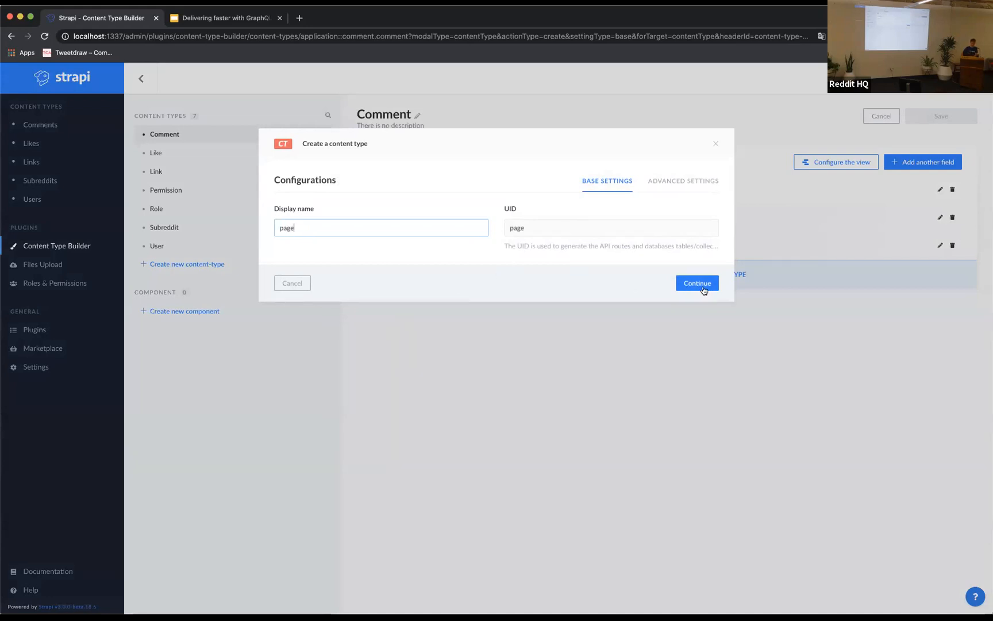
{"action": "left_click", "coordinate": [696, 282]}
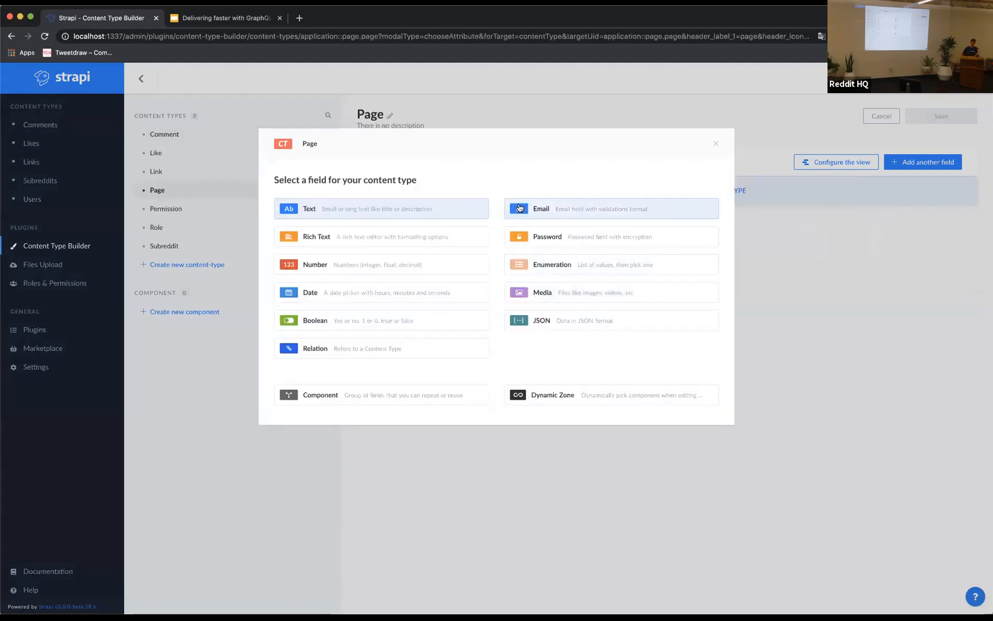
{"action": "mouse_move", "coordinate": [381, 208]}
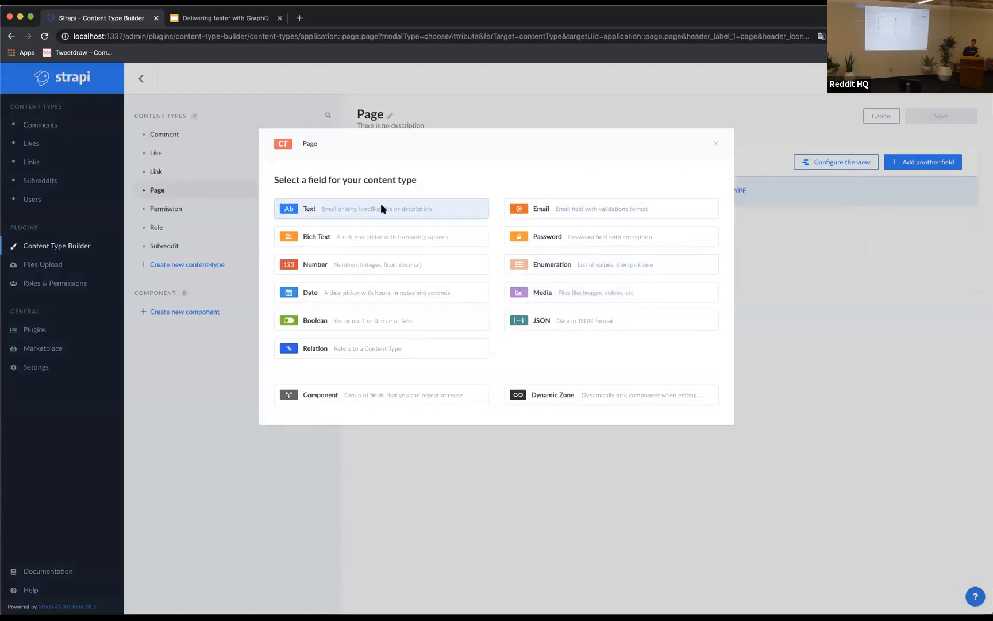
- Add a short Text field named slug to the Page type
{"action": "left_click", "coordinate": [381, 208]}
{"action": "type", "text": "slug"}
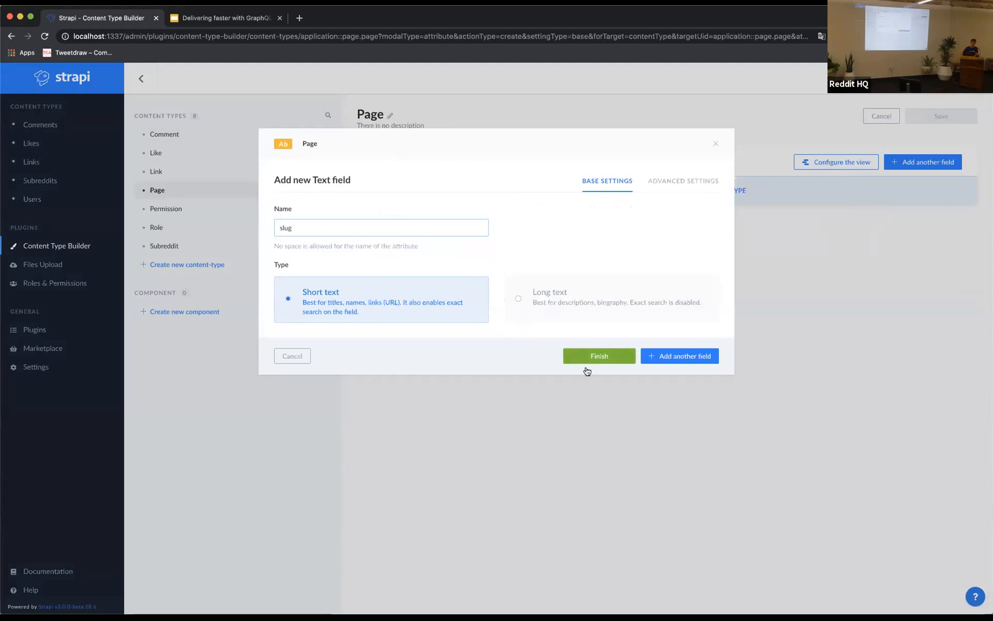
{"action": "left_click", "coordinate": [597, 355]}
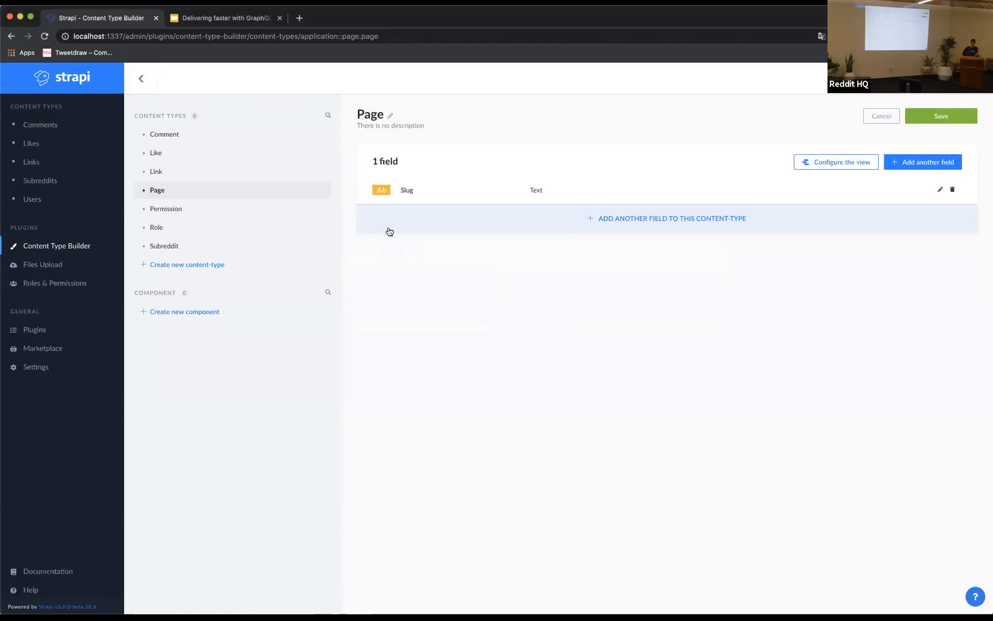
- Add a second Text field named name to Page and save the content type
{"action": "left_click", "coordinate": [922, 162]}
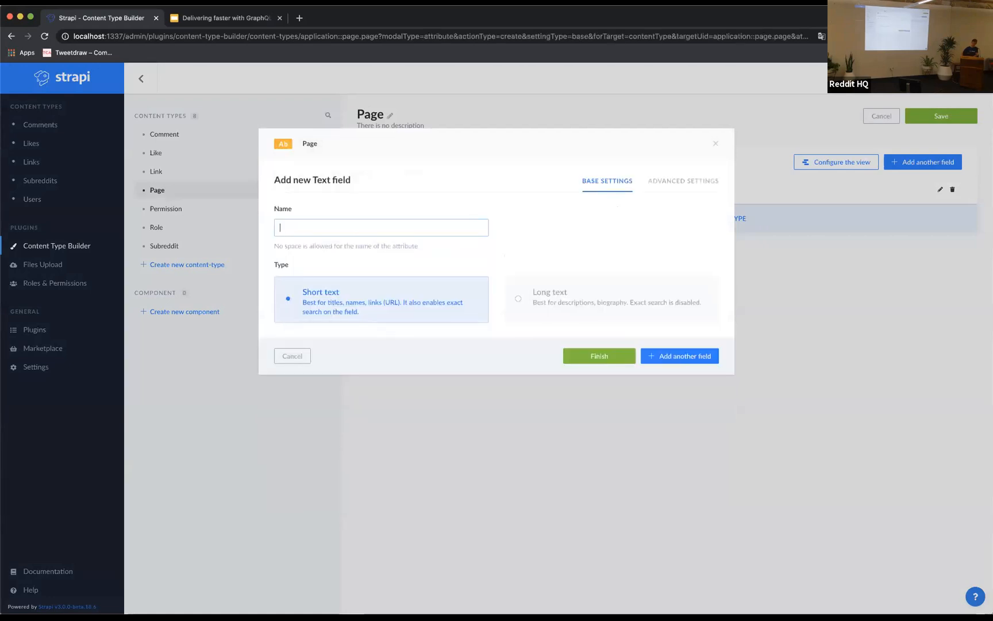
{"action": "type", "text": "name"}
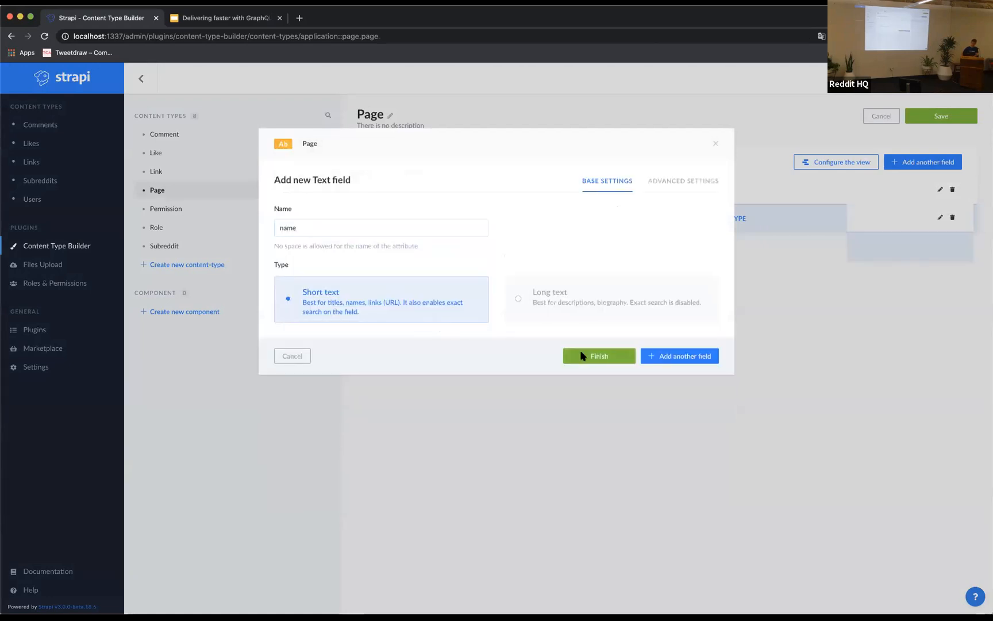
{"action": "left_click", "coordinate": [598, 355]}
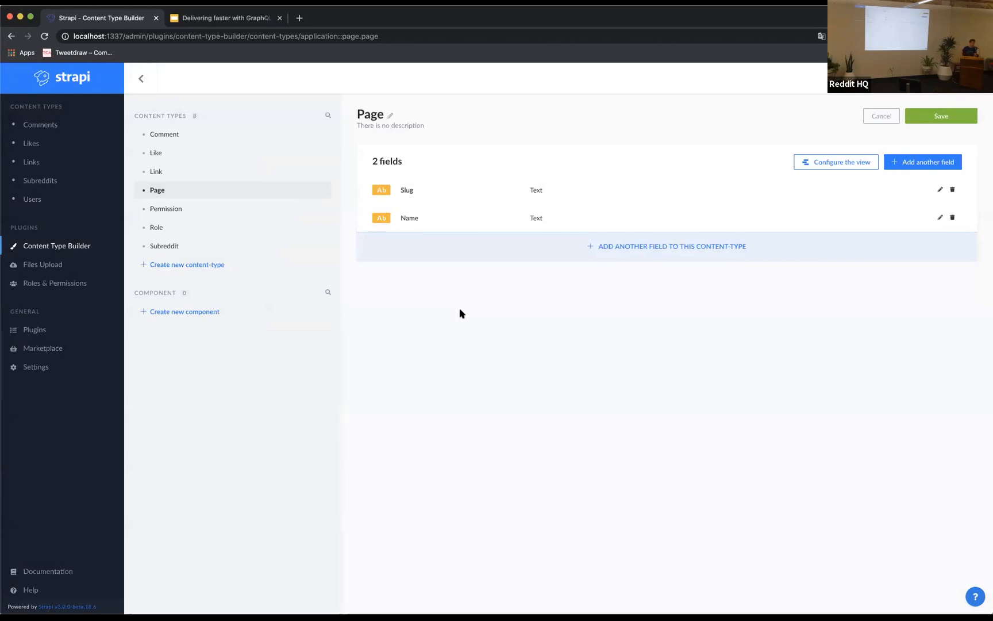
{"action": "mouse_move", "coordinate": [247, 343]}
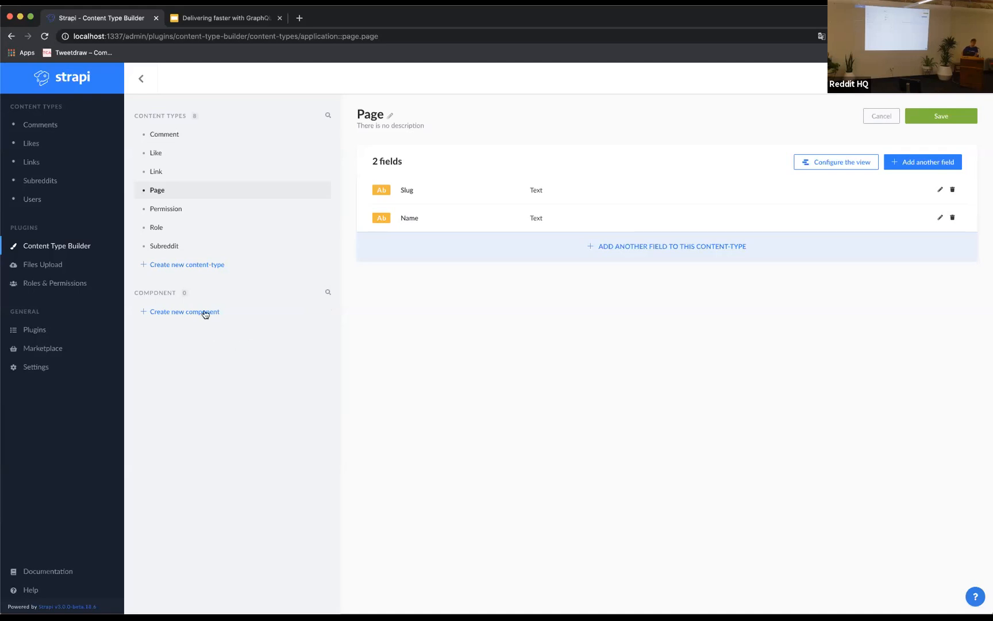
{"action": "left_click", "coordinate": [184, 311]}
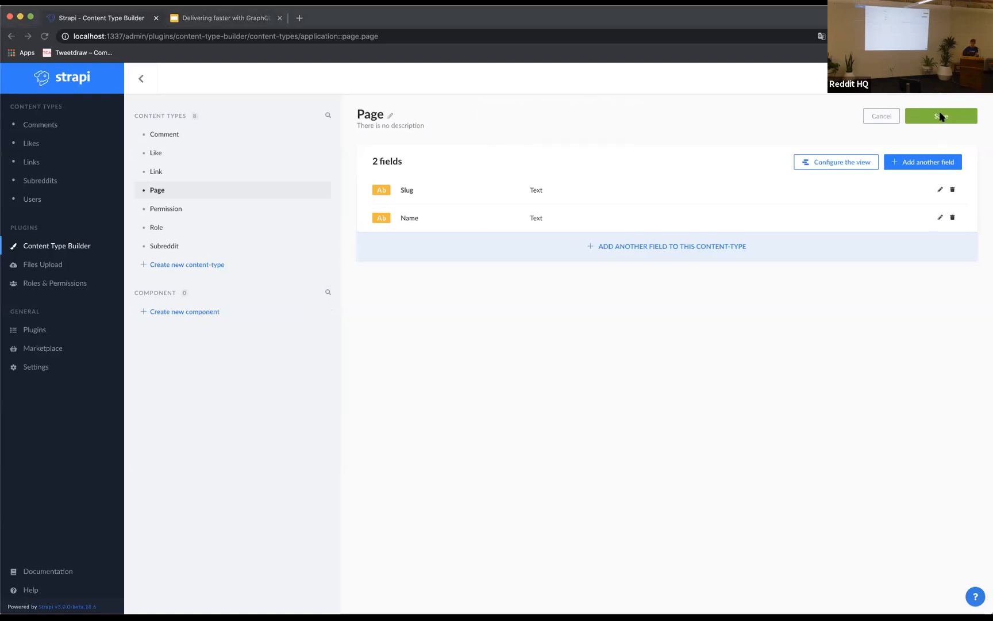
{"action": "left_click", "coordinate": [940, 116]}
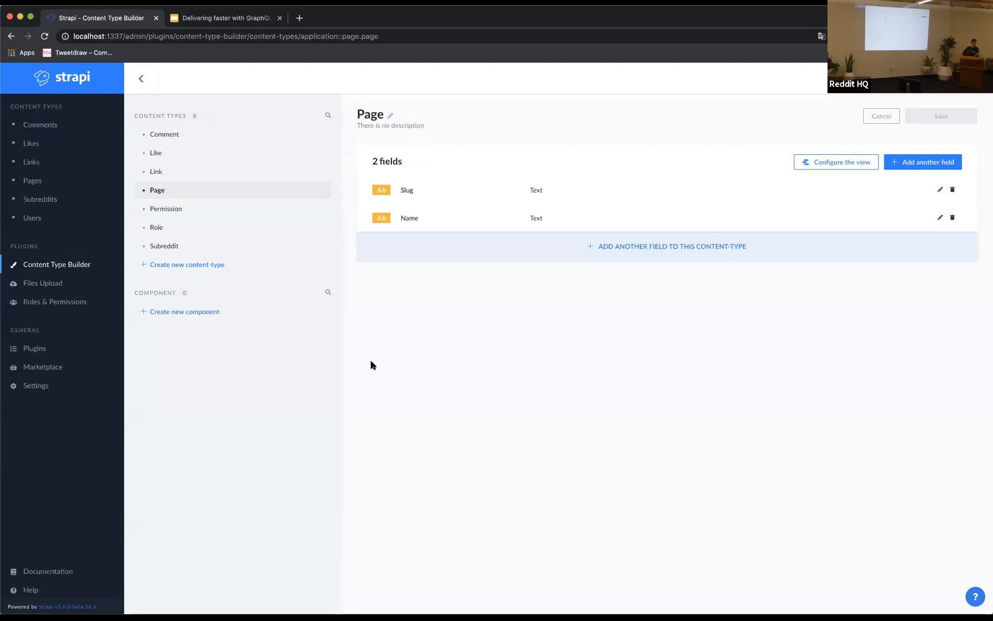
{"action": "mouse_move", "coordinate": [352, 338]}
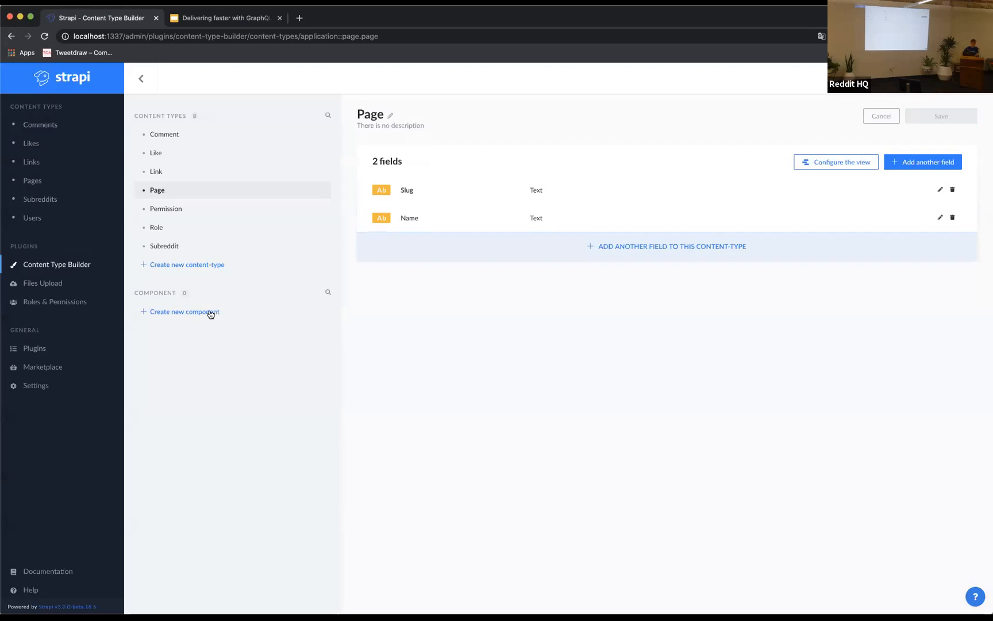
- Create a new component named seo in the default category with an icon and continue
{"action": "left_click", "coordinate": [184, 312]}
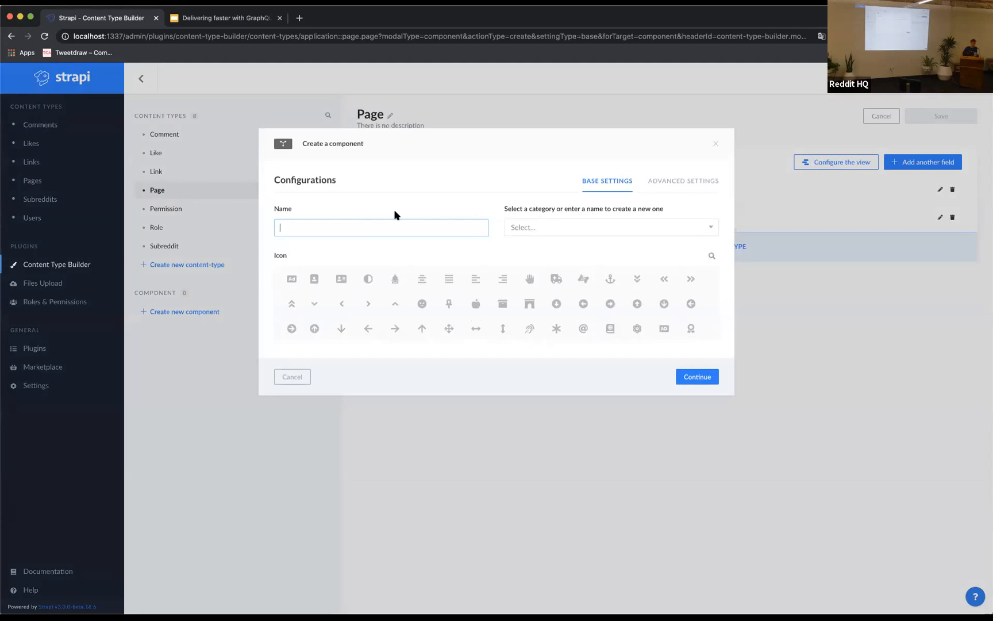
{"action": "type", "text": "seo"}
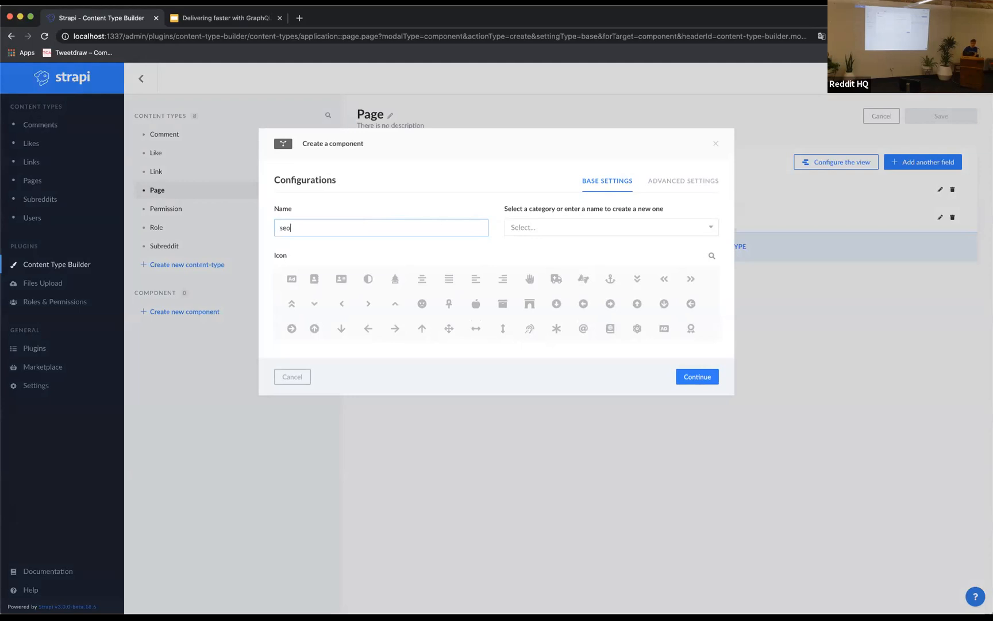
{"action": "mouse_move", "coordinate": [399, 219]}
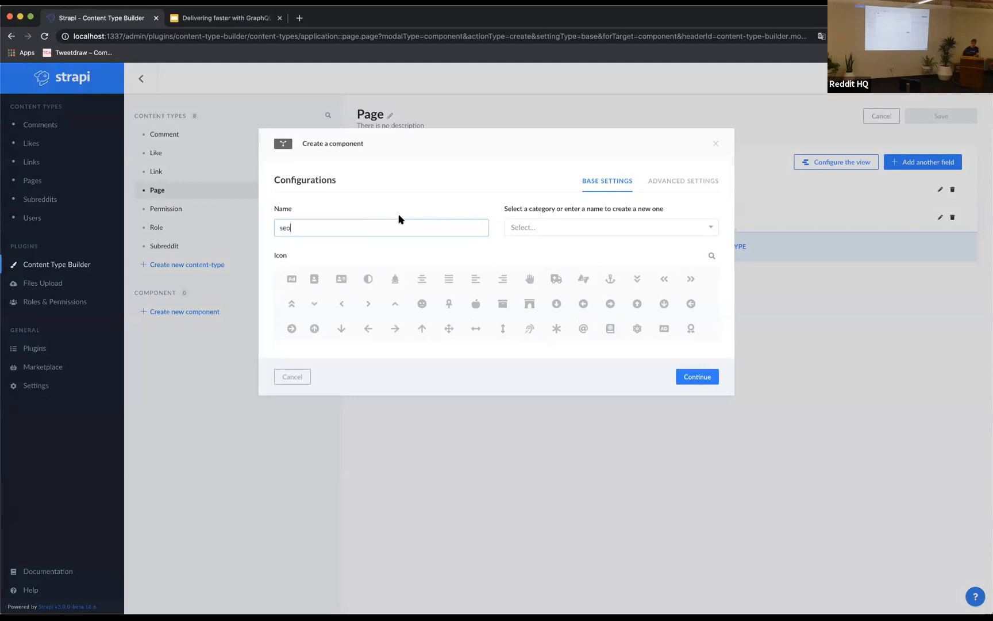
{"action": "left_click", "coordinate": [610, 228]}
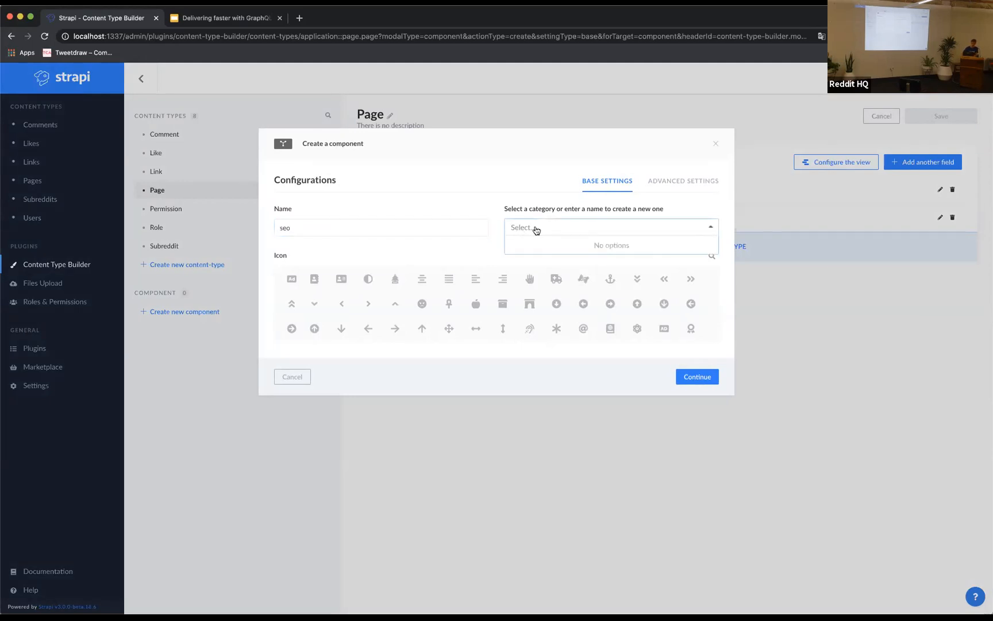
{"action": "type", "text": "default"}
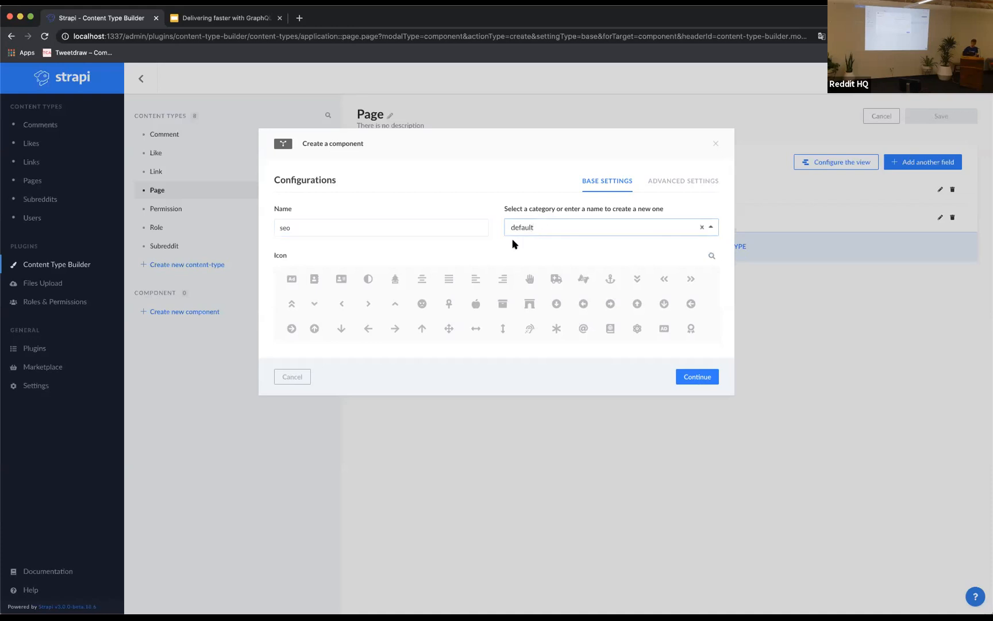
{"action": "left_click", "coordinate": [448, 280]}
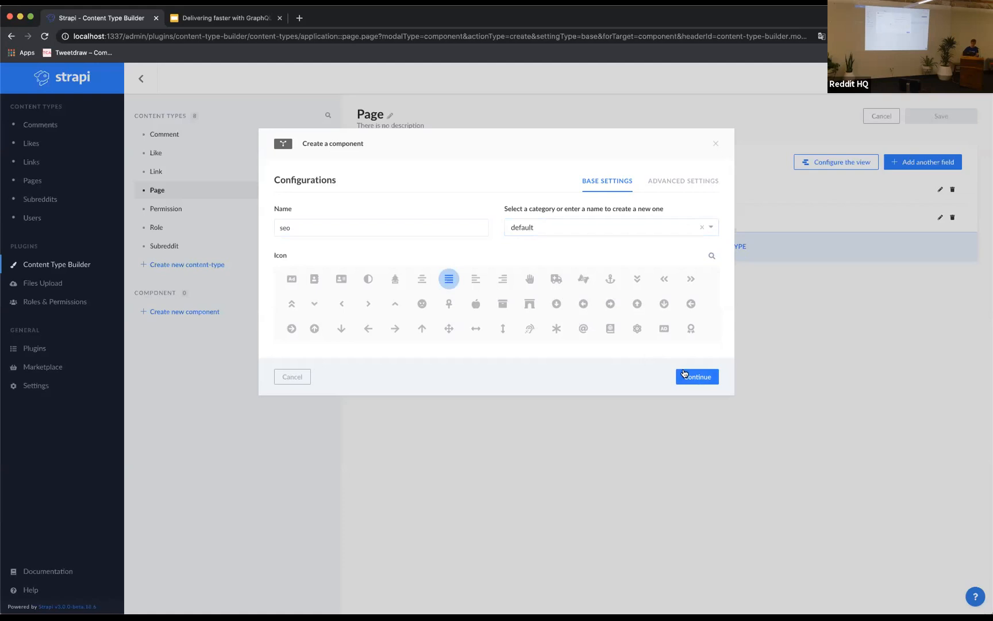
{"action": "left_click", "coordinate": [696, 376]}
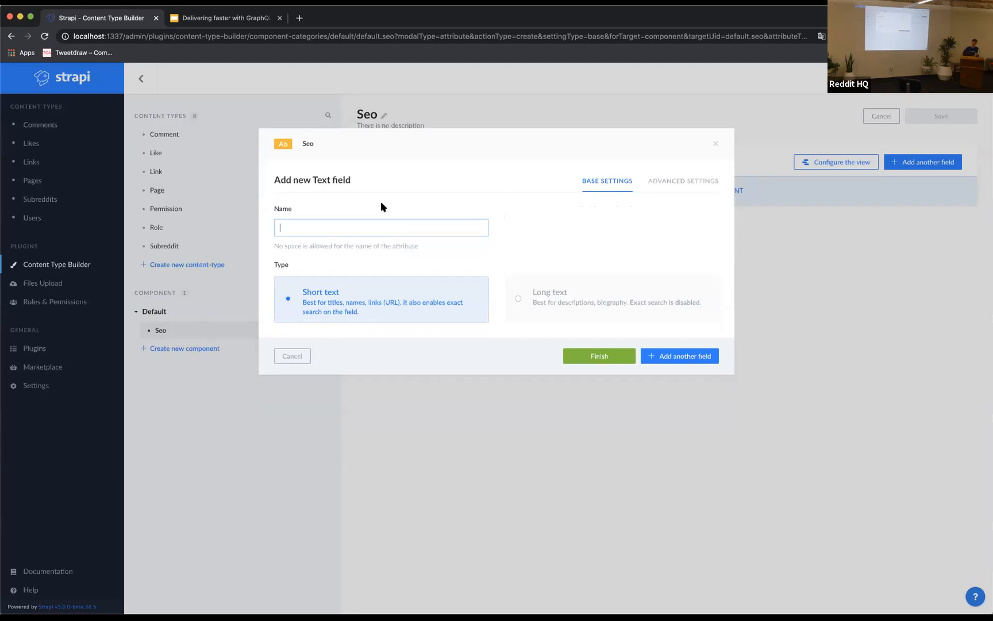
- Give the Seo component Text fields name and value, then save it
{"action": "type", "text": "name"}
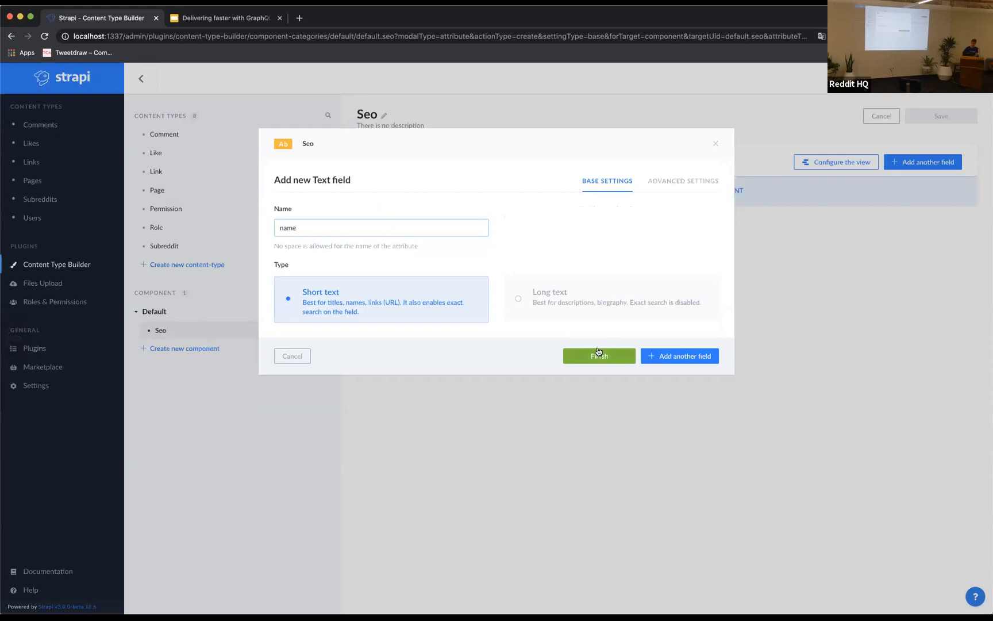
{"action": "left_click", "coordinate": [597, 355]}
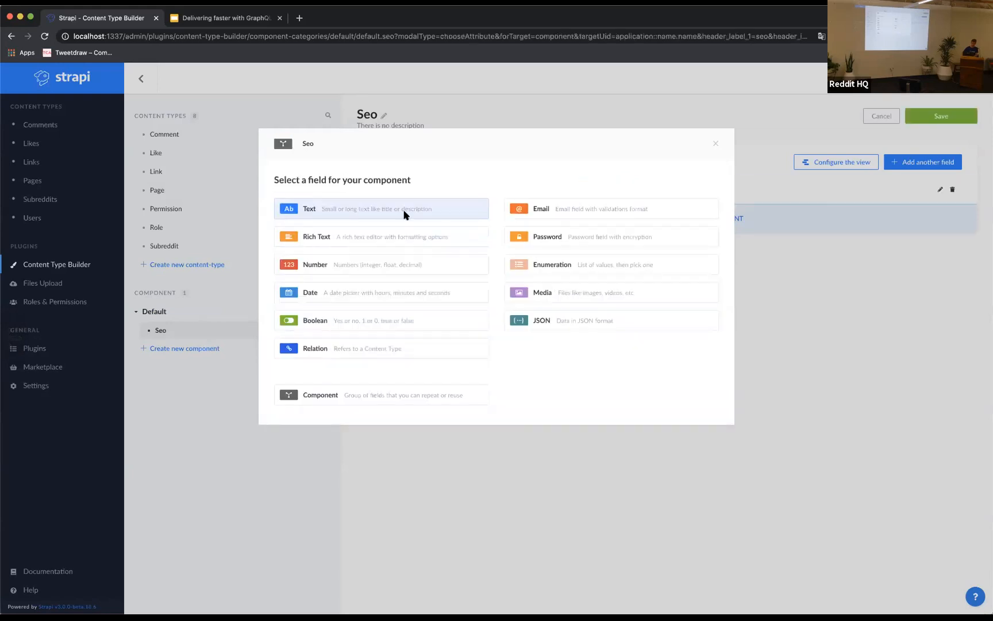
{"action": "left_click", "coordinate": [380, 208]}
{"action": "type", "text": "title"}
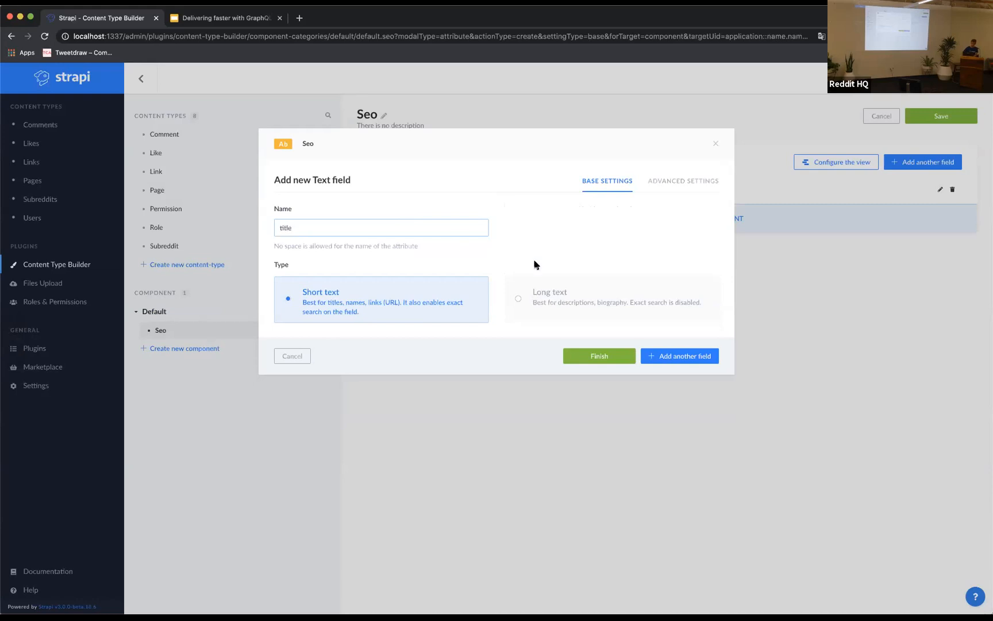
{"action": "type", "text": "value"}
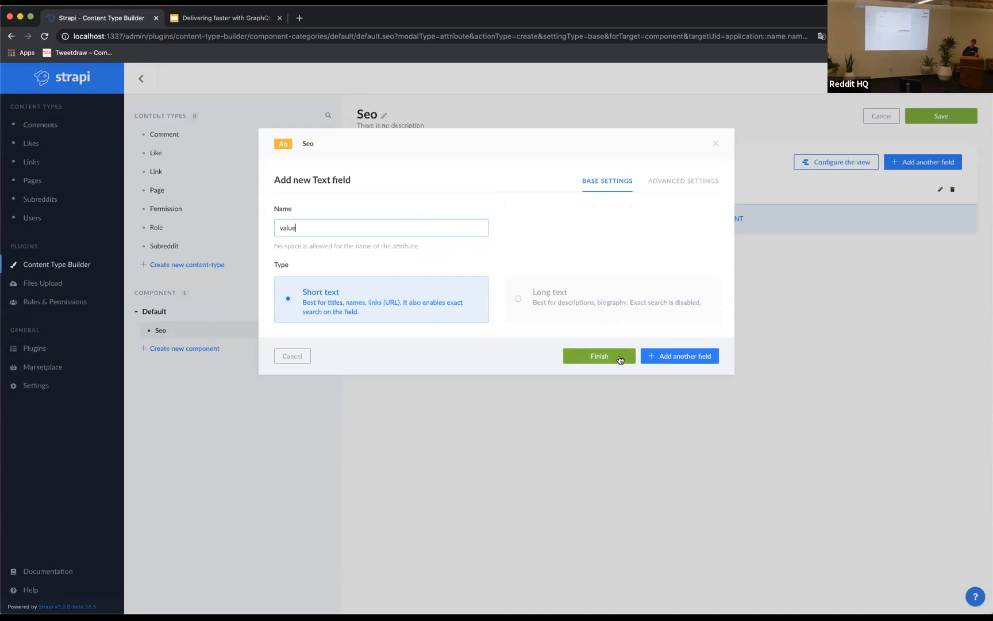
{"action": "left_click", "coordinate": [597, 355]}
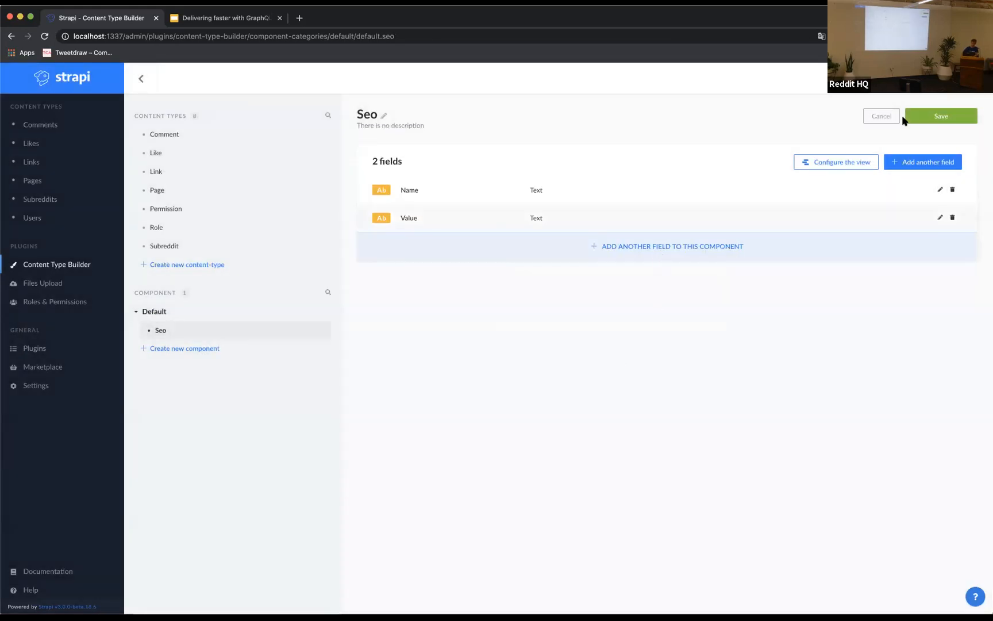
{"action": "left_click", "coordinate": [940, 116]}
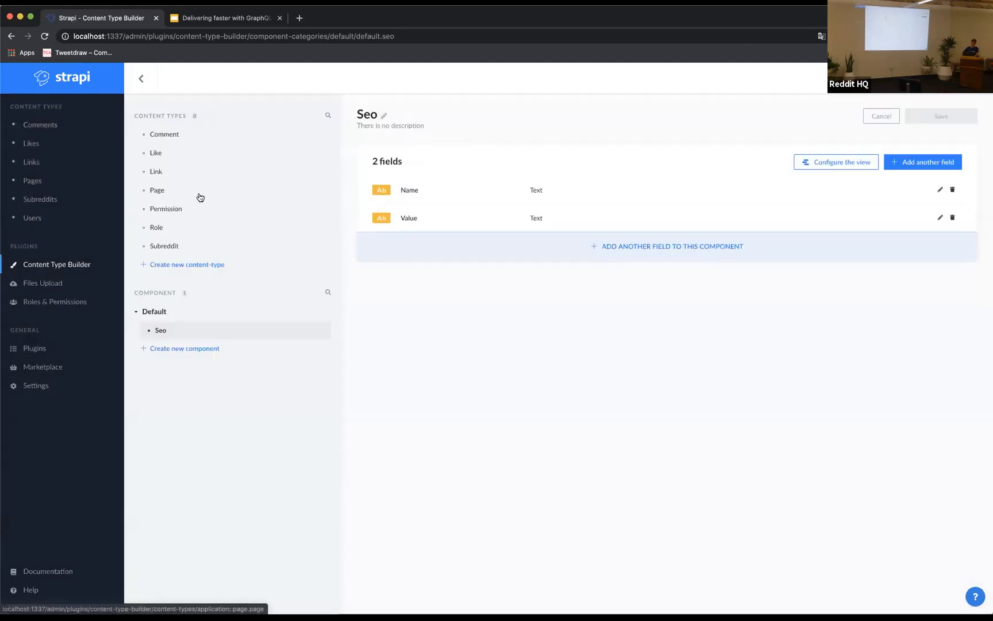
- Return to the Page content type and start adding a brand-new component field to it
{"action": "left_click", "coordinate": [157, 190]}
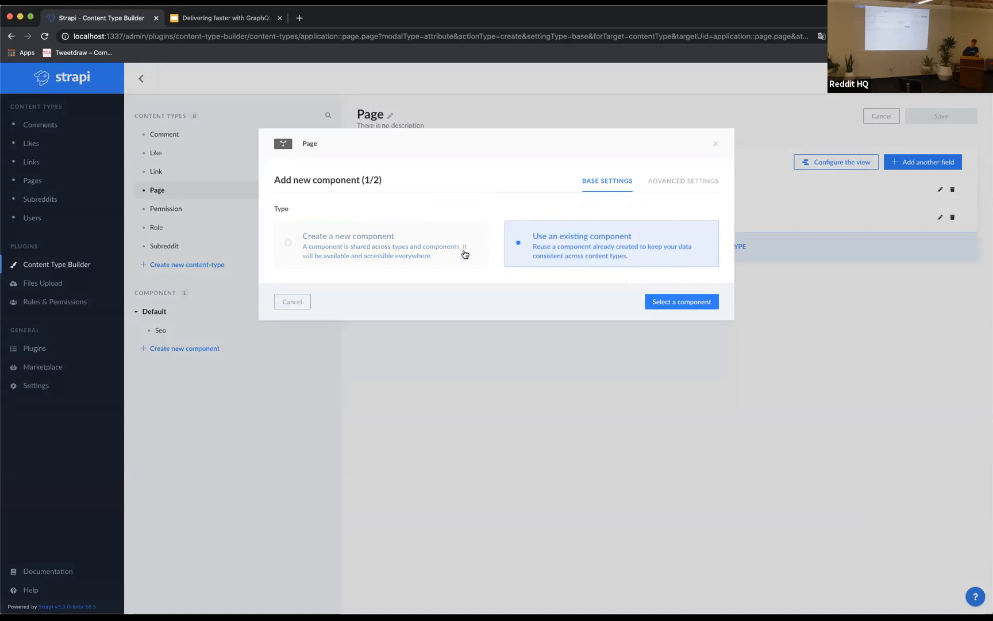
{"action": "mouse_move", "coordinate": [551, 254]}
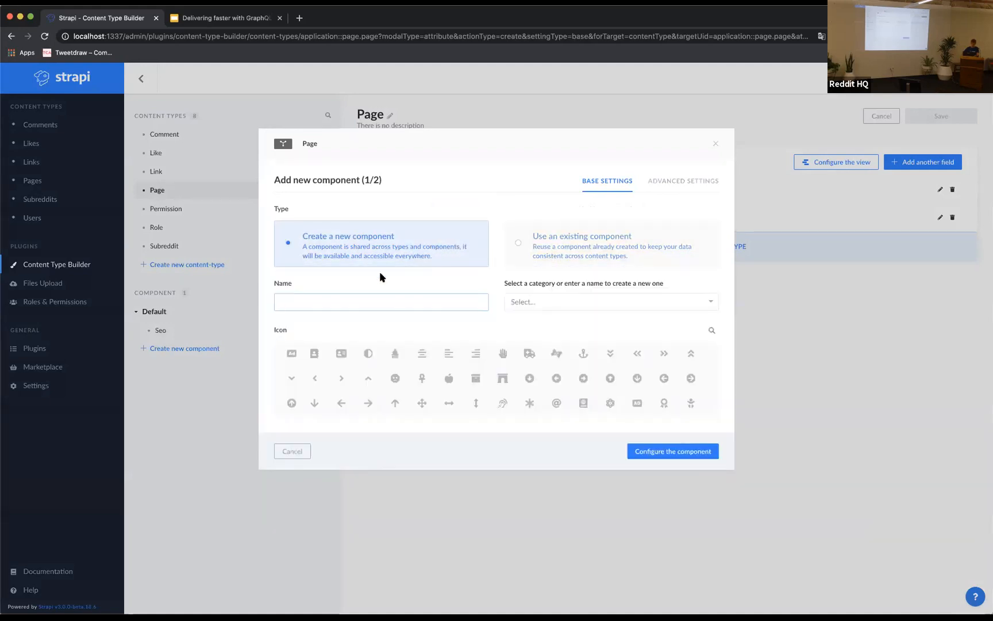
{"action": "left_click", "coordinate": [380, 301]}
{"action": "type", "text": "slider"}
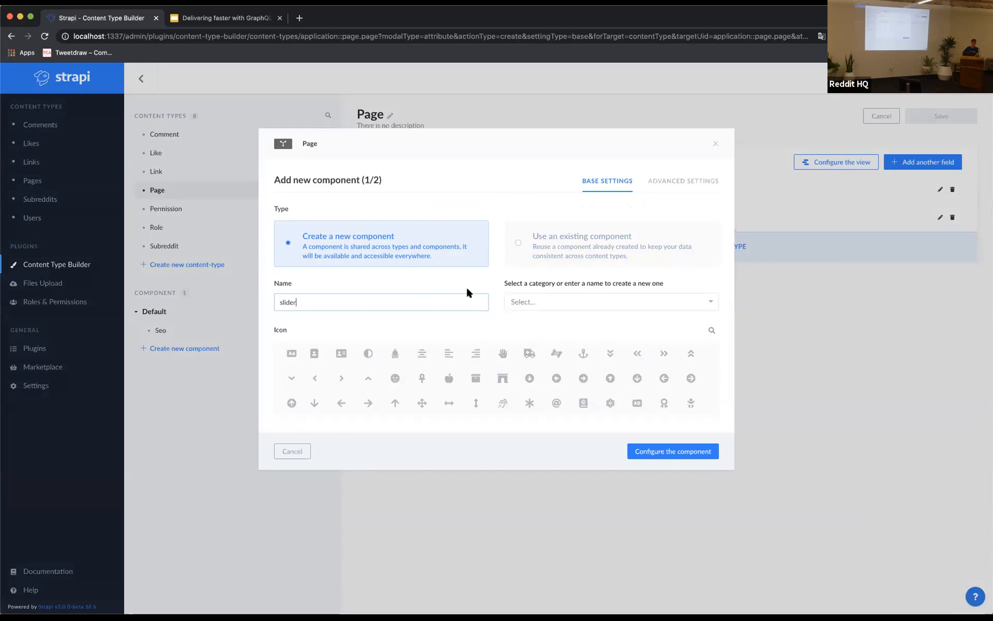
{"action": "left_click", "coordinate": [292, 450]}
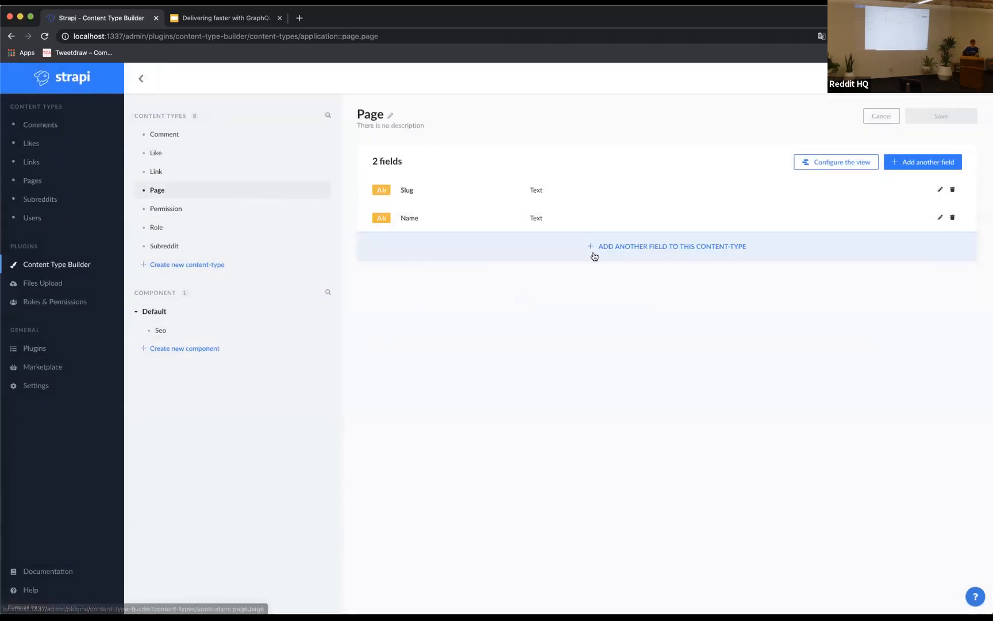
{"action": "left_click", "coordinate": [666, 245]}
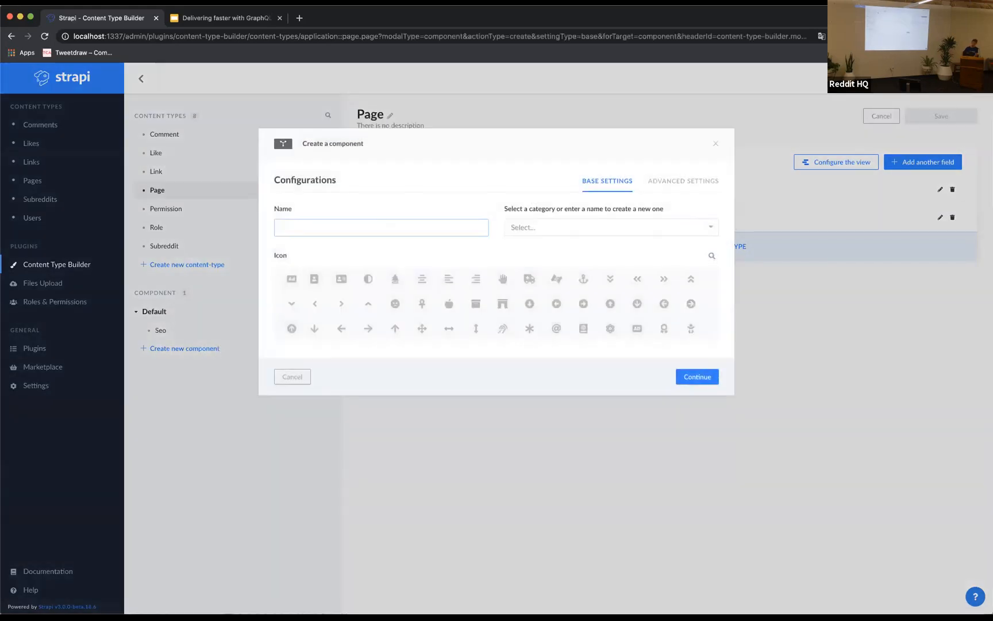
- Create a slider component in the default category for the Page type
{"action": "type", "text": "slider"}
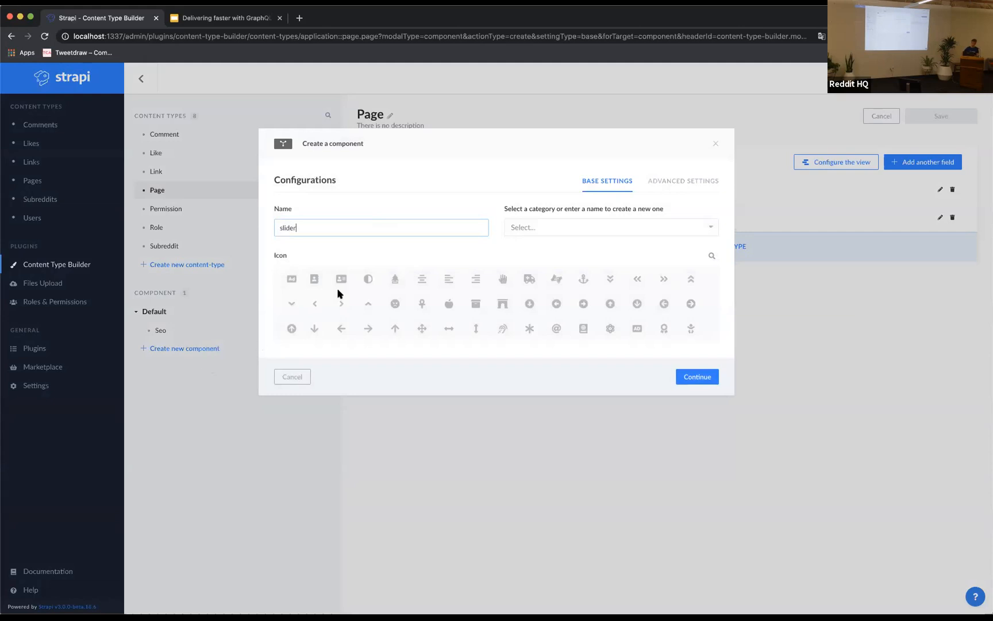
{"action": "left_click", "coordinate": [608, 227]}
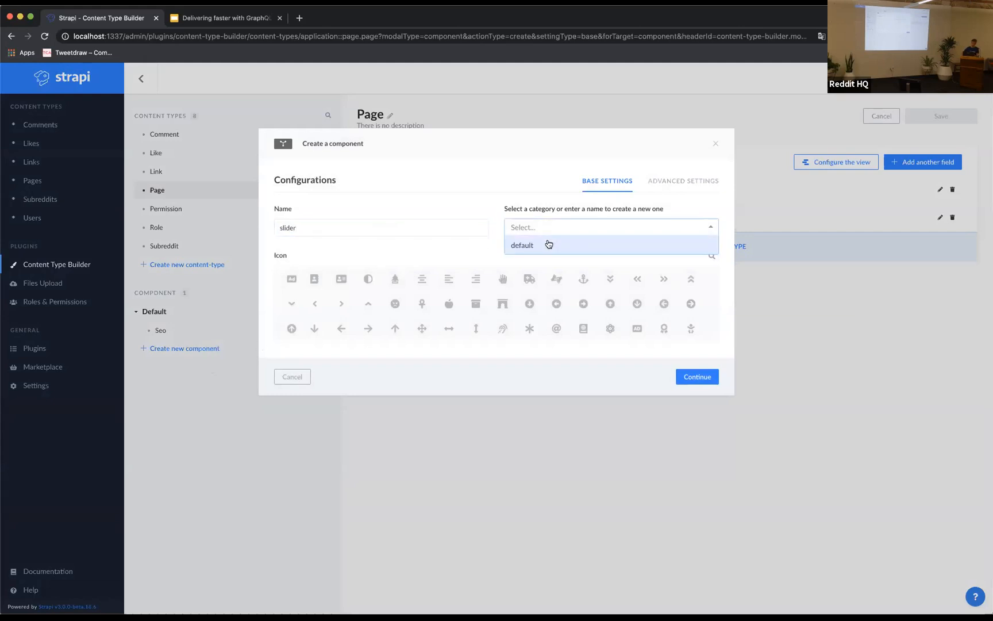
{"action": "left_click", "coordinate": [521, 245]}
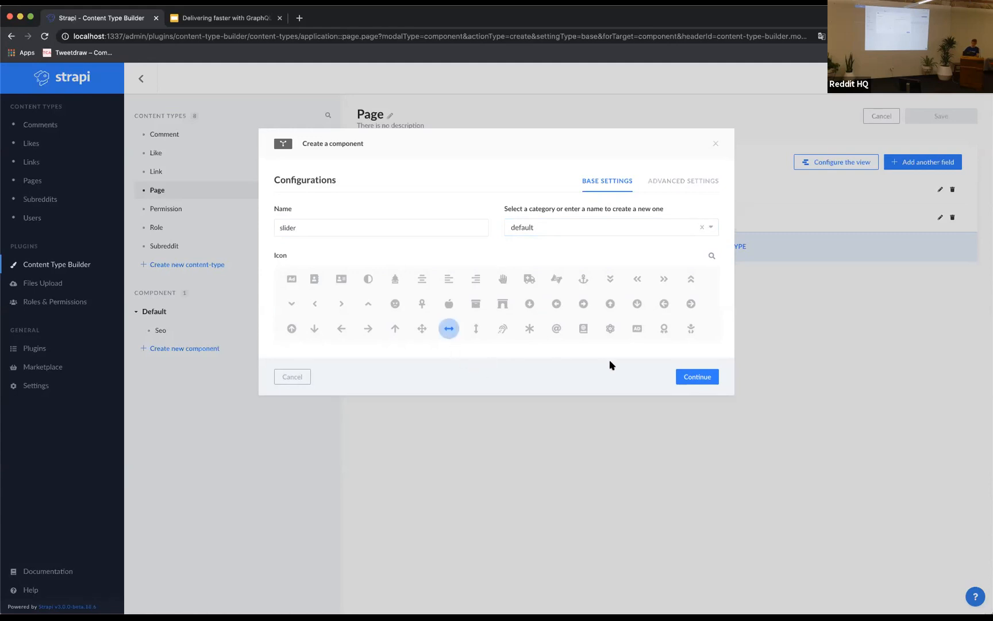
{"action": "left_click", "coordinate": [697, 376]}
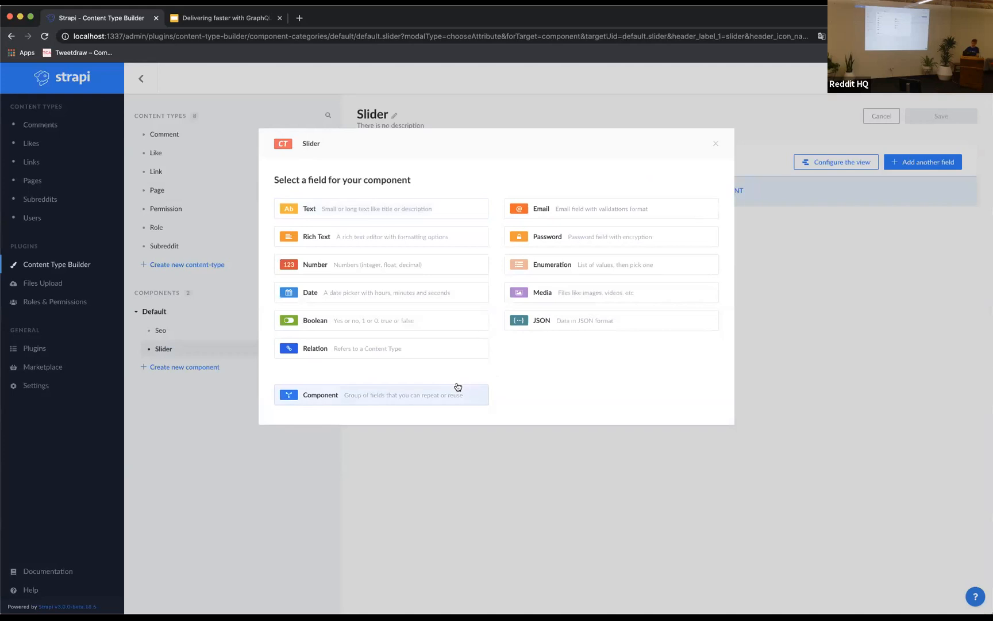
- Inside Slider, start a nested slide component in the default category with an arrow icon
{"action": "left_click", "coordinate": [320, 394]}
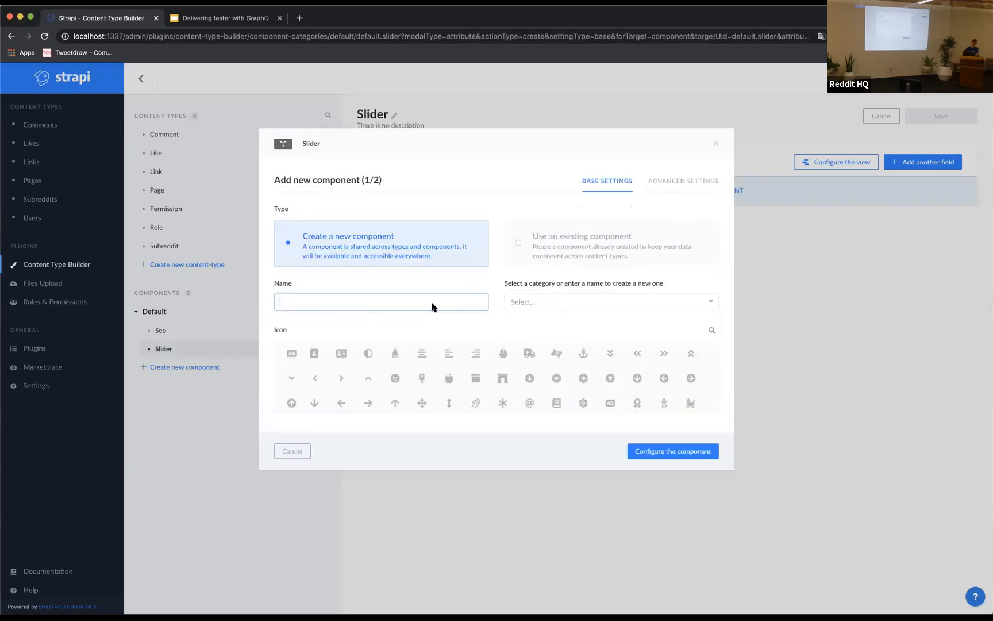
{"action": "type", "text": "slide"}
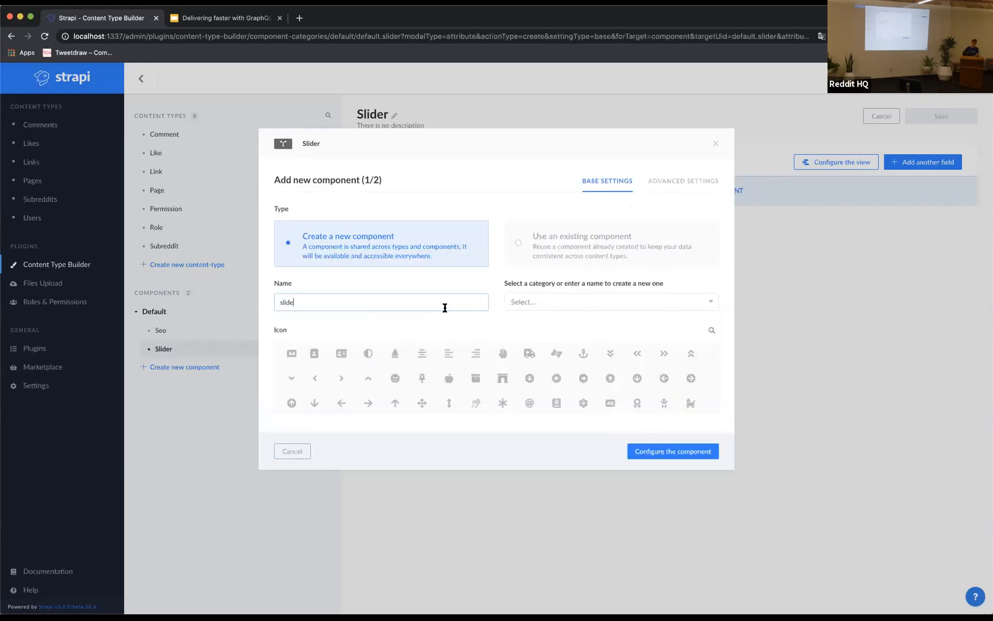
{"action": "left_click", "coordinate": [608, 301]}
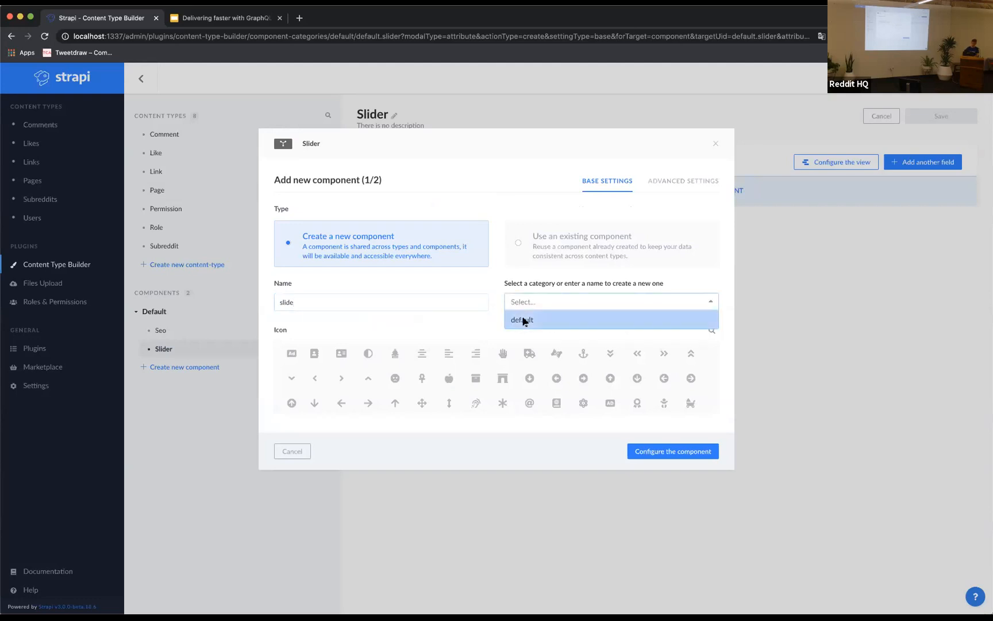
{"action": "left_click", "coordinate": [521, 319]}
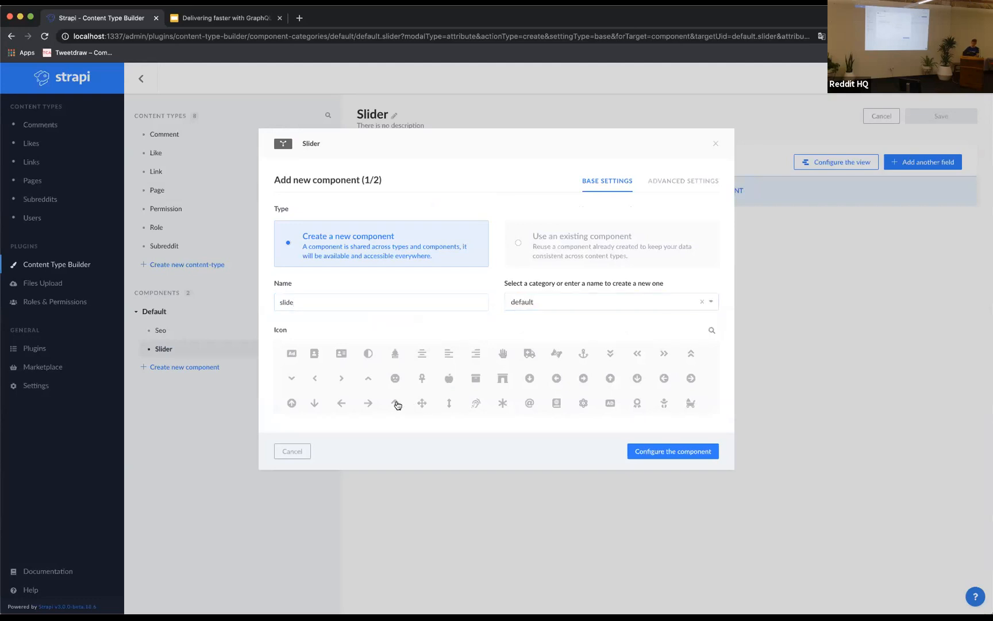
{"action": "left_click", "coordinate": [394, 403]}
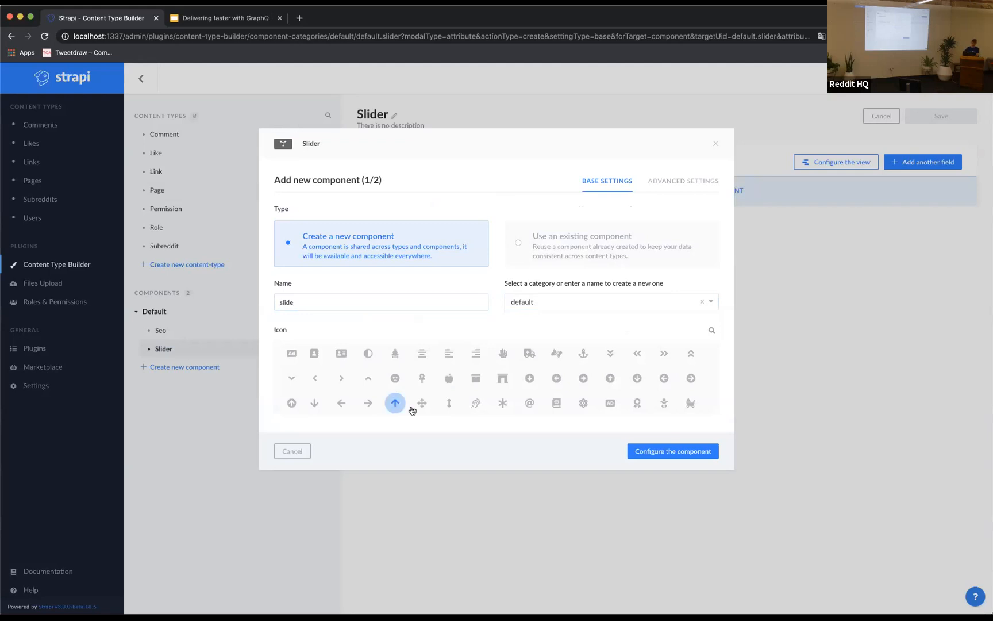
{"action": "left_click", "coordinate": [672, 450]}
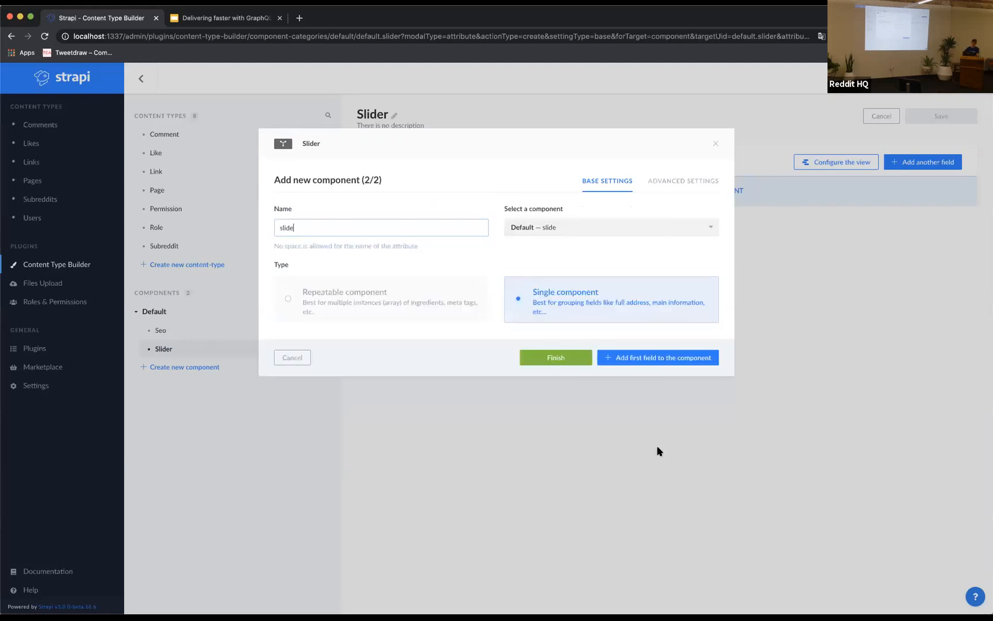
{"action": "mouse_move", "coordinate": [530, 282]}
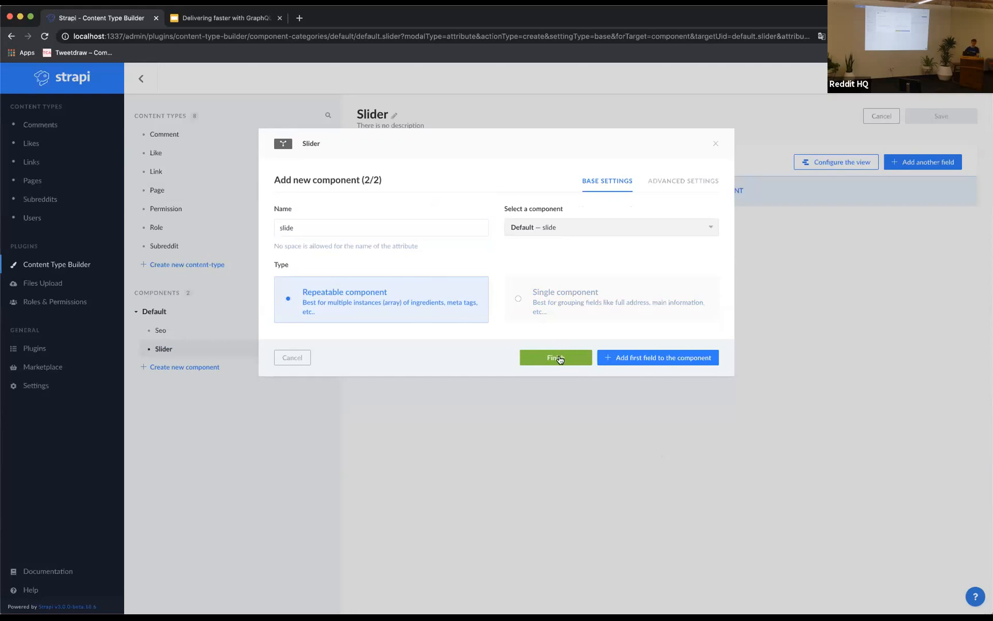
- Finish the repeatable Slide field and save the Slider component
{"action": "left_click", "coordinate": [555, 358]}
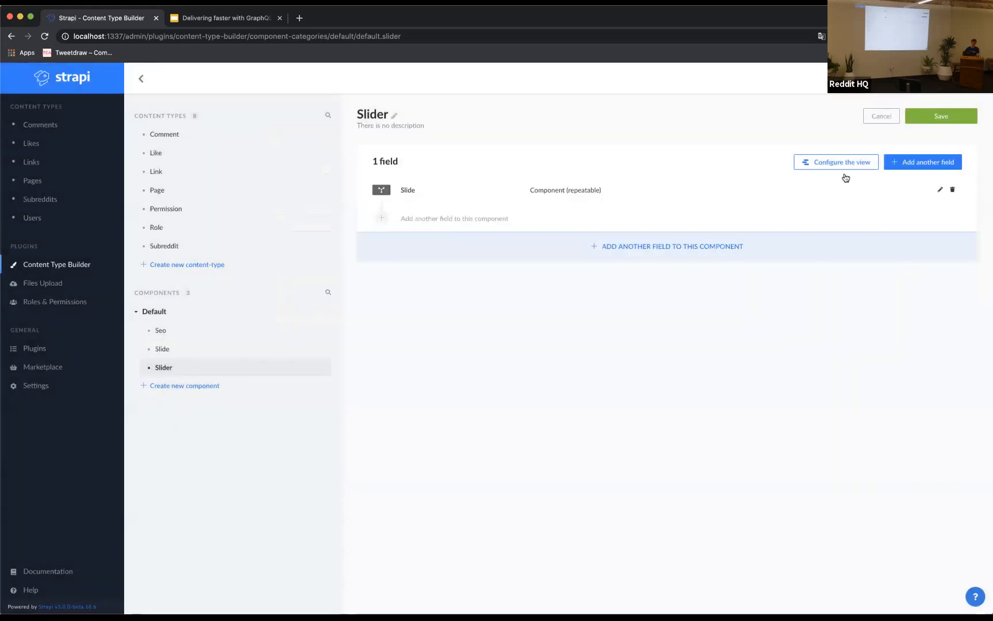
{"action": "left_click", "coordinate": [940, 116]}
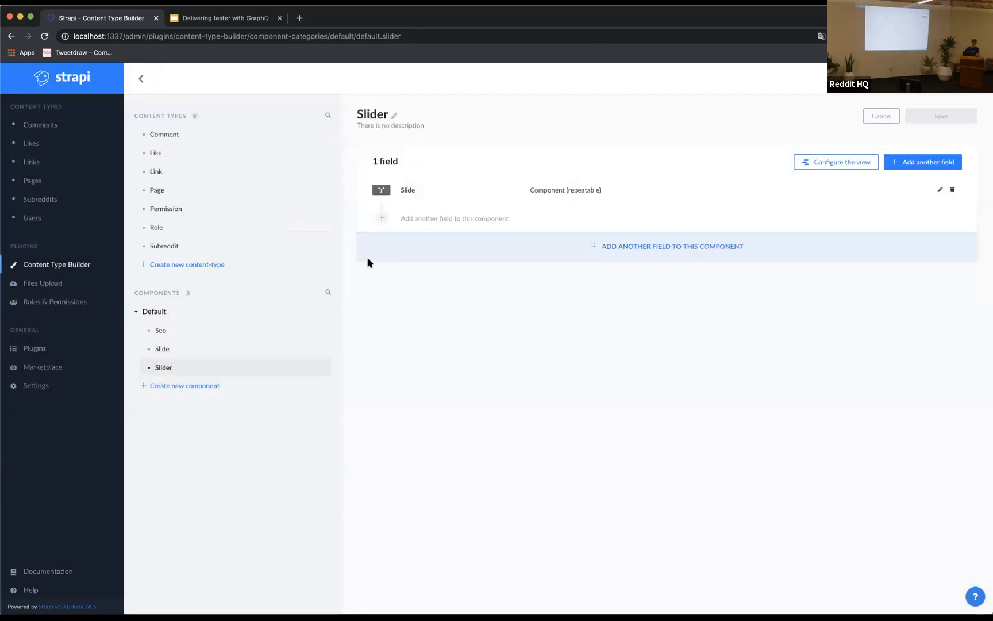
{"action": "mouse_move", "coordinate": [157, 189]}
{"action": "type", "text": "paragraph"}
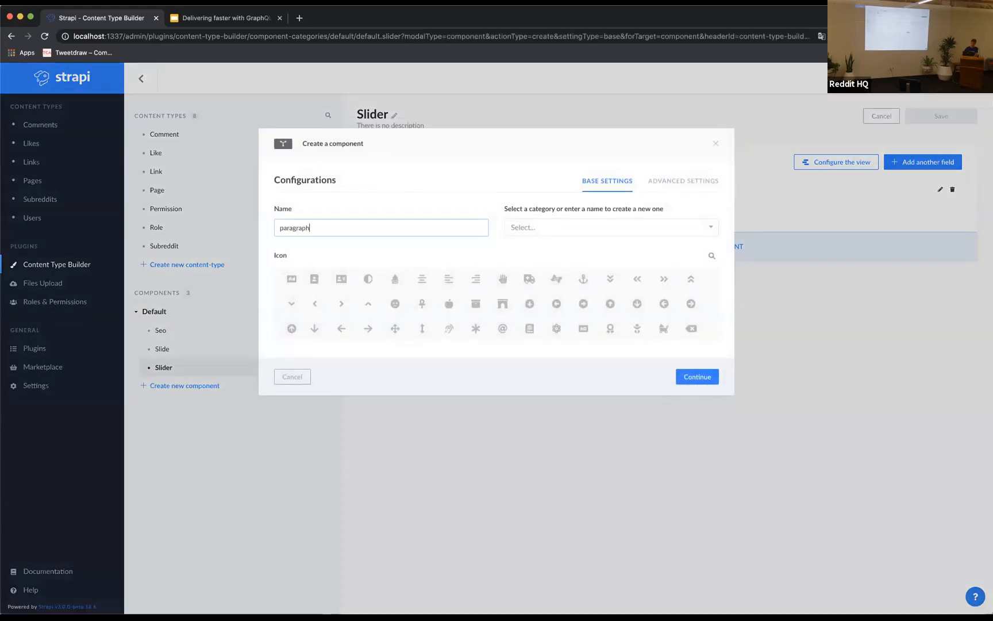
- Place the new paragraph component in the default category
{"action": "left_click", "coordinate": [610, 226]}
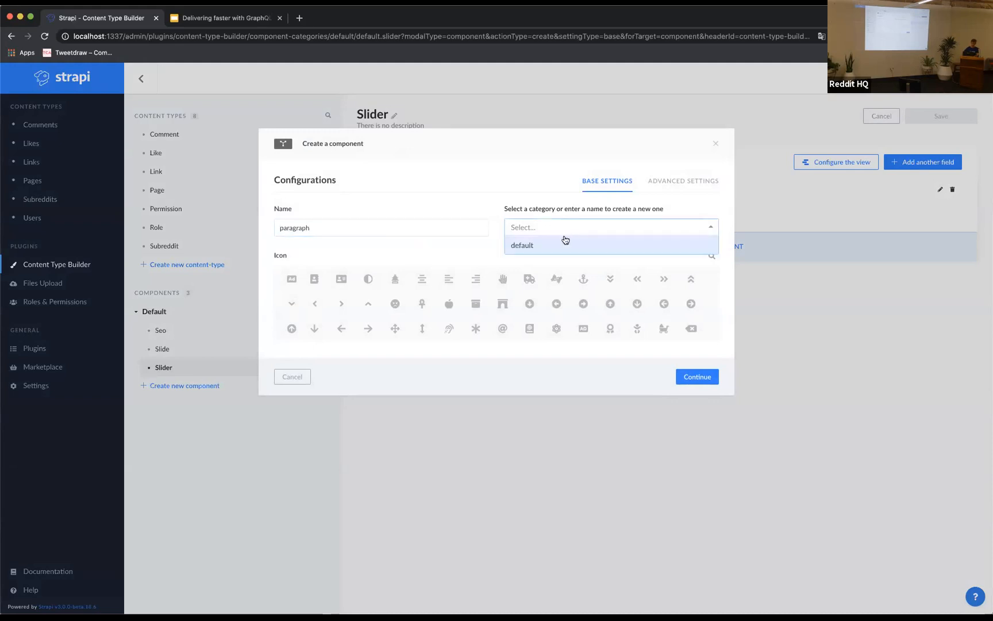
{"action": "left_click", "coordinate": [521, 245]}
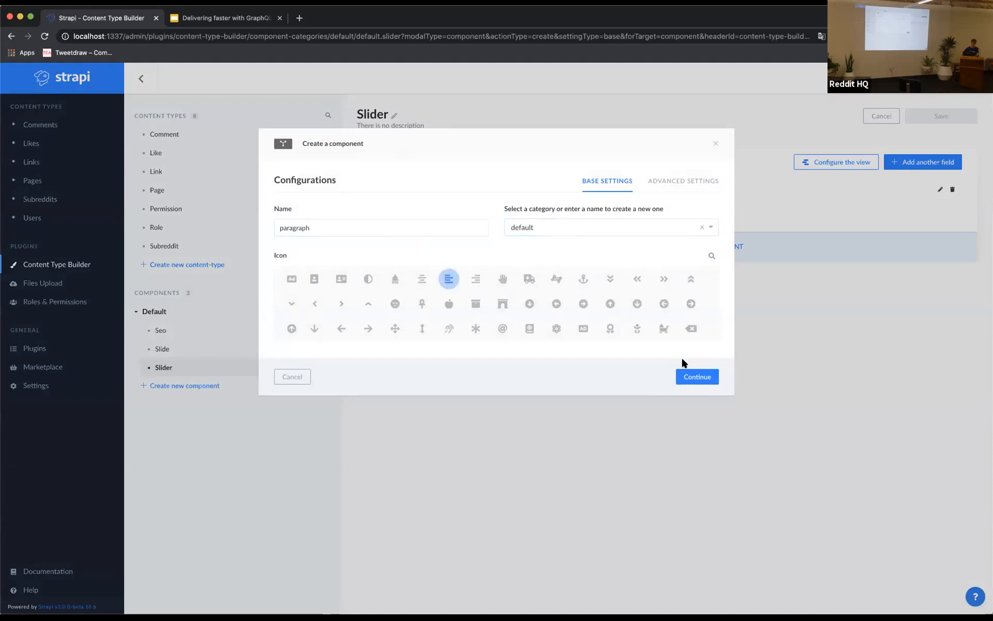
- Add a Rich Text field named content to Paragraph and save the component
{"action": "left_click", "coordinate": [696, 376]}
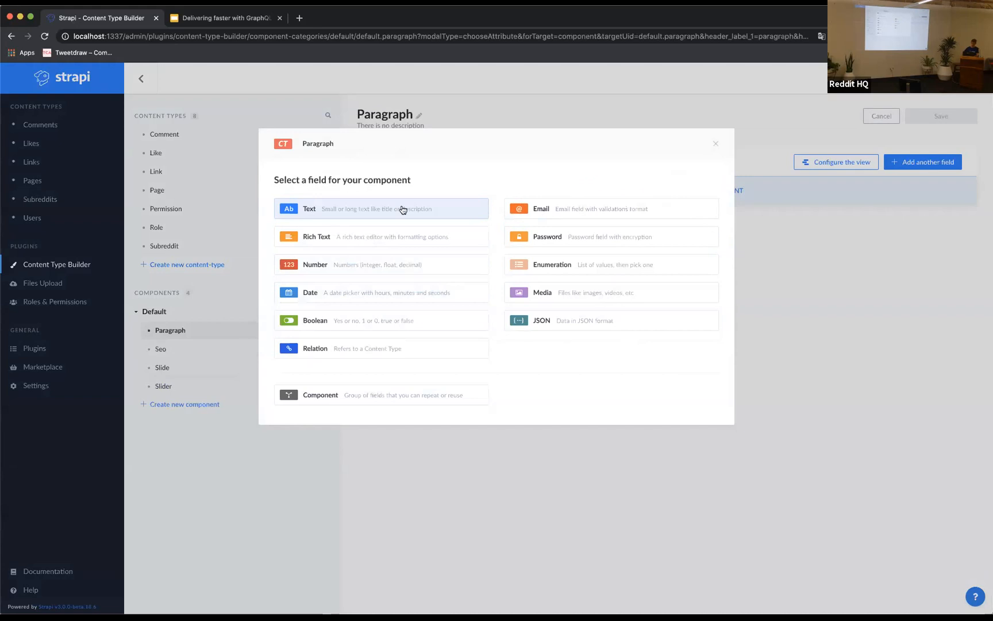
{"action": "left_click", "coordinate": [380, 208]}
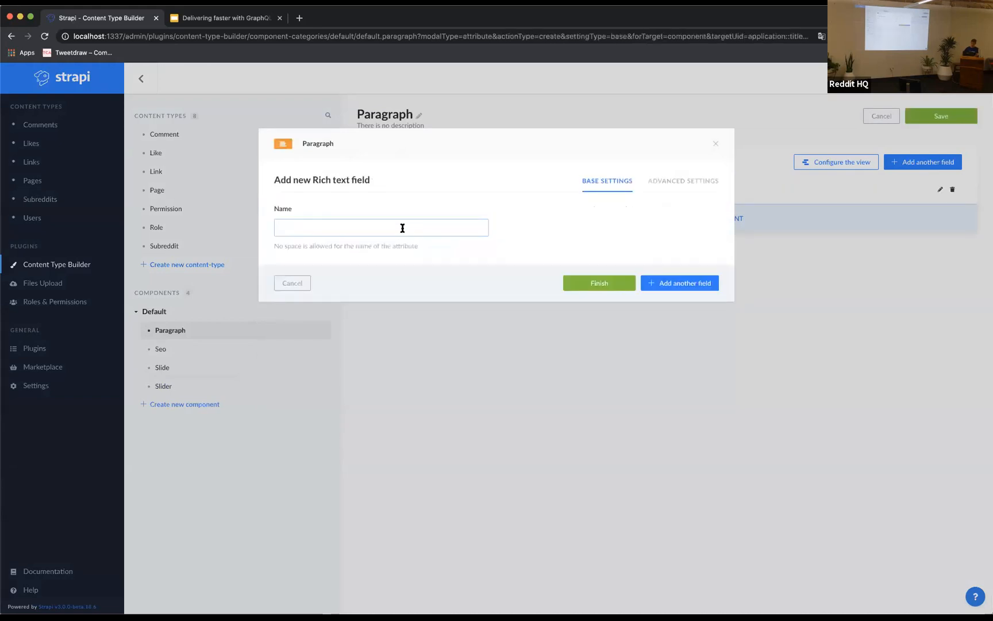
{"action": "type", "text": "content"}
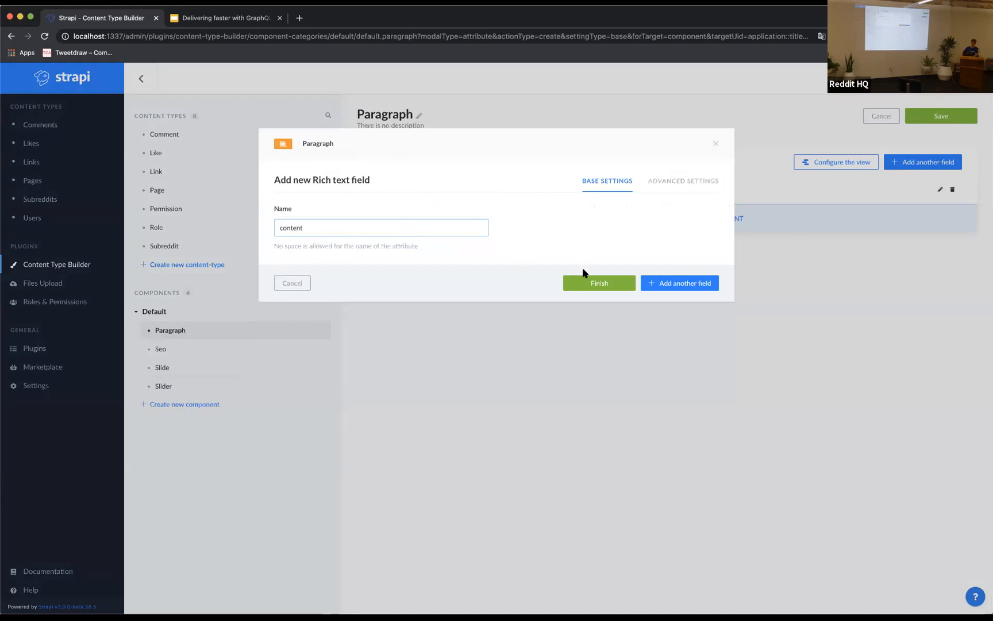
{"action": "left_click", "coordinate": [597, 283]}
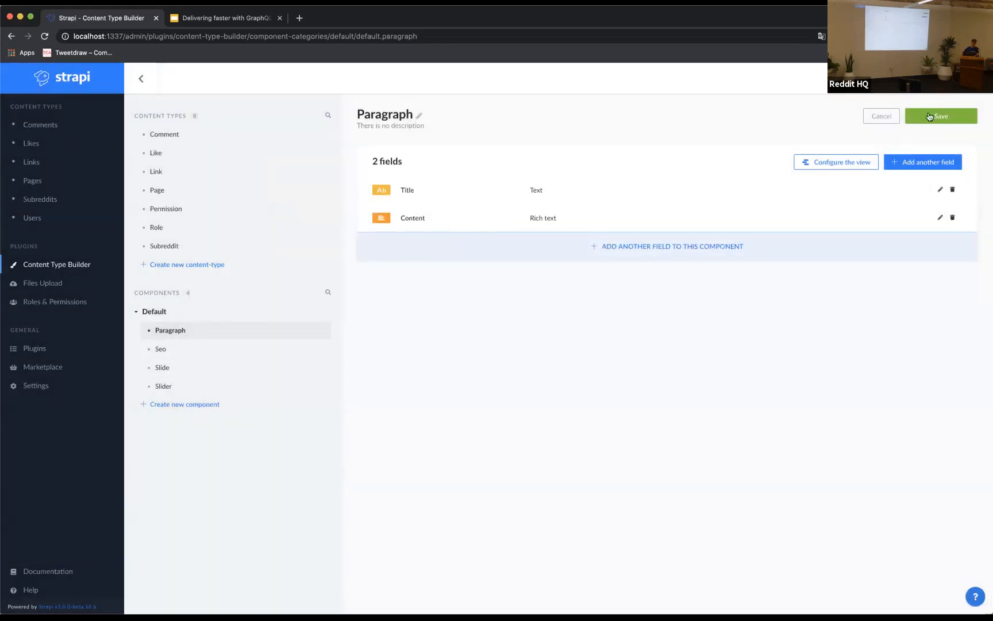
{"action": "left_click", "coordinate": [940, 116]}
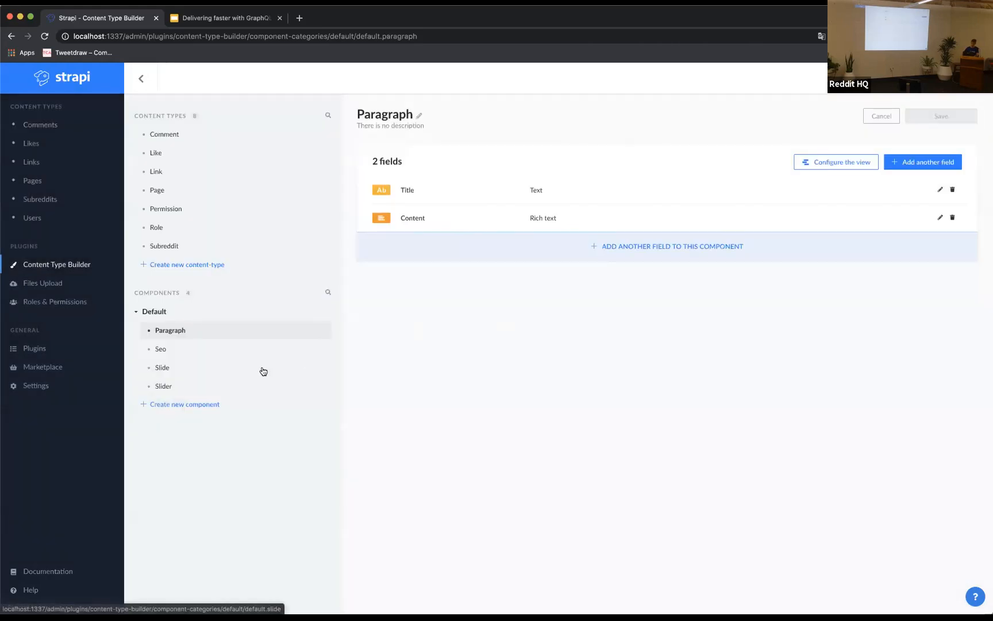
- Add a short Text field named link to the Slide component
{"action": "left_click", "coordinate": [162, 367]}
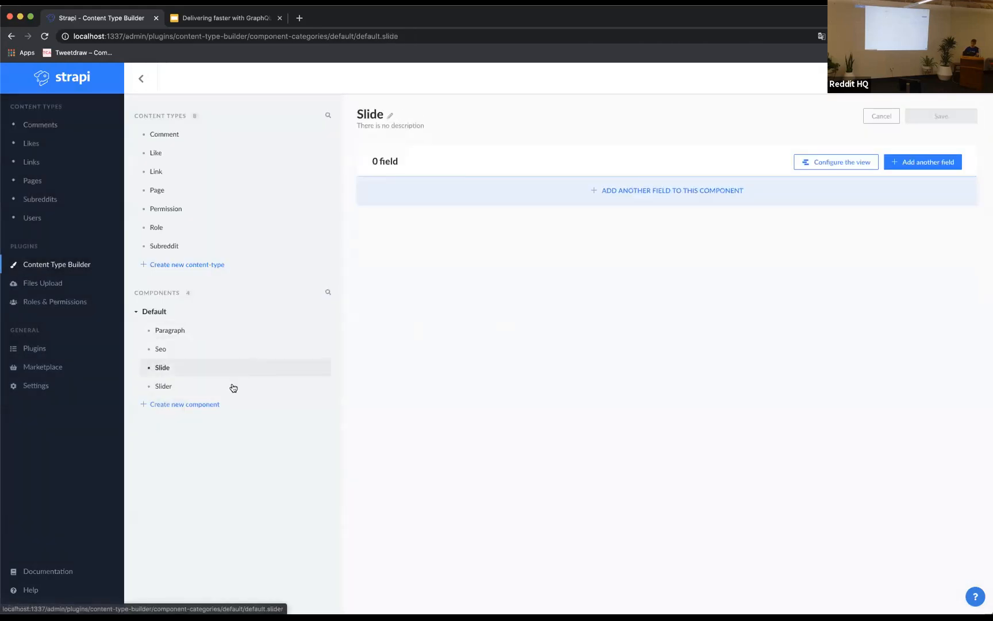
{"action": "mouse_move", "coordinate": [387, 320]}
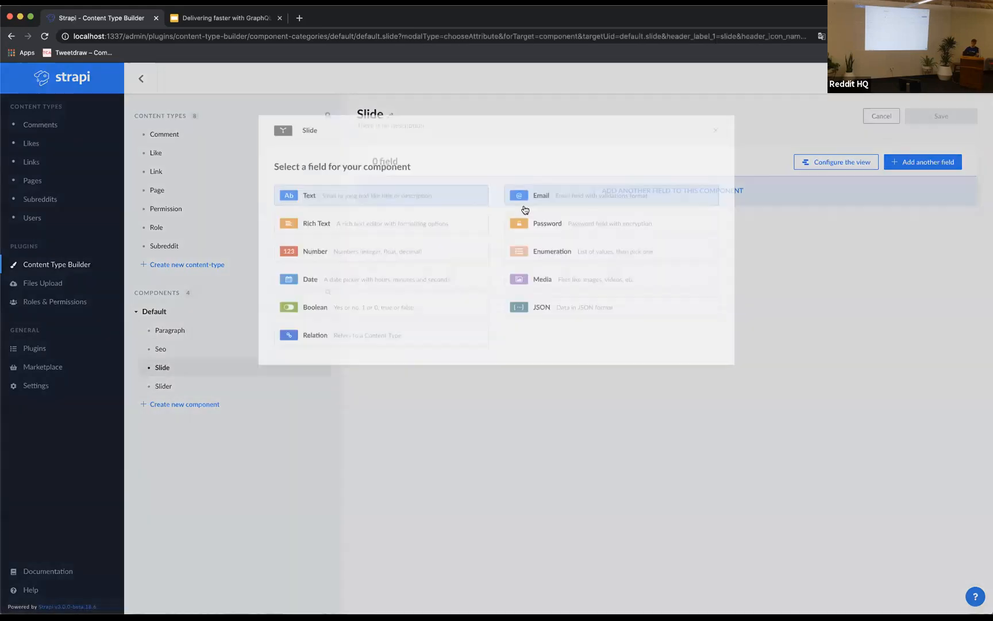
{"action": "left_click", "coordinate": [309, 196]}
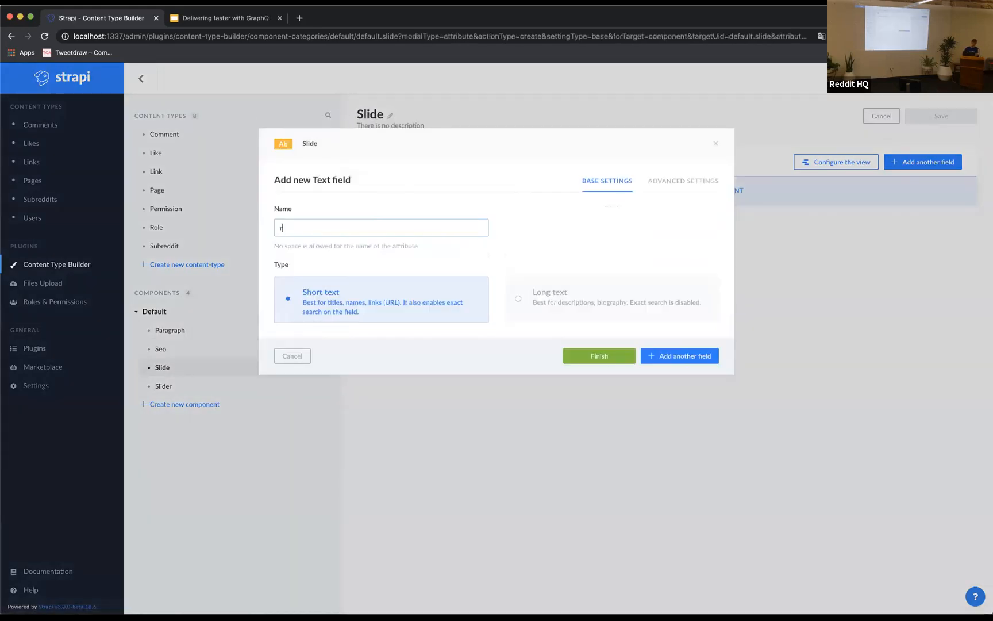
{"action": "type", "text": "url"}
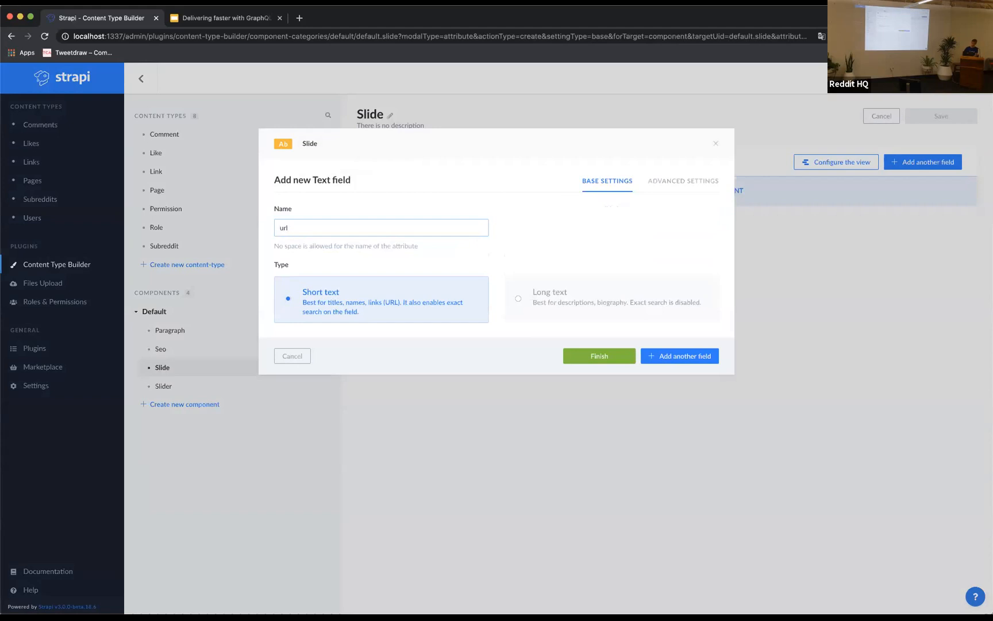
{"action": "type", "text": "link"}
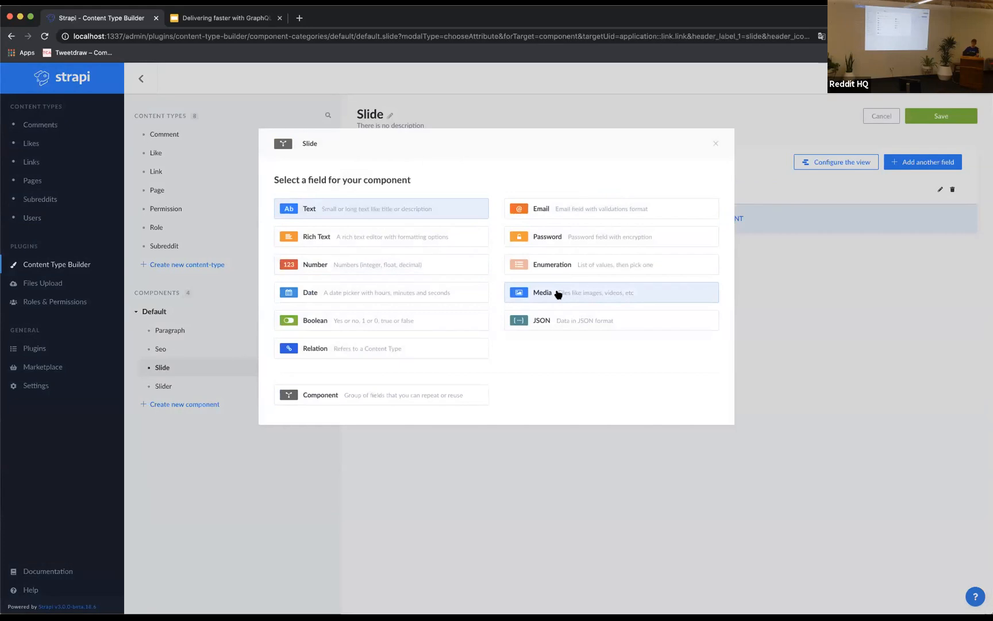
- Add a Media field named image to Slide and save the component
{"action": "left_click", "coordinate": [610, 292]}
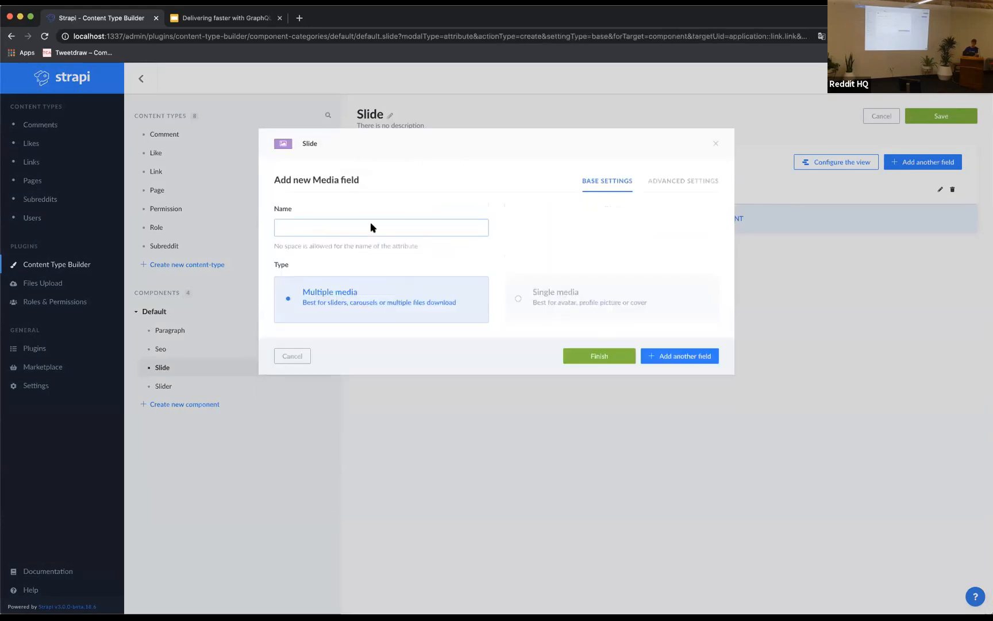
{"action": "type", "text": "image"}
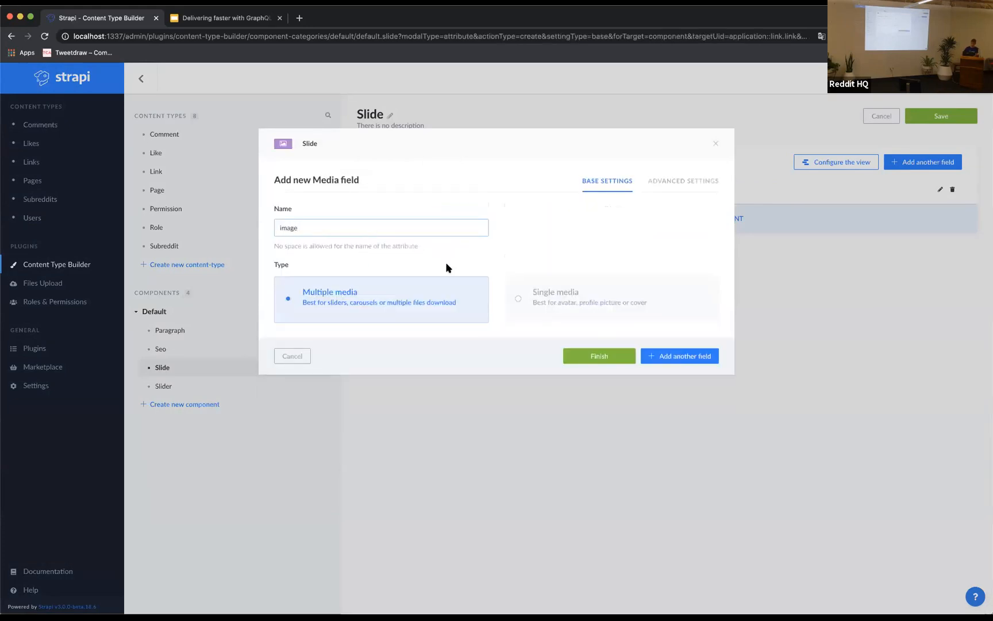
{"action": "left_click", "coordinate": [597, 355]}
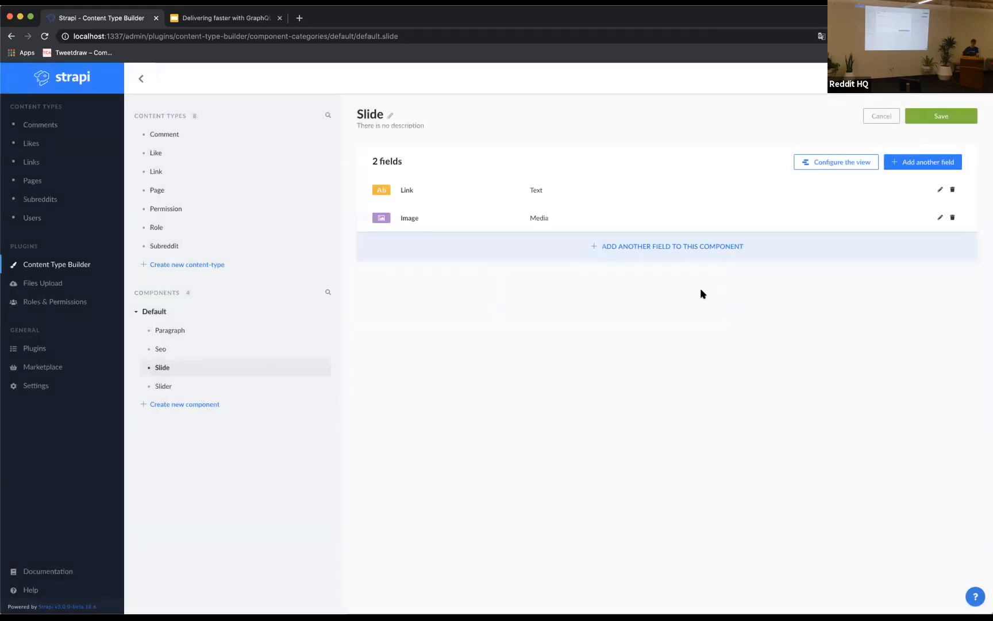
{"action": "left_click", "coordinate": [940, 116]}
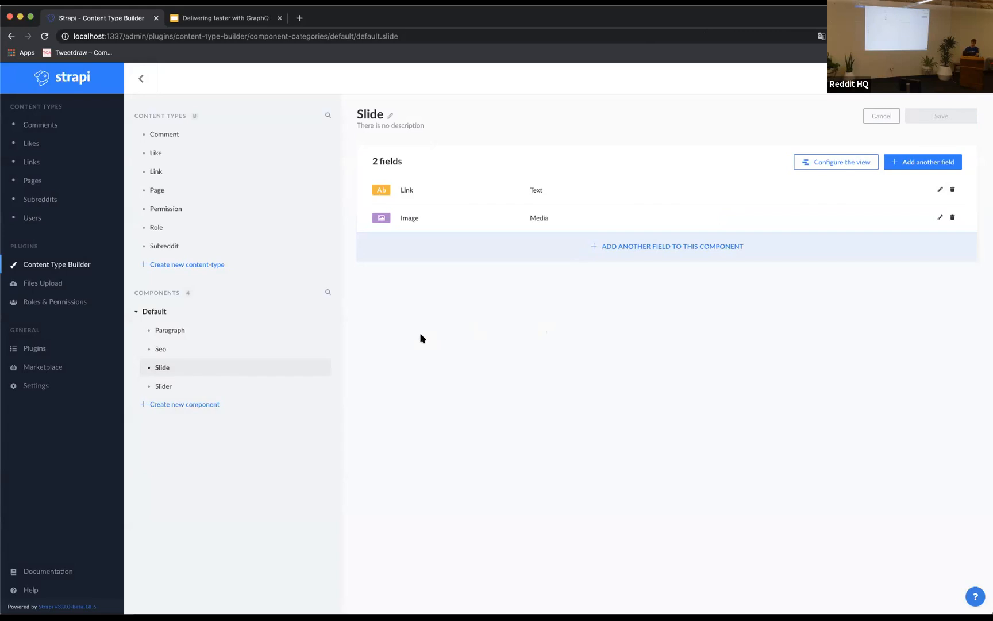
- Add a dynamic zone field named content to the Page content type
{"action": "left_click", "coordinate": [156, 189]}
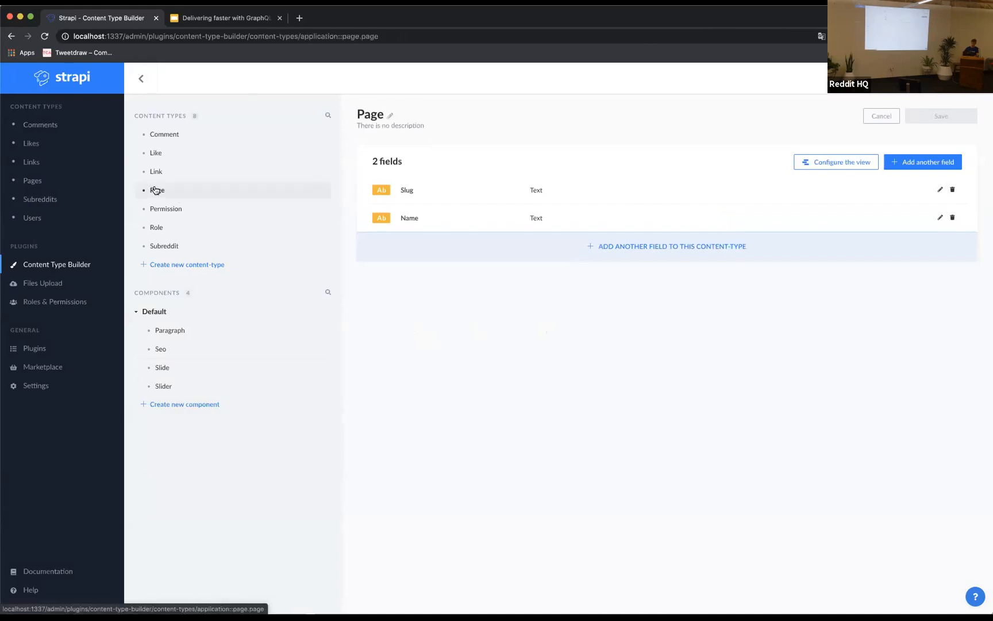
{"action": "left_click", "coordinate": [666, 246]}
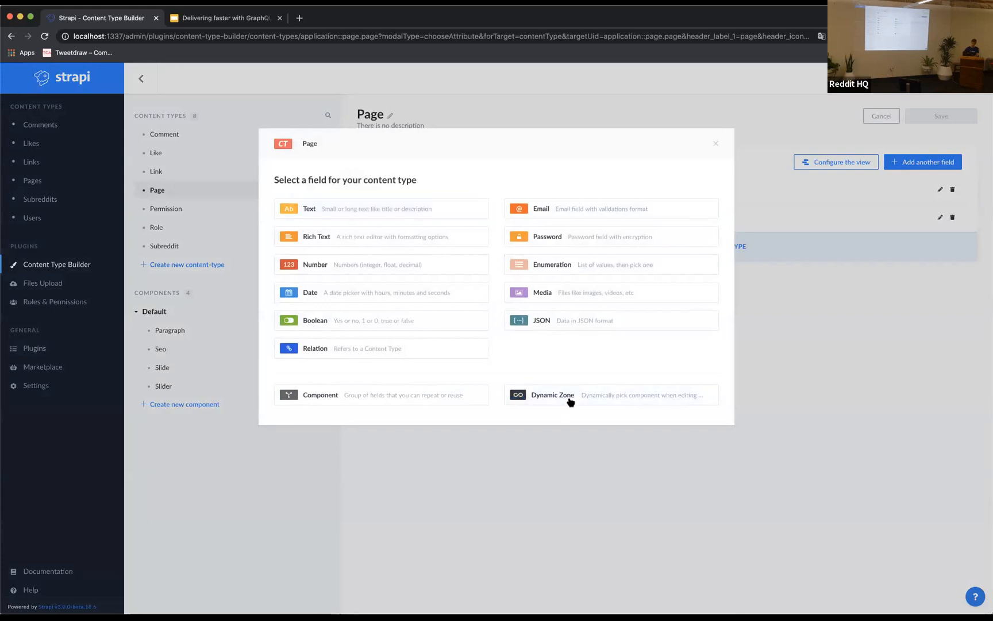
{"action": "left_click", "coordinate": [550, 394]}
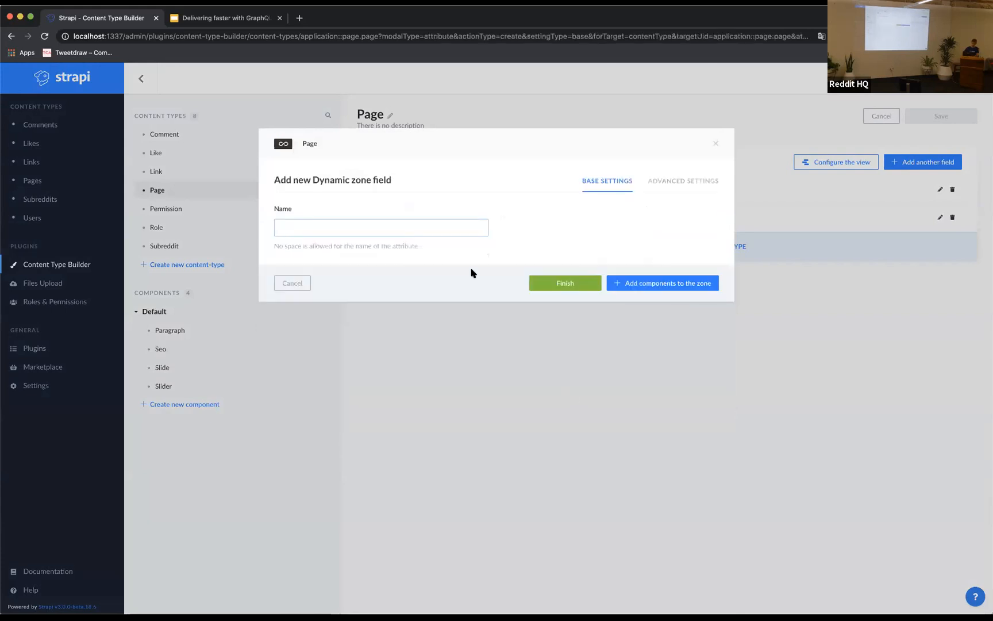
{"action": "type", "text": "content"}
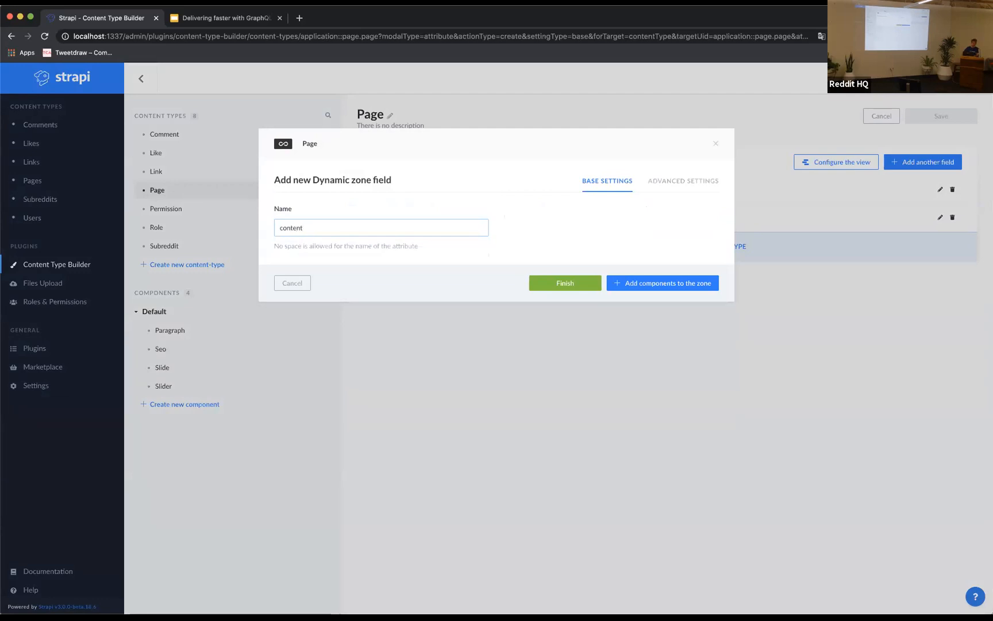
{"action": "mouse_move", "coordinate": [596, 271]}
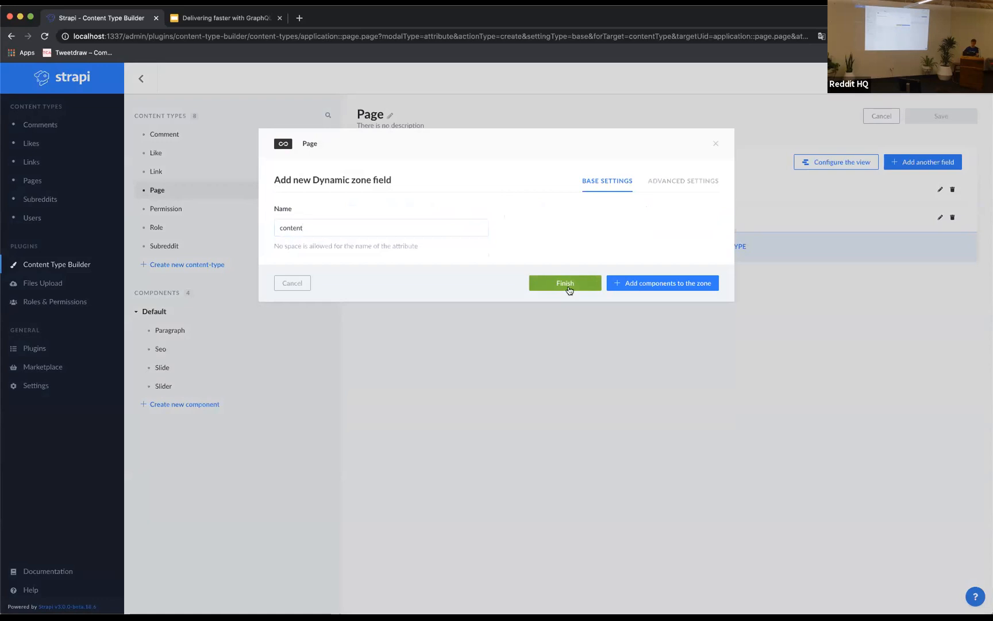
{"action": "left_click", "coordinate": [661, 283]}
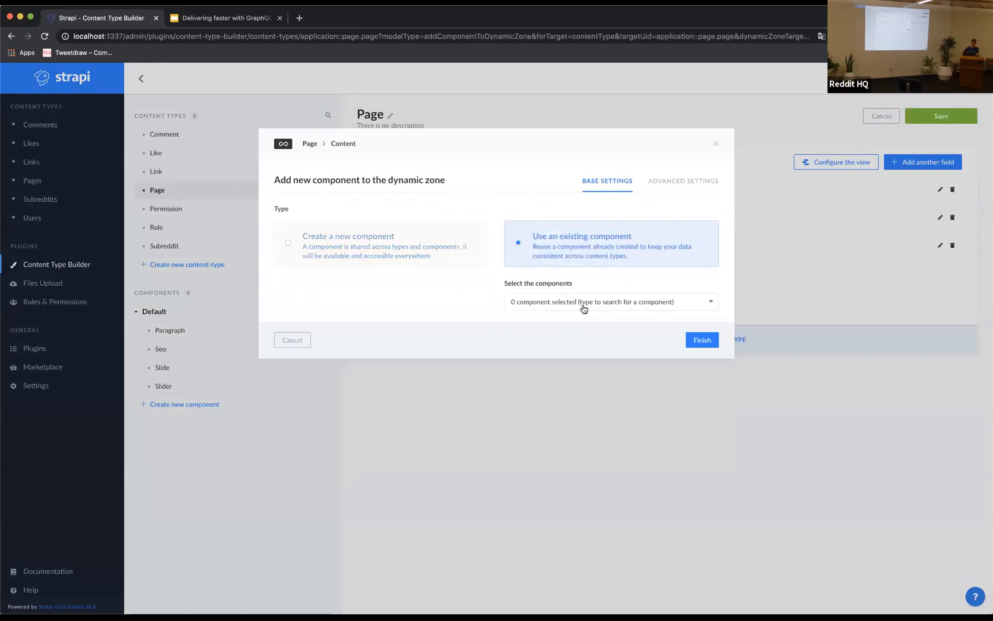
- Allow the slider and paragraph components in the zone and save Page
{"action": "left_click", "coordinate": [610, 302]}
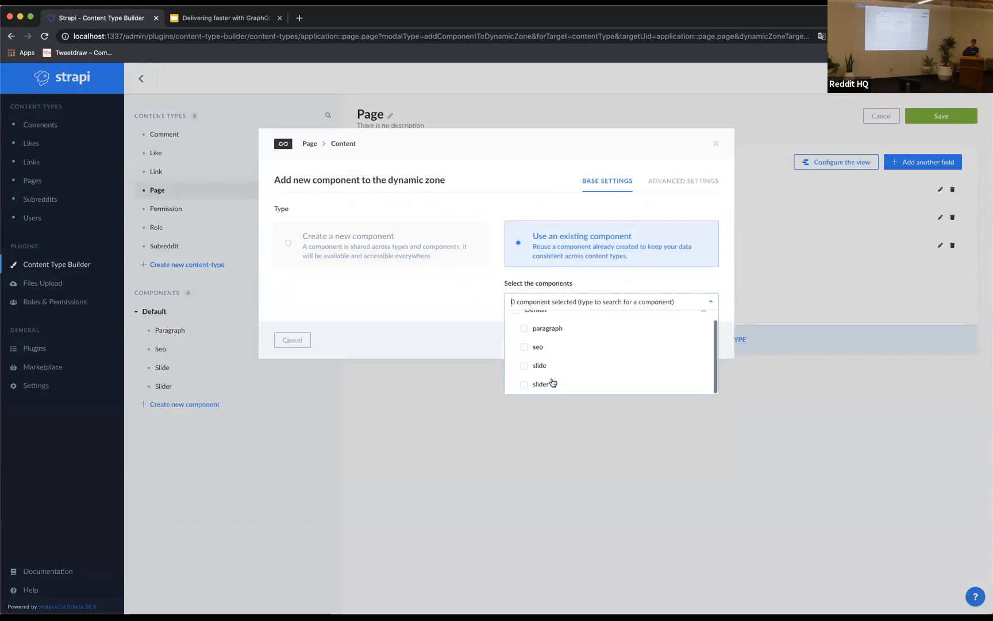
{"action": "left_click", "coordinate": [524, 384]}
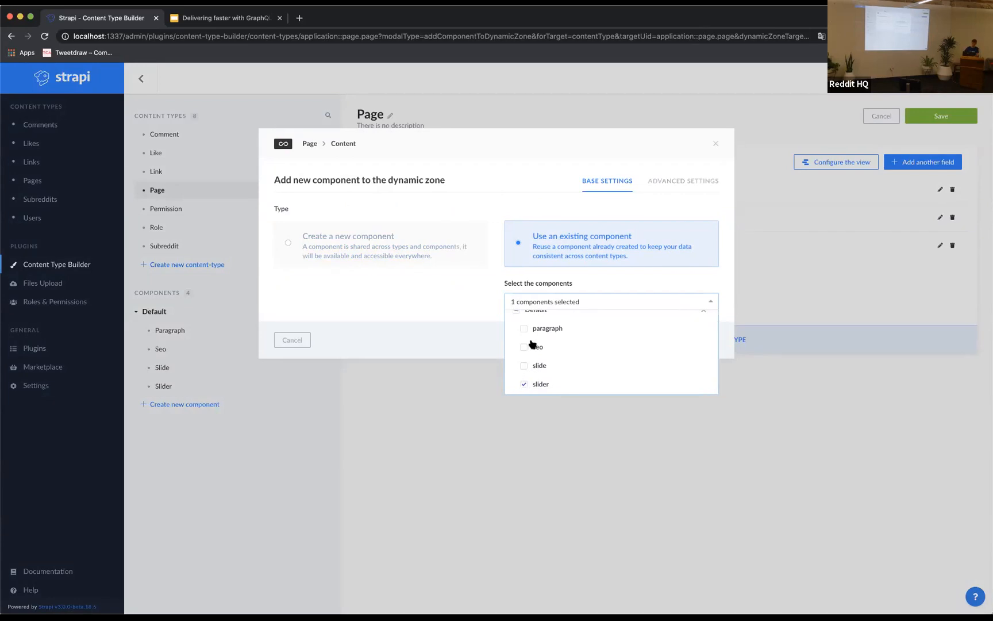
{"action": "left_click", "coordinate": [524, 327]}
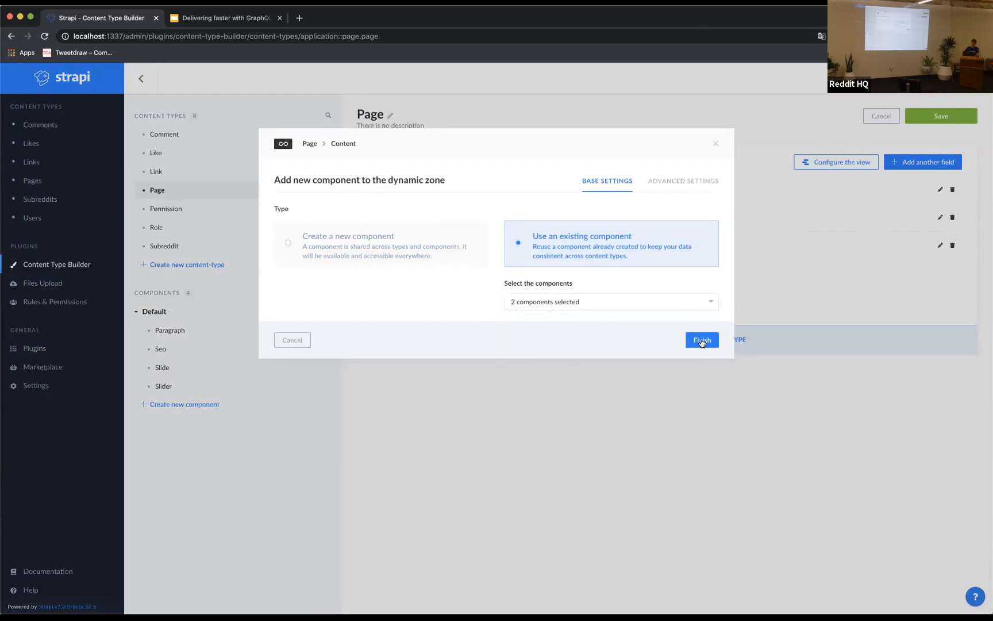
{"action": "left_click", "coordinate": [701, 339]}
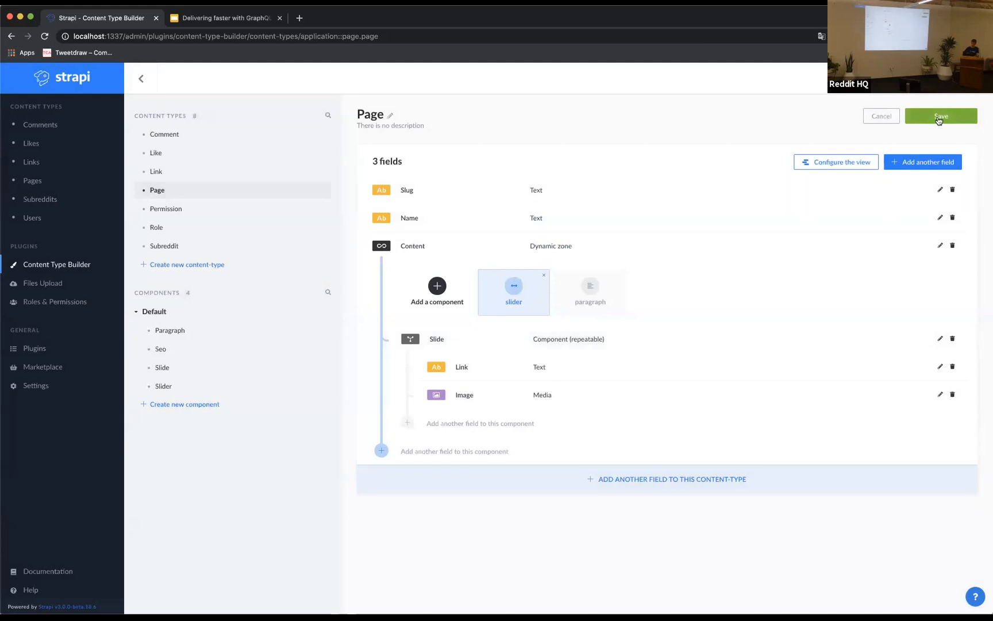
{"action": "left_click", "coordinate": [940, 116]}
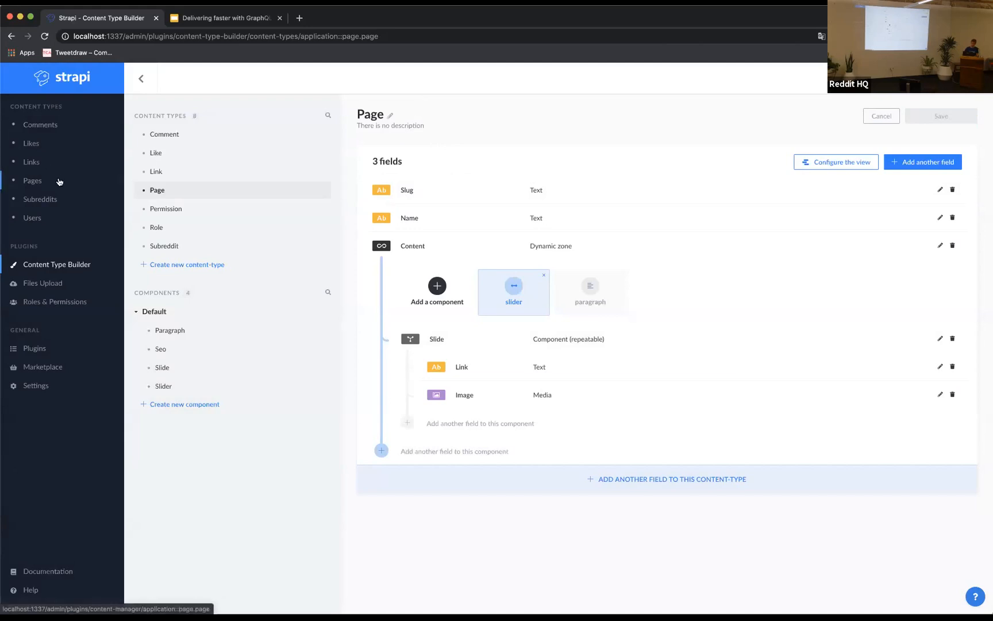
- Start a new Page entry with slug / and name homepage
{"action": "left_click", "coordinate": [32, 180]}
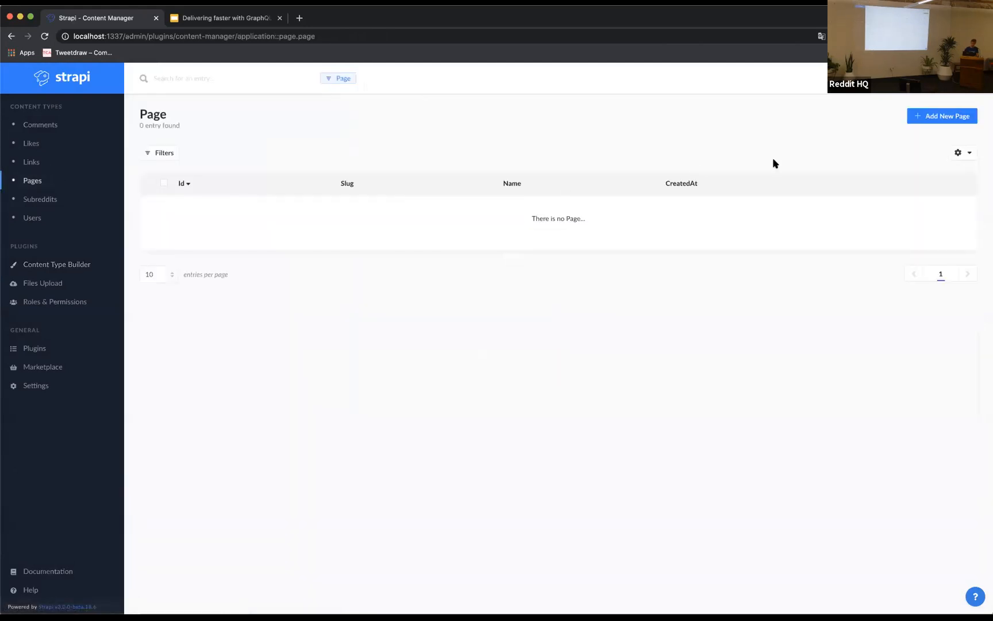
{"action": "left_click", "coordinate": [941, 116]}
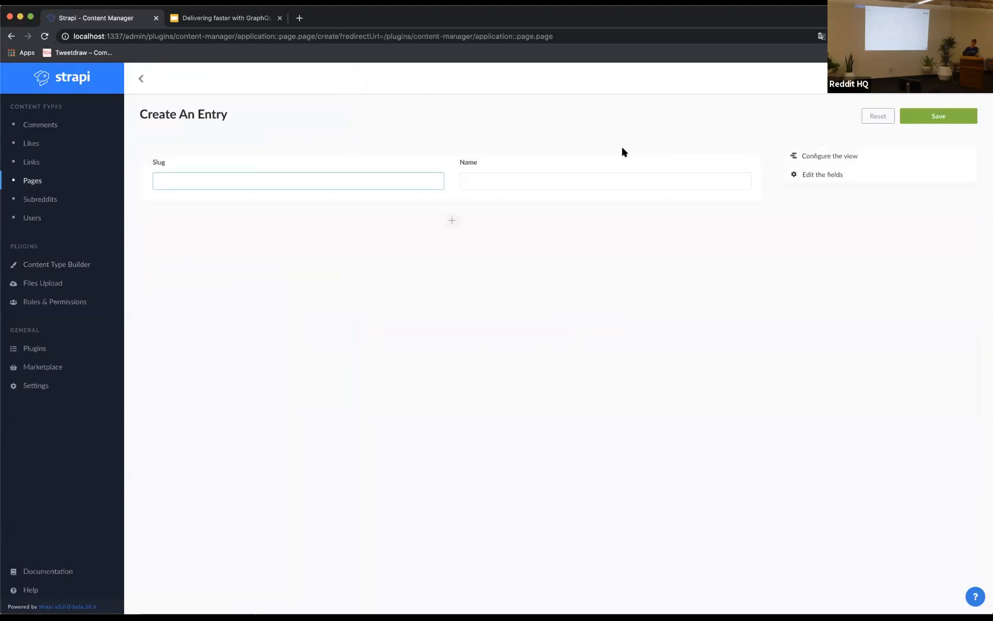
{"action": "type", "text": "/"}
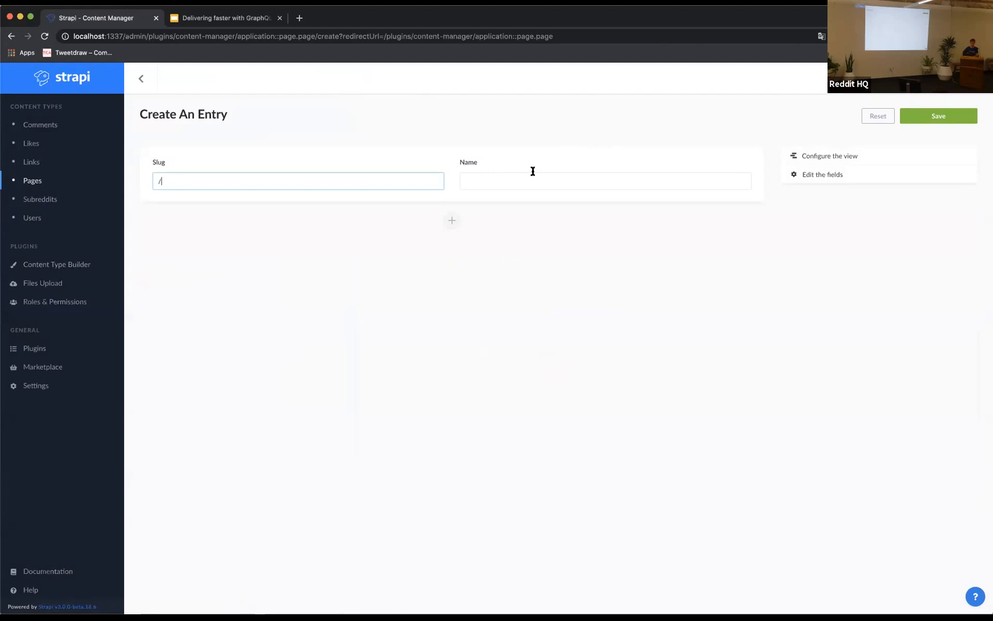
{"action": "type", "text": "homepage"}
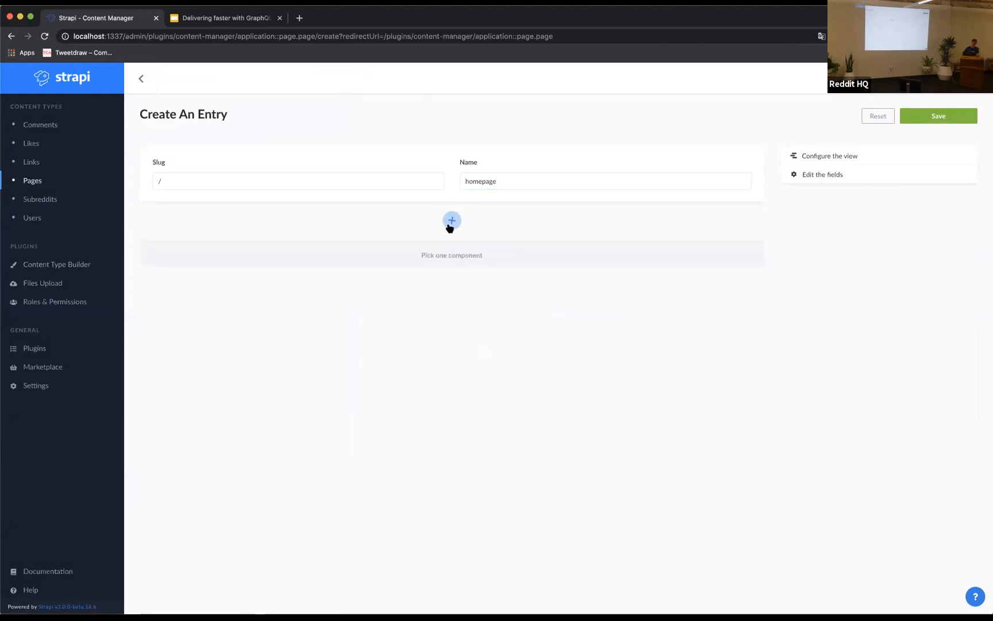
{"action": "left_click", "coordinate": [451, 222]}
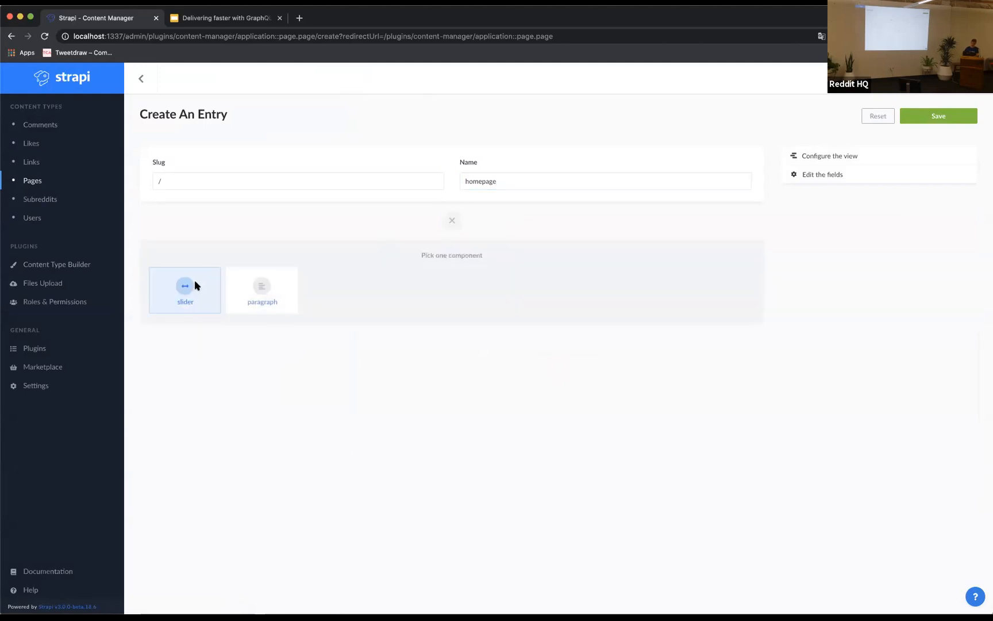
{"action": "left_click", "coordinate": [184, 290]}
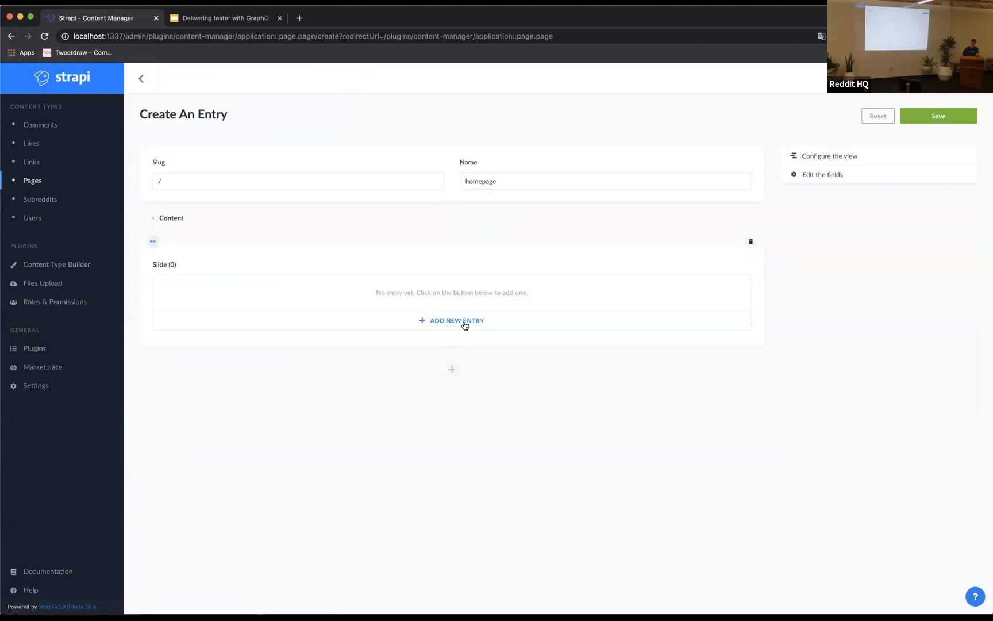
{"action": "left_click", "coordinate": [455, 320]}
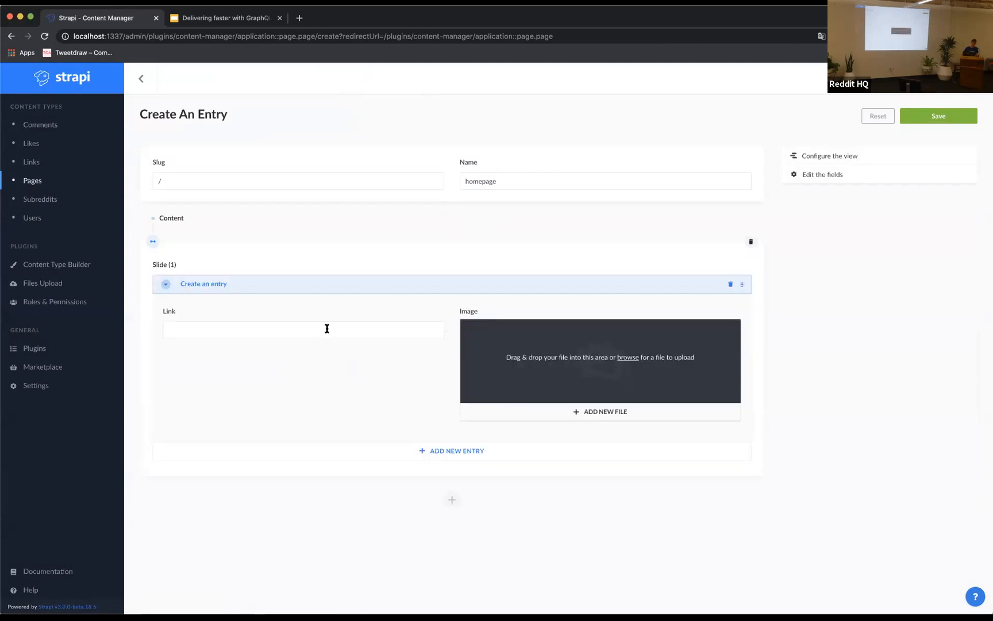
{"action": "left_click", "coordinate": [302, 330]}
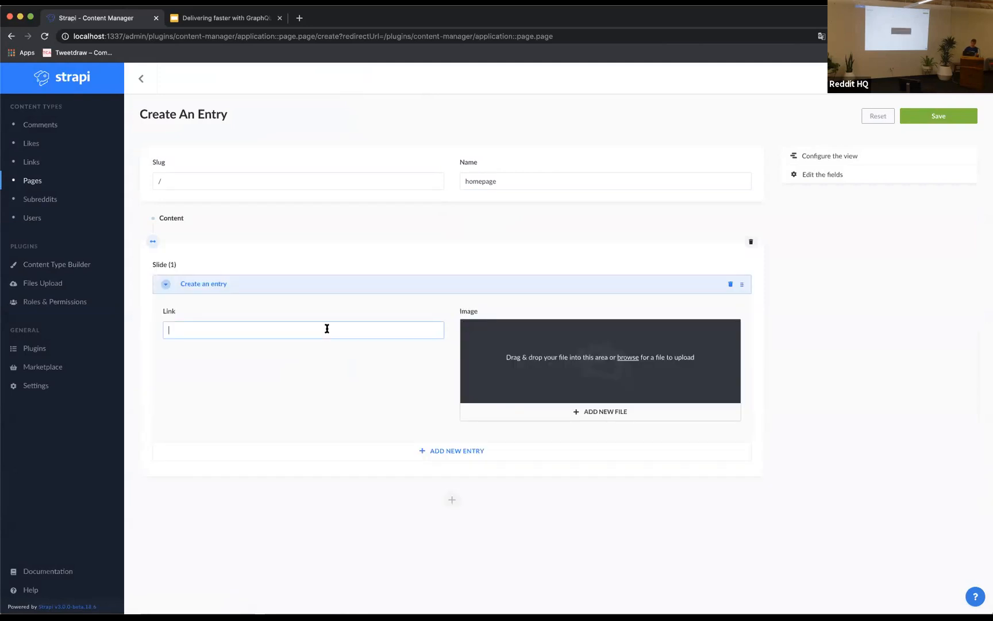
{"action": "type", "text": "https:"}
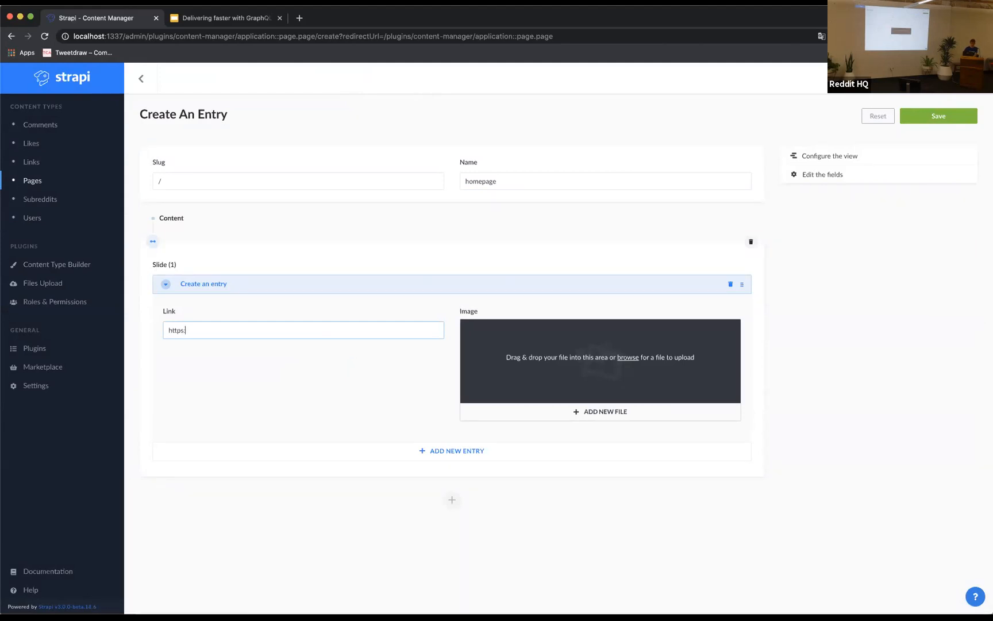
{"action": "type", "text": "//reddi."}
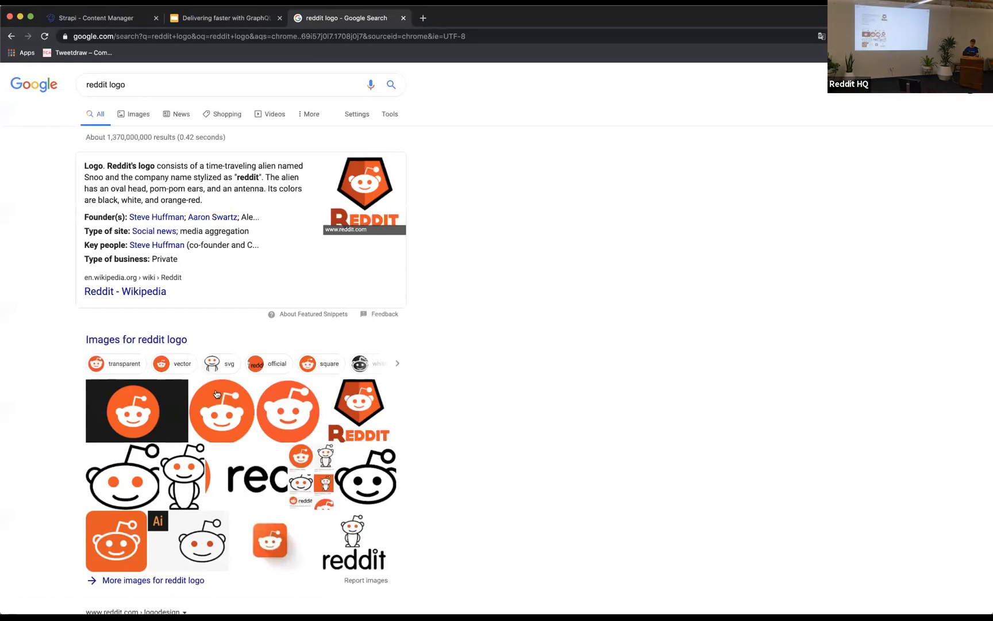
- View a Reddit logo image at full size, then return to the Strapi entry form
{"action": "left_click", "coordinate": [138, 114]}
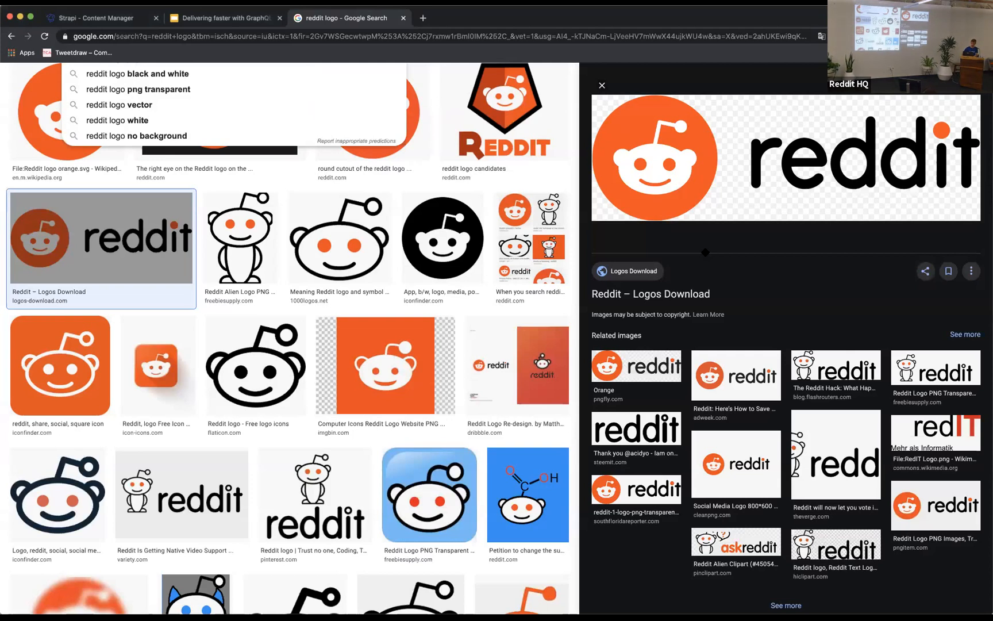
{"action": "left_click", "coordinate": [95, 17]}
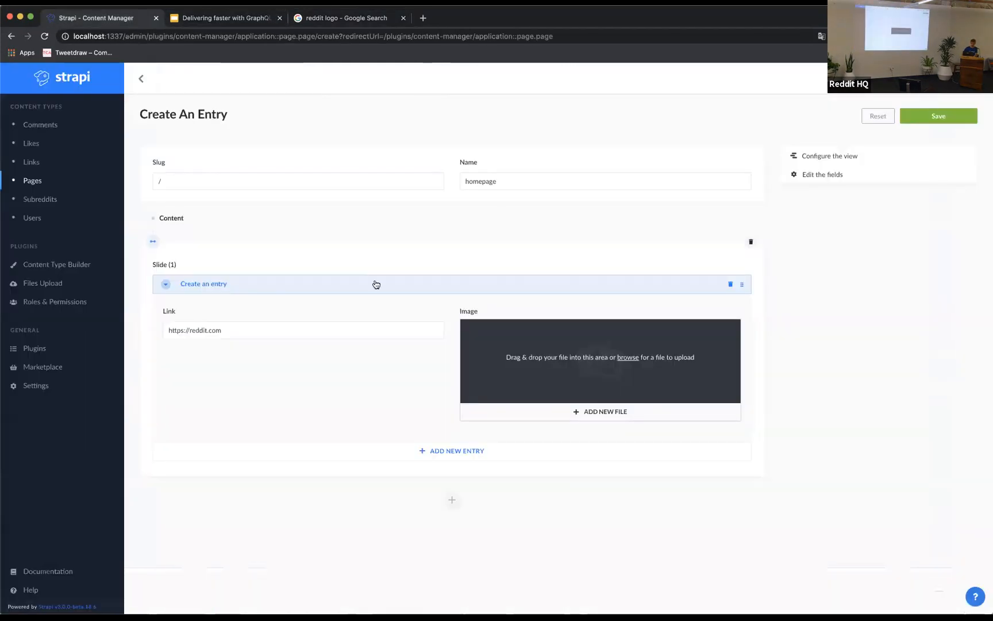
{"action": "mouse_move", "coordinate": [617, 414]}
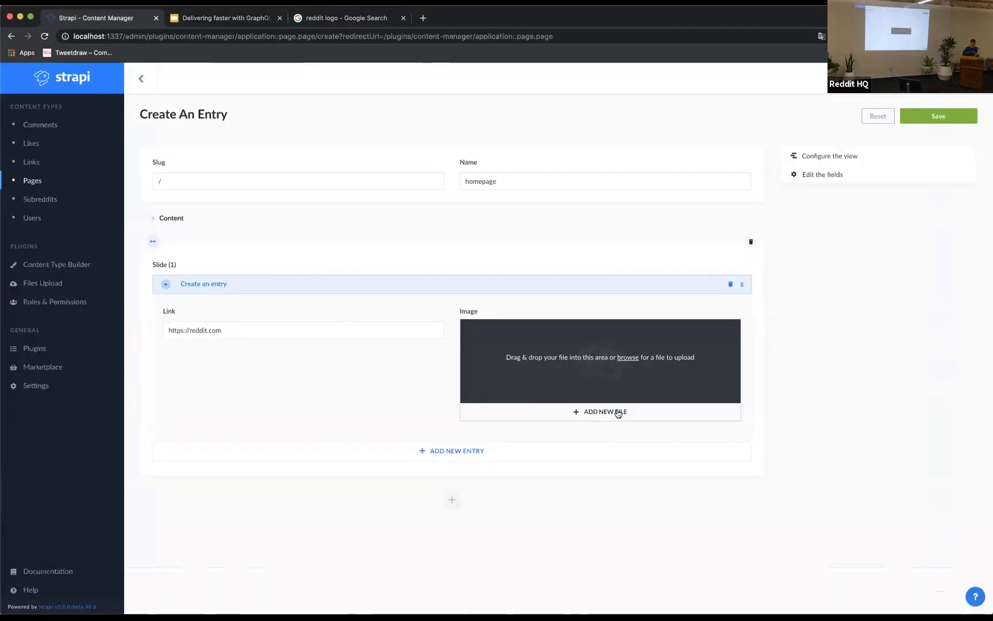
- Upload Reddit_logo_full_1.png as the first slide's image
{"action": "left_click", "coordinate": [603, 411]}
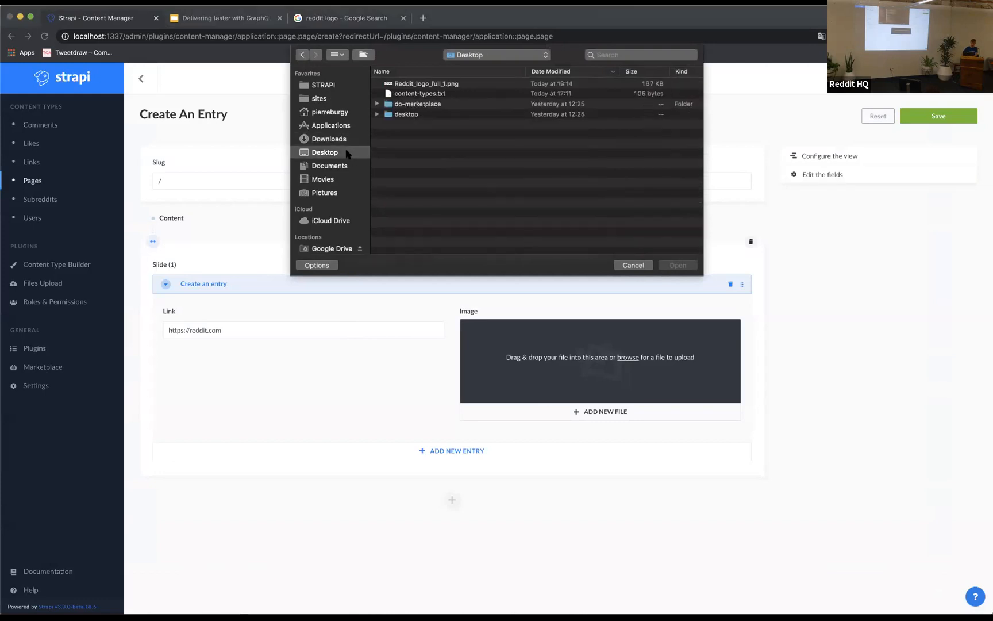
{"action": "left_click", "coordinate": [632, 265]}
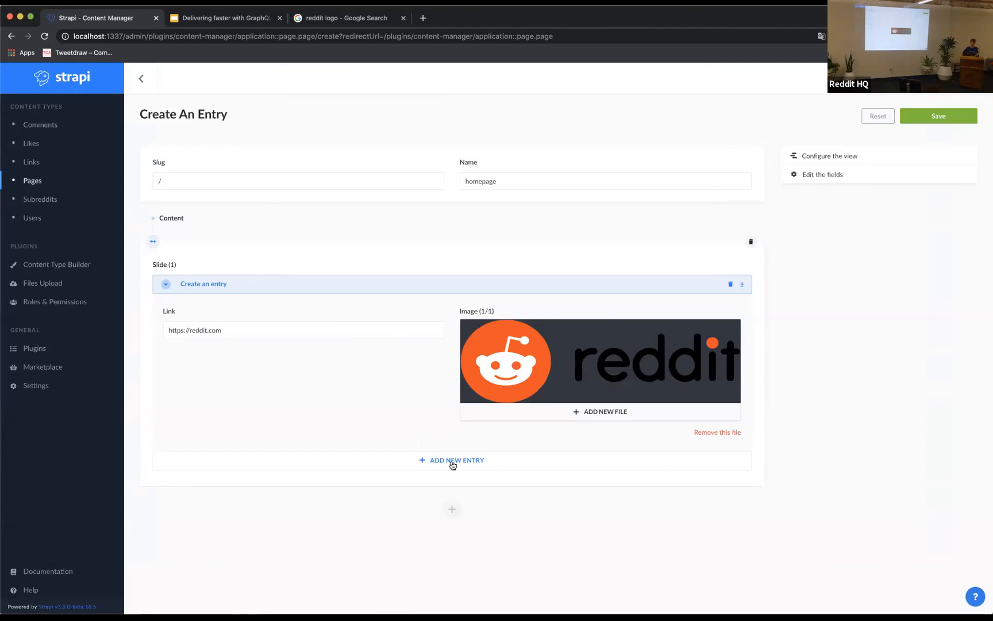
{"action": "left_click", "coordinate": [455, 460]}
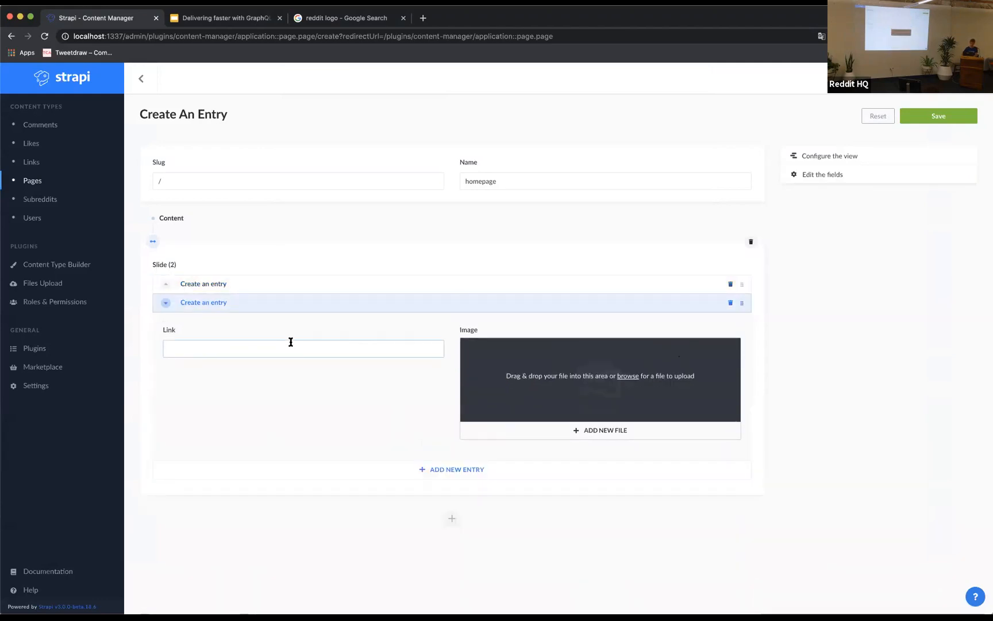
{"action": "type", "text": "http:"}
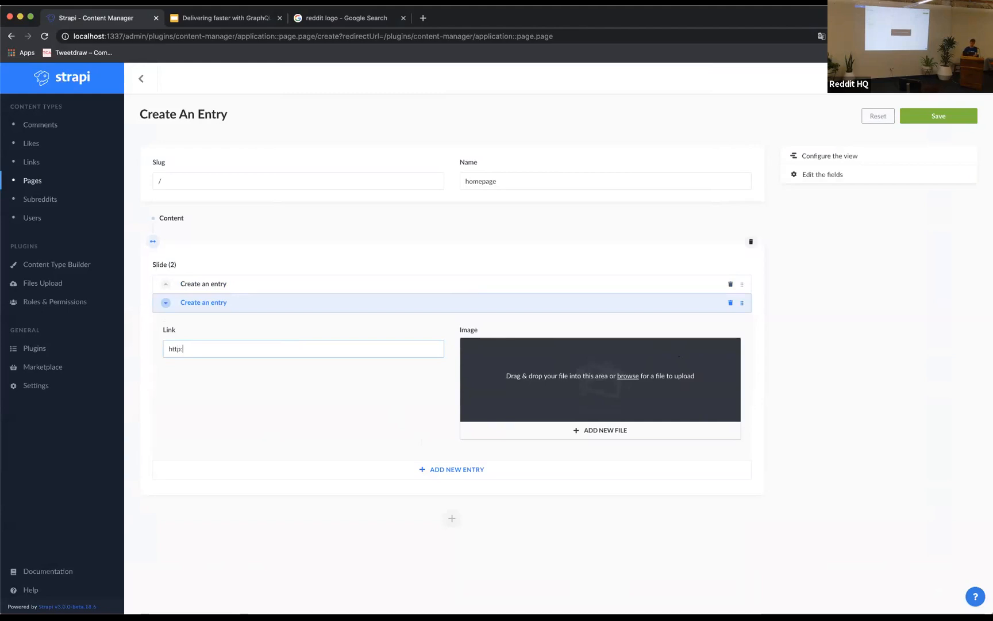
{"action": "type", "text": "/"}
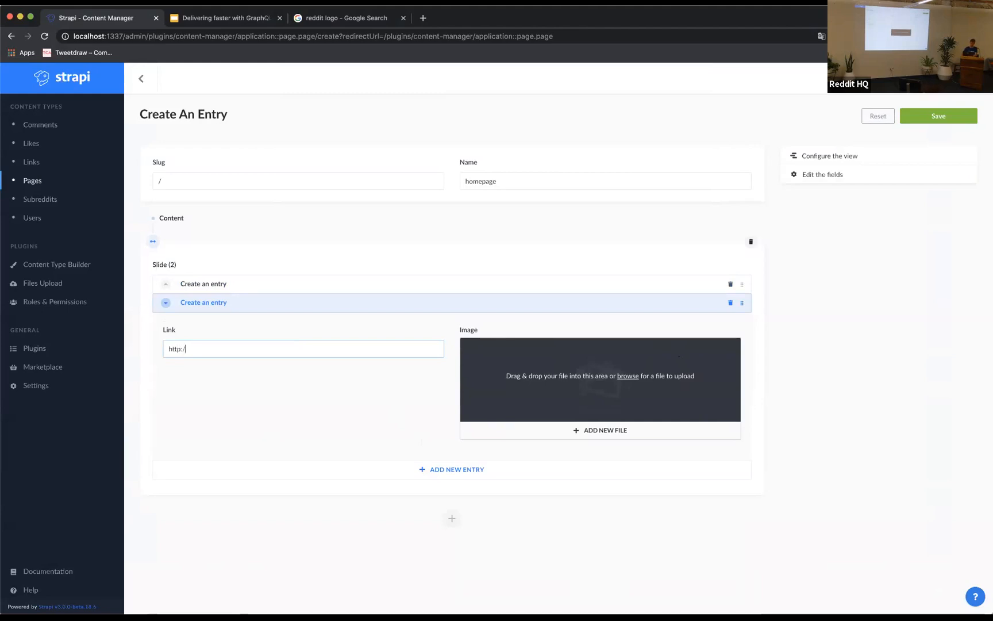
{"action": "type", "text": "reddit1"}
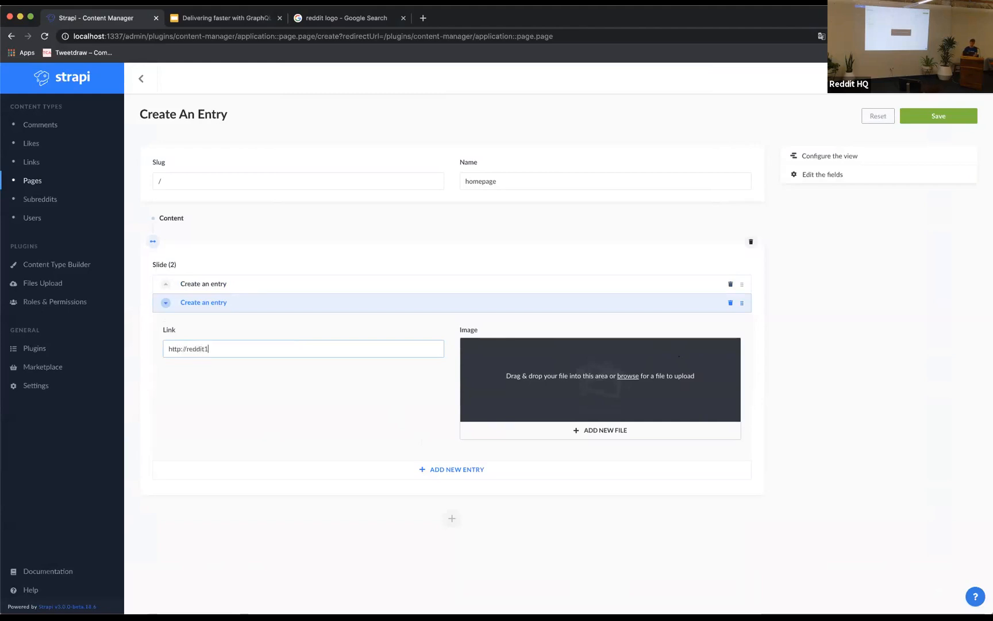
{"action": "type", "text": ".com"}
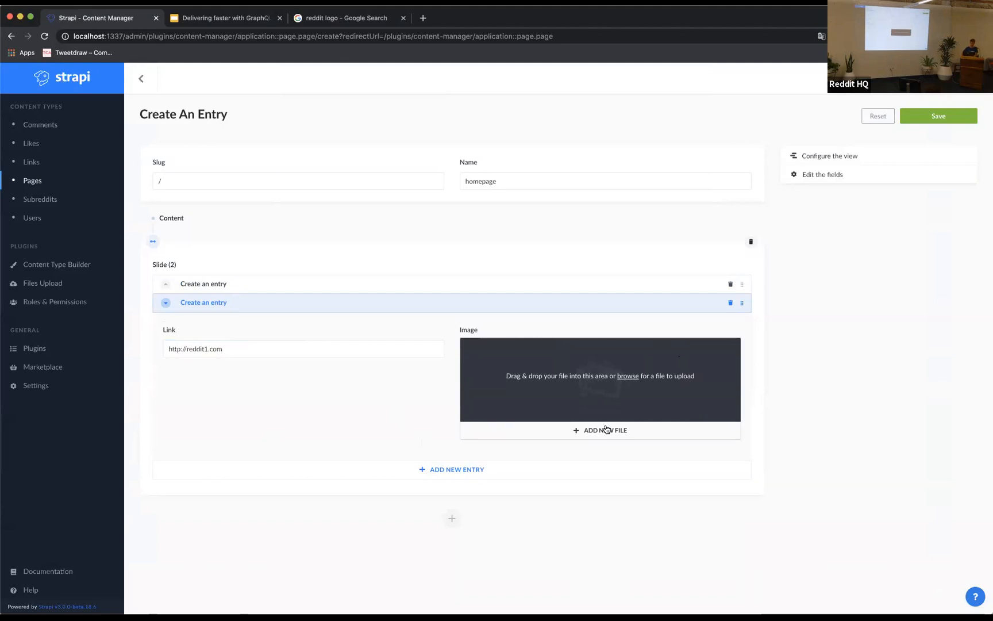
{"action": "mouse_move", "coordinate": [411, 303]}
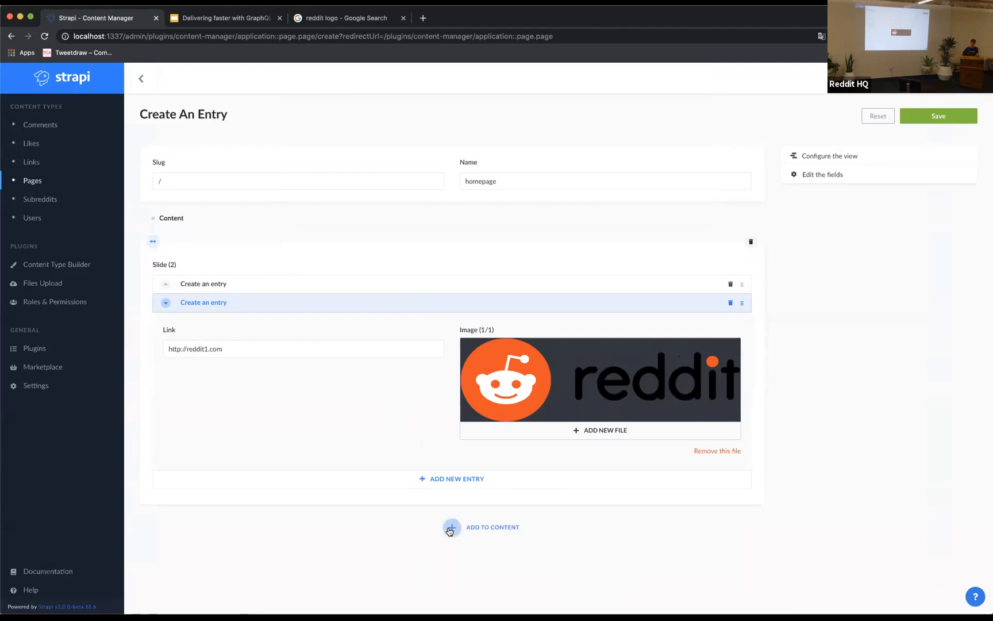
- Add a paragraph titled Hello world to the content and save the homepage entry
{"action": "left_click", "coordinate": [451, 526]}
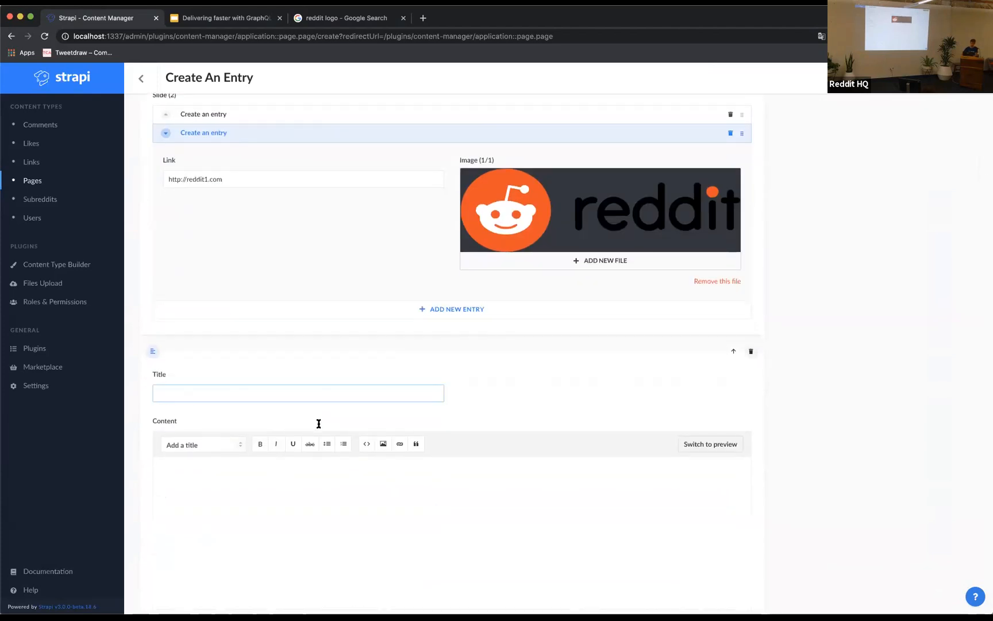
{"action": "type", "text": "Hello world"}
{"action": "left_click", "coordinate": [452, 486]}
{"action": "type", "text": "rsteauniretaurnsetnaui rsa**uit**e"}
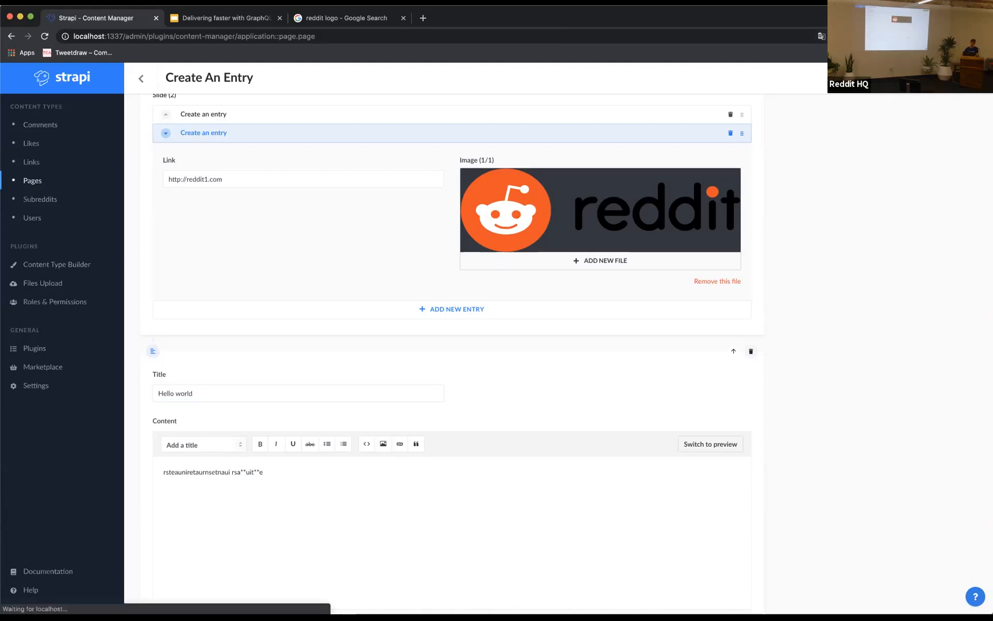
{"action": "left_click", "coordinate": [140, 78]}
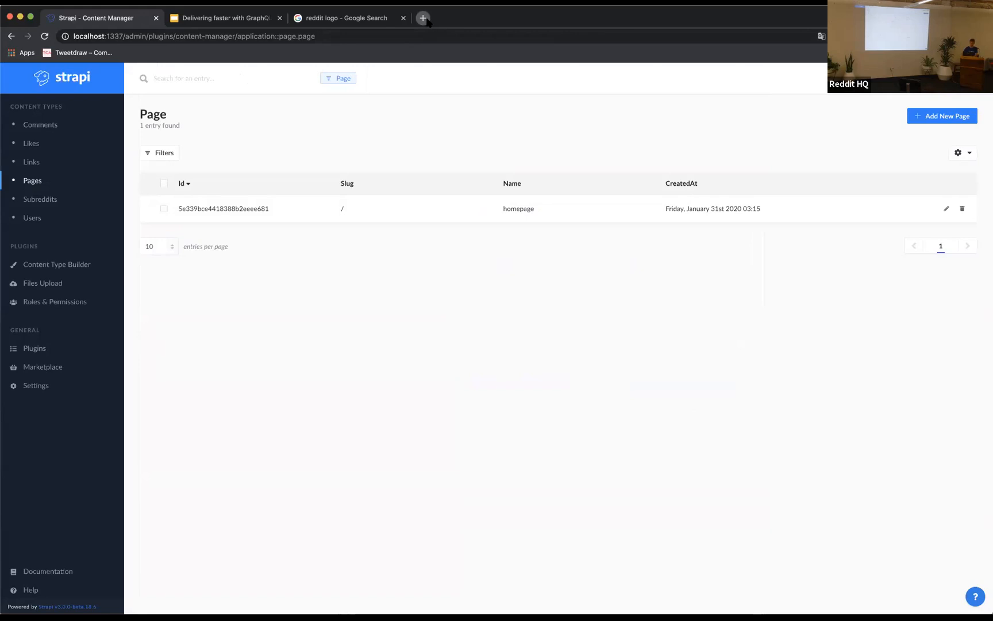
- Write a pages query requesting id, slug and name, then return to Strapi admin
{"action": "type", "text": "localhost:1337/admin"}
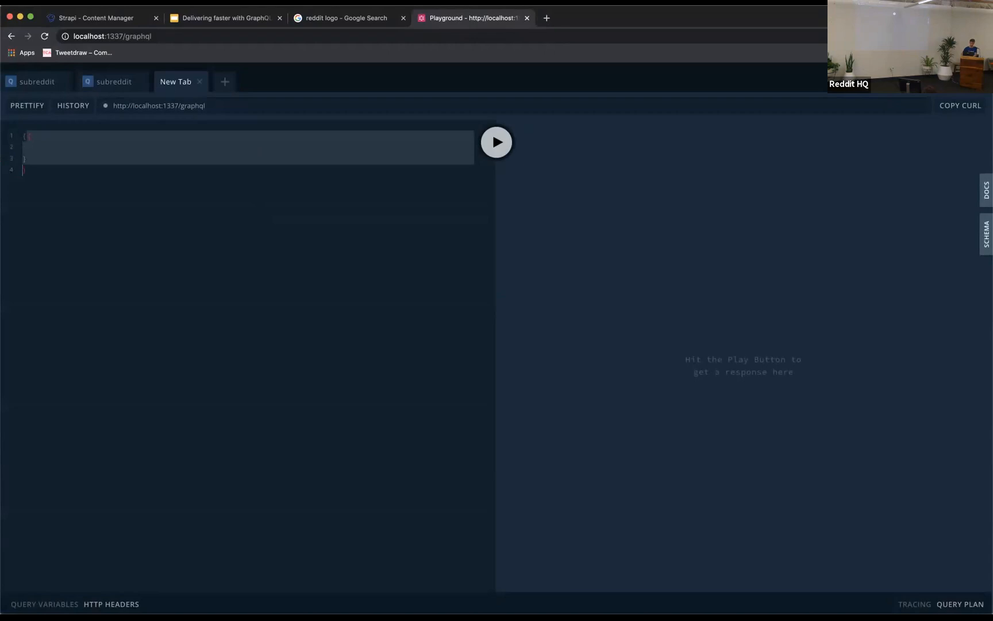
{"action": "type", "text": "pages { id slu}}"}
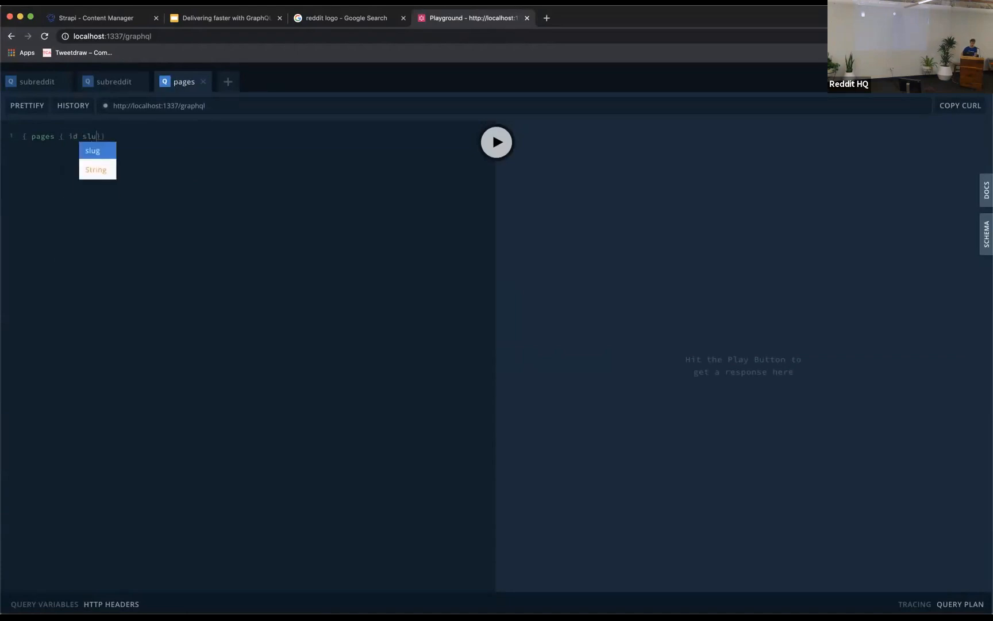
{"action": "type", "text": "name"}
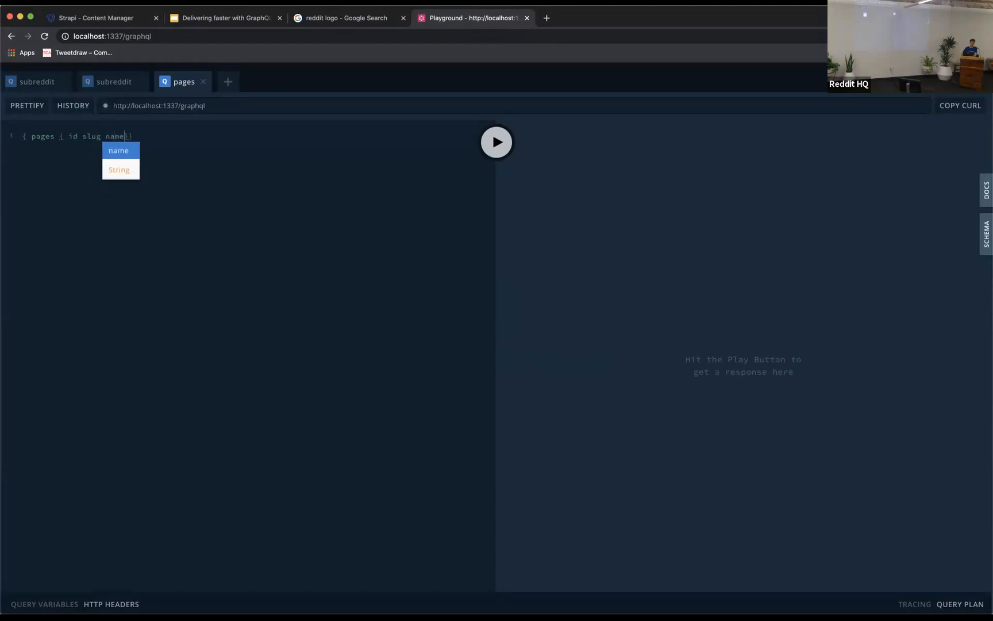
{"action": "left_click", "coordinate": [495, 142]}
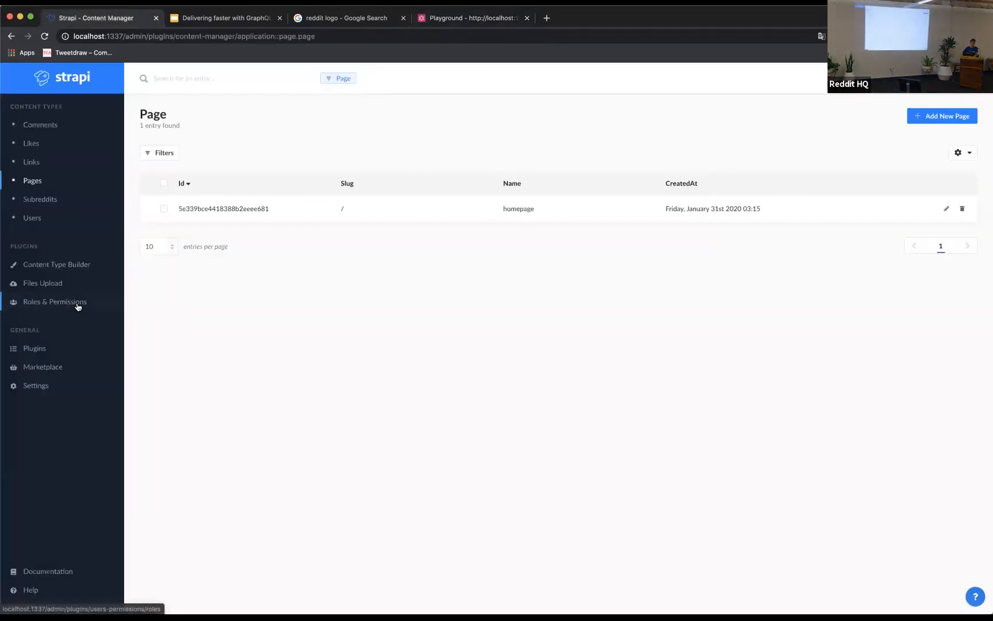
- Grant the Public role Page find permission, save, and return to the query
{"action": "left_click", "coordinate": [54, 301]}
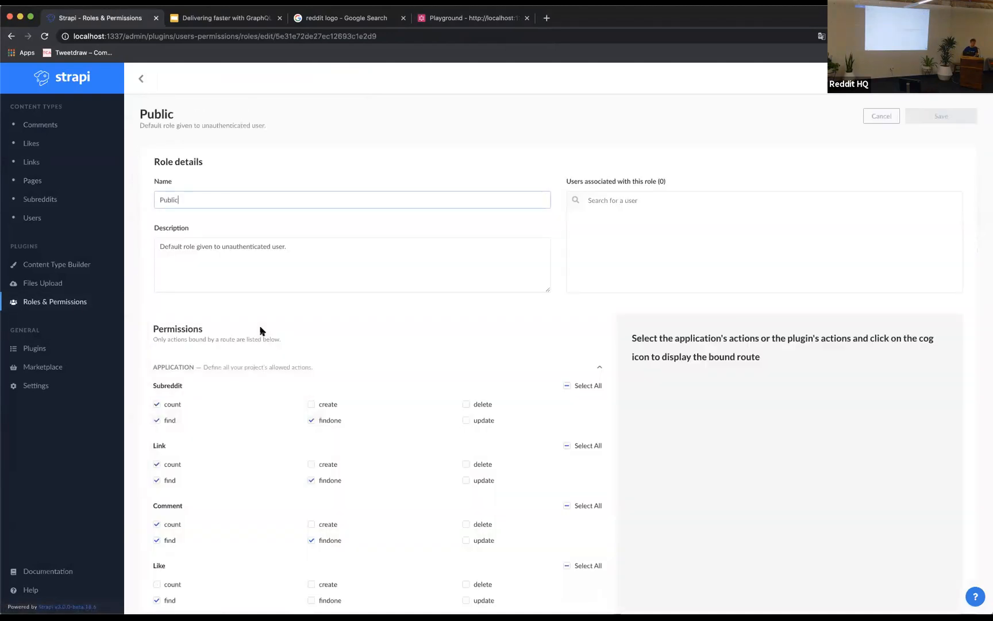
{"action": "scroll", "scroll_direction": "down", "scroll_amount": 3}
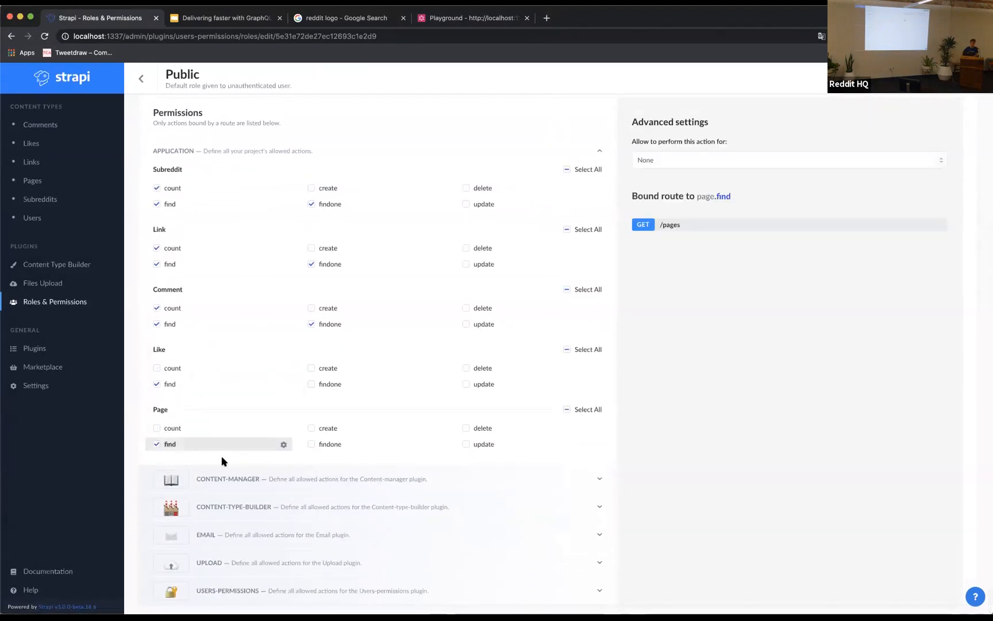
{"action": "mouse_move", "coordinate": [894, 102]}
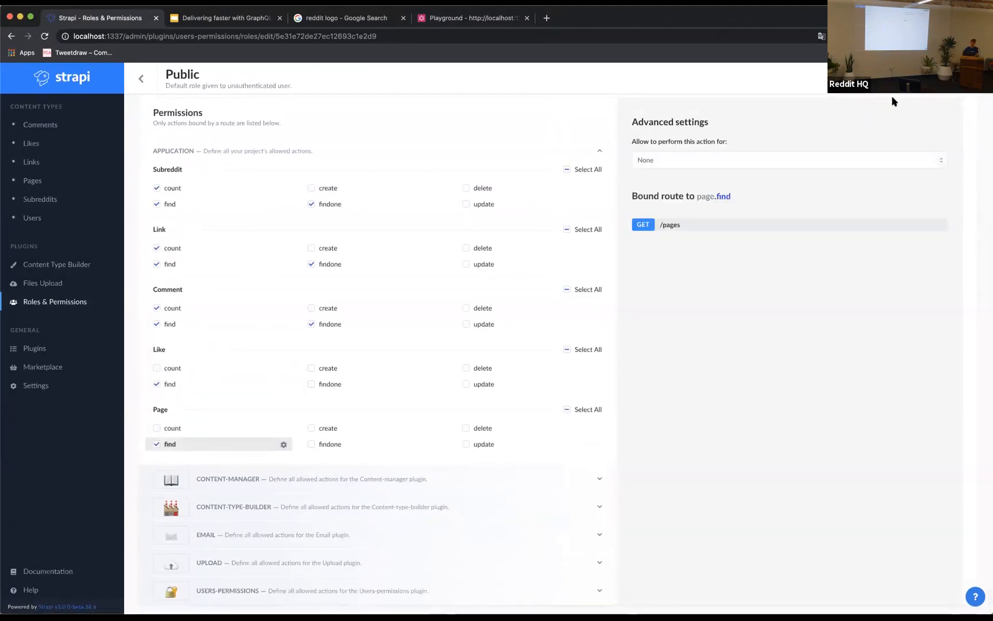
{"action": "left_click", "coordinate": [140, 78]}
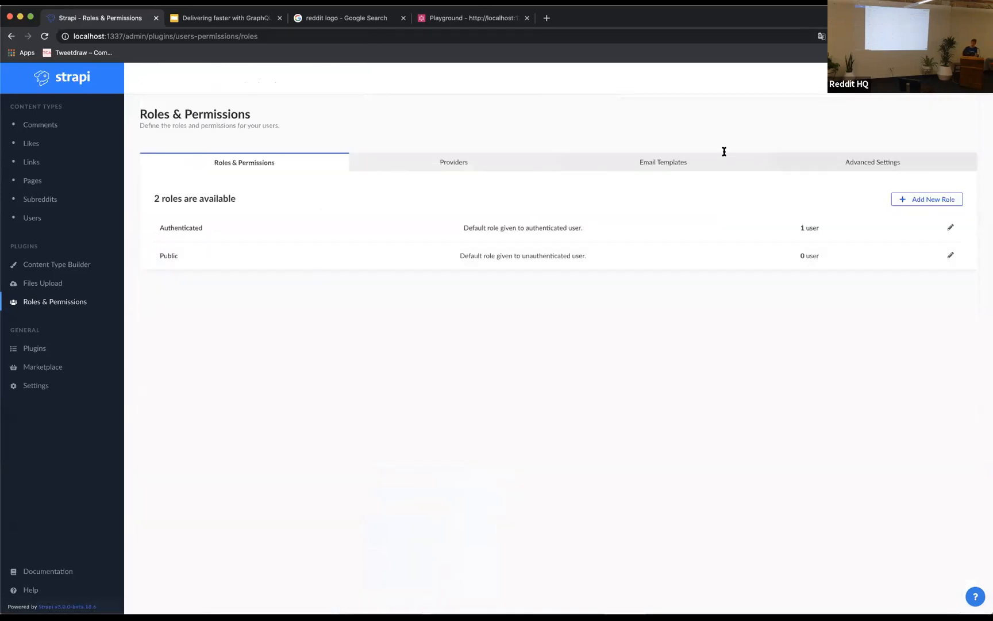
{"action": "left_click", "coordinate": [471, 18]}
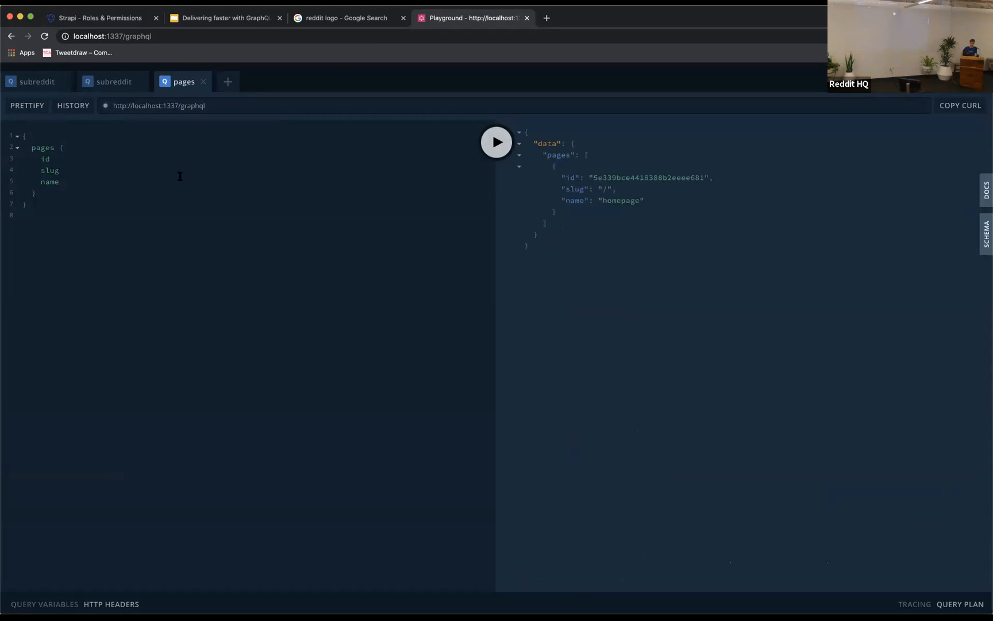
- Request content { __typename } in the pages query and run it to list the component types
{"action": "type", "text": "content"}
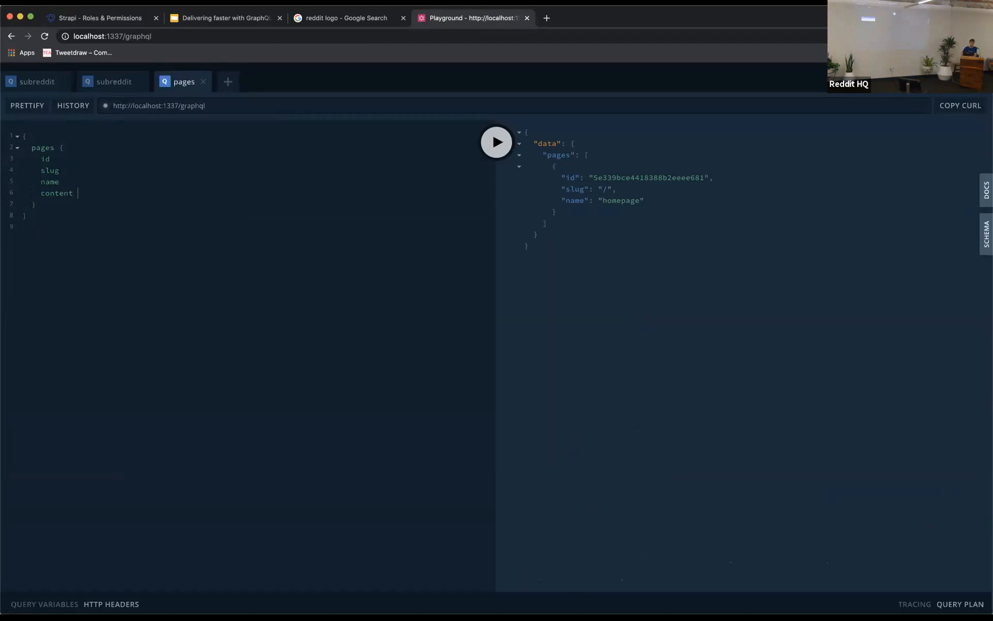
{"action": "type", "text": "{__typename"}
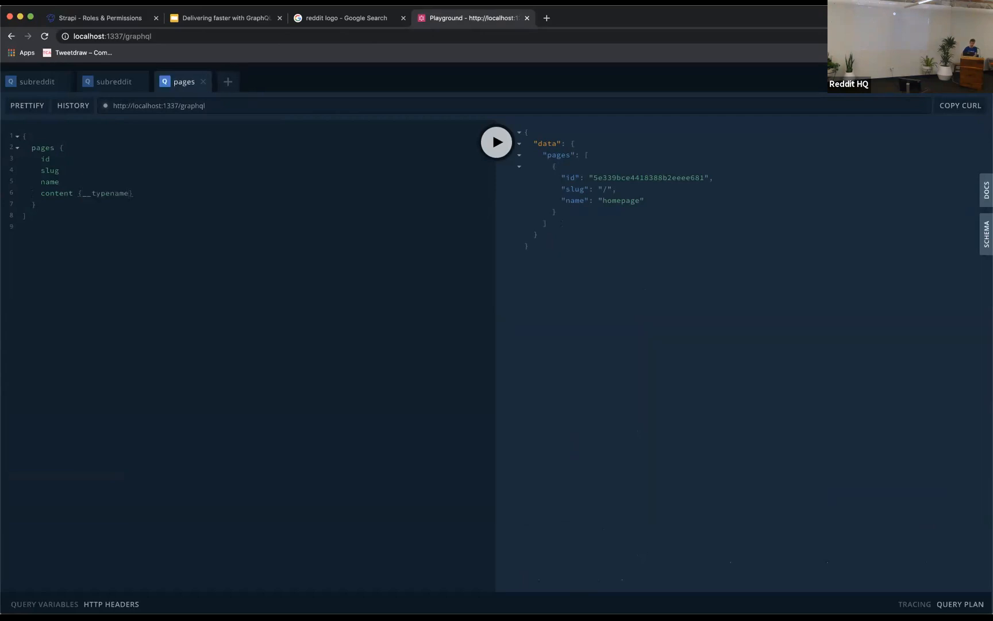
{"action": "left_click", "coordinate": [495, 141]}
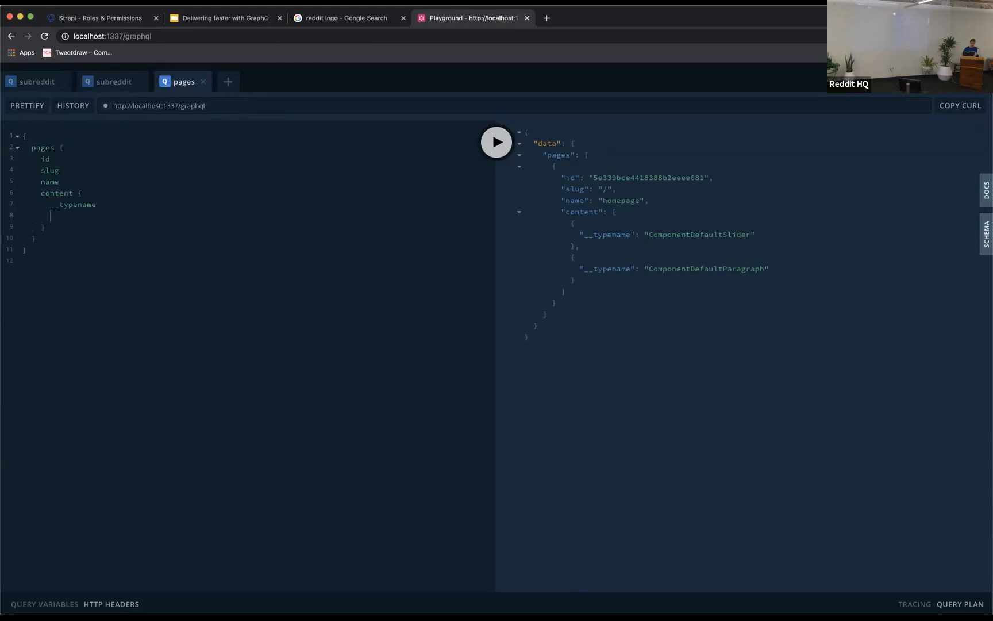
- Add a ... on ComponentDefaultSlider fragment returning slide link and image url
{"action": "type", "text": "... on"}
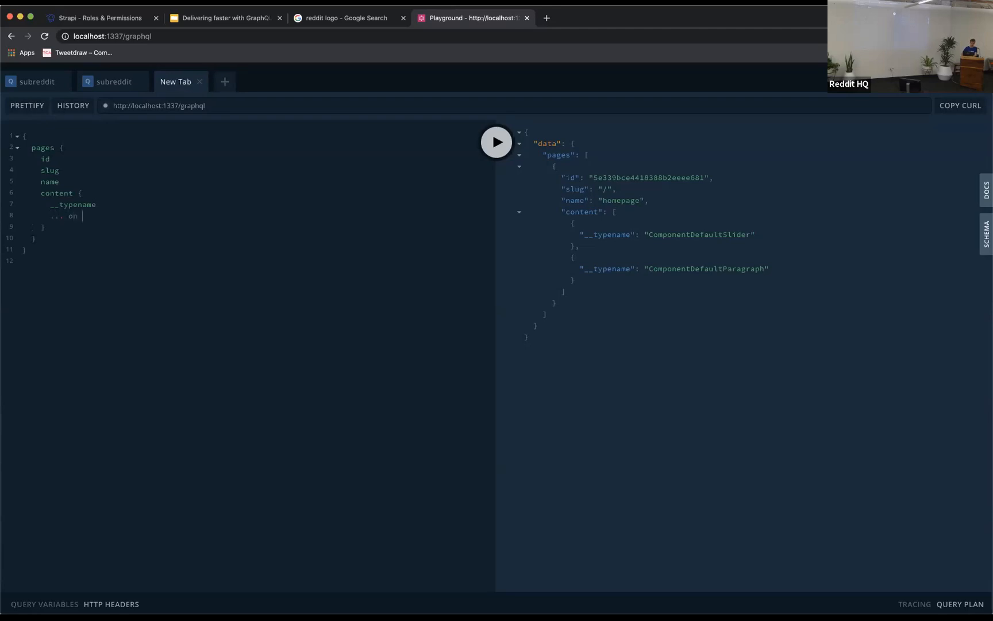
{"action": "type", "text": "Con"}
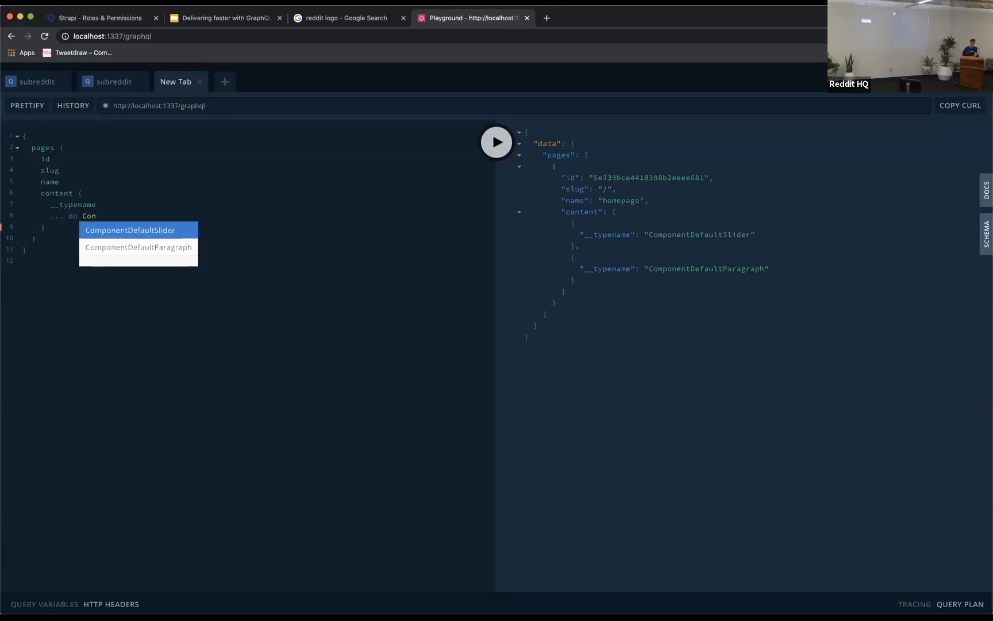
{"action": "left_click", "coordinate": [130, 230]}
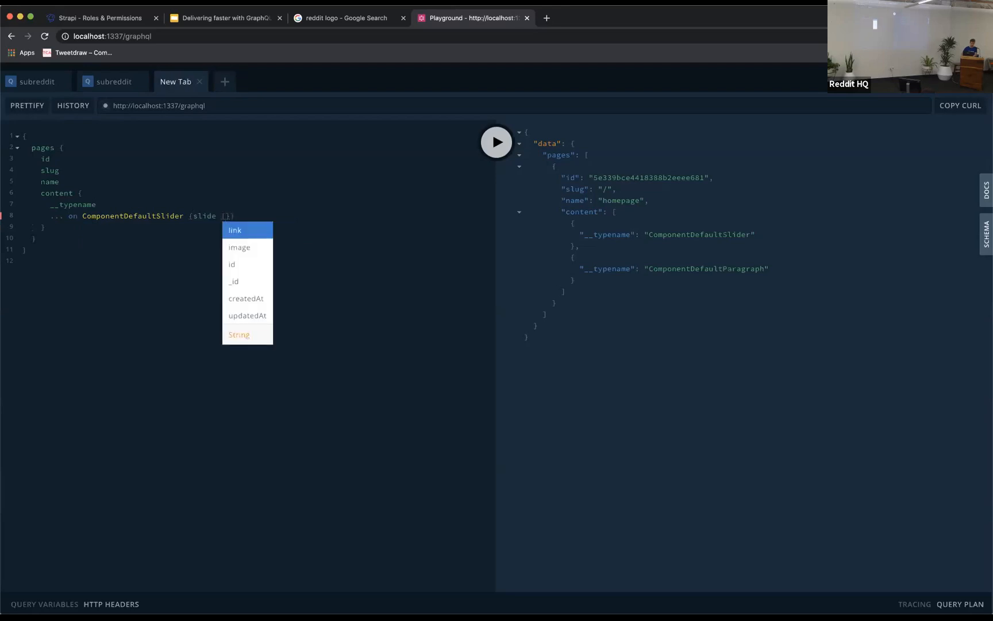
{"action": "left_click", "coordinate": [235, 230]}
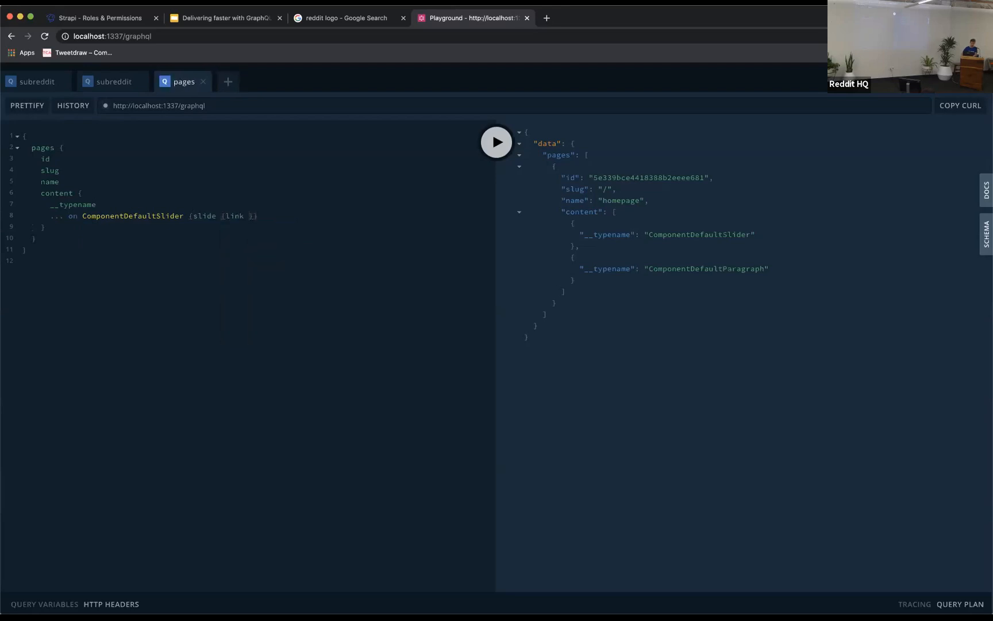
{"action": "type", "text": "{ im"}
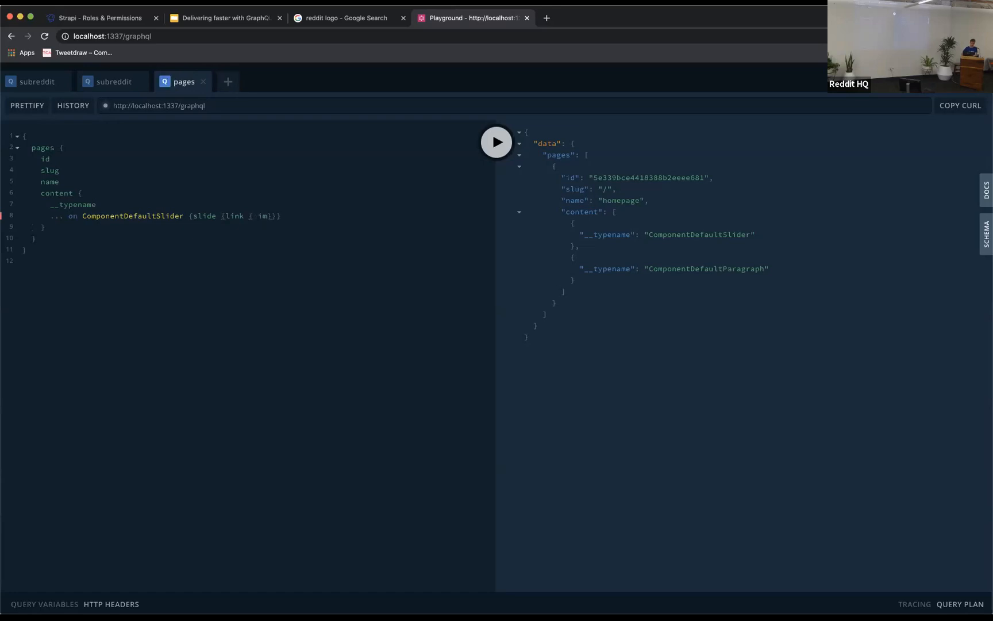
{"action": "type", "text": "im"}
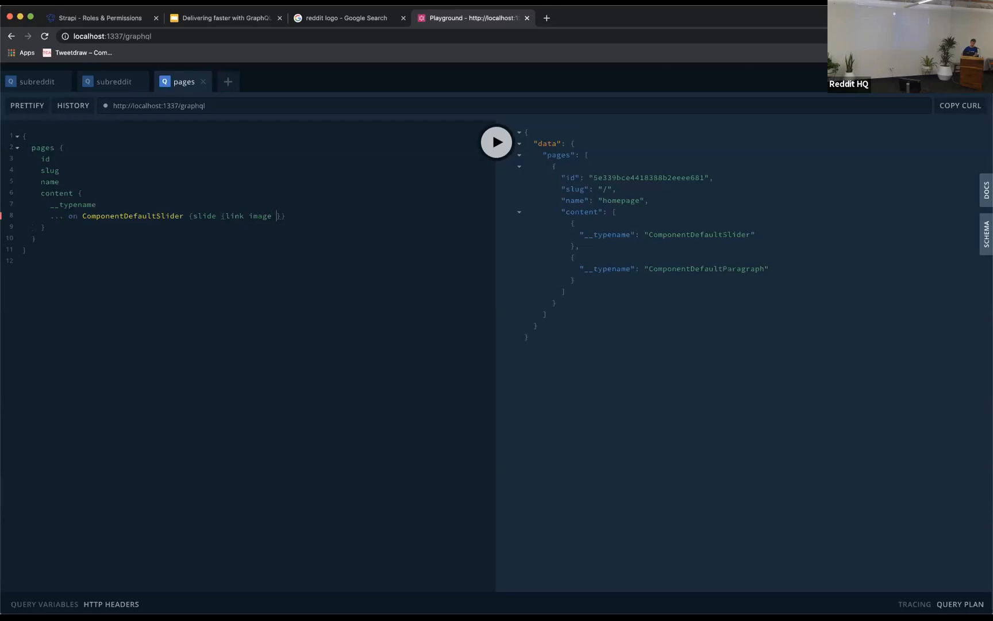
{"action": "type", "text": "url"}
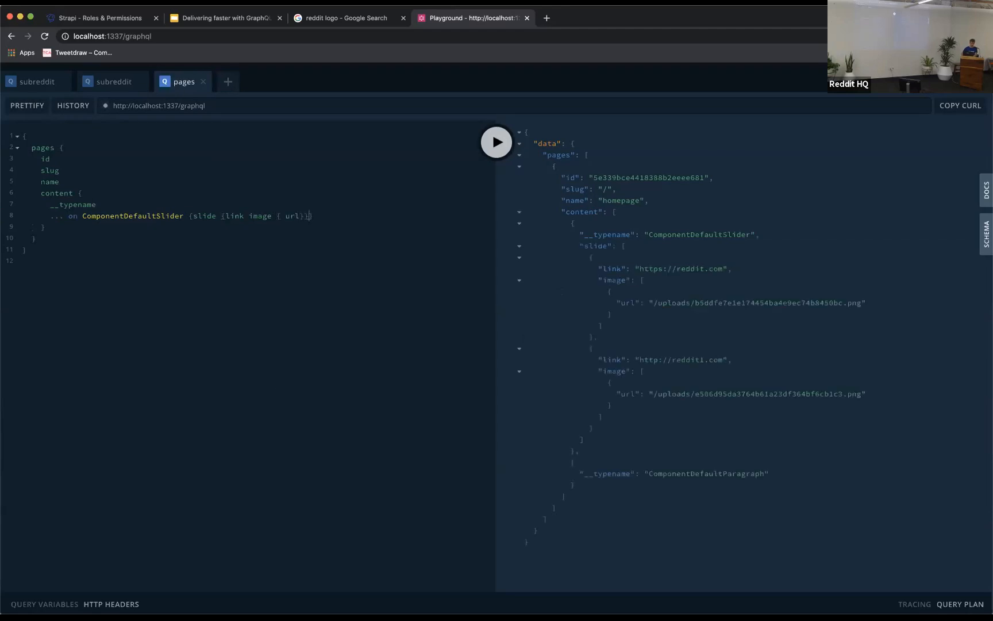
- Add a ... on ComponentDefaultParagraph fragment returning id, title and content
{"action": "type", "text": "... on ComponentDefaultParagraph"}
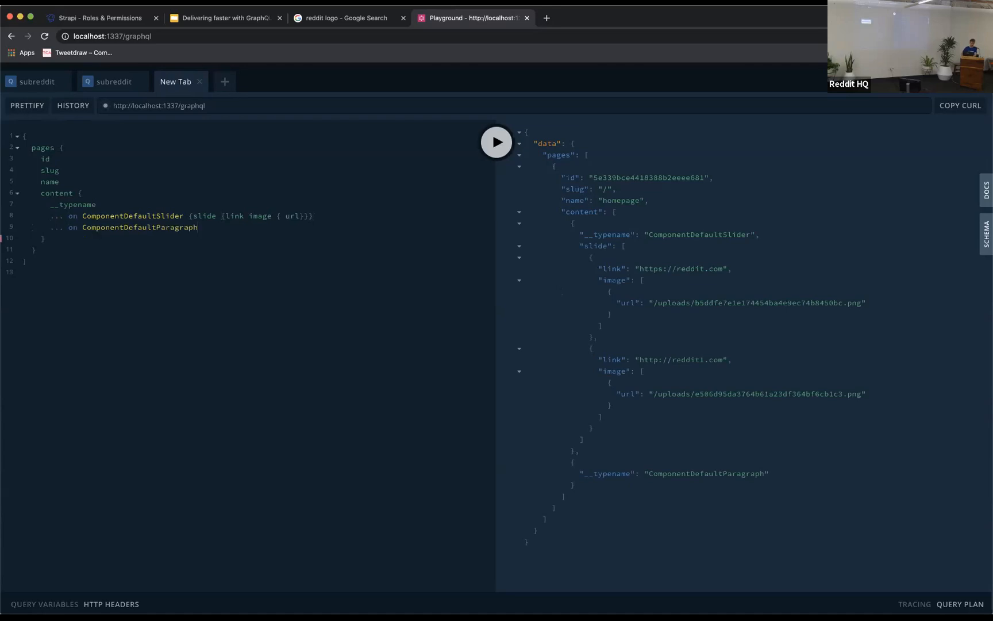
{"action": "type", "text": "{id"}
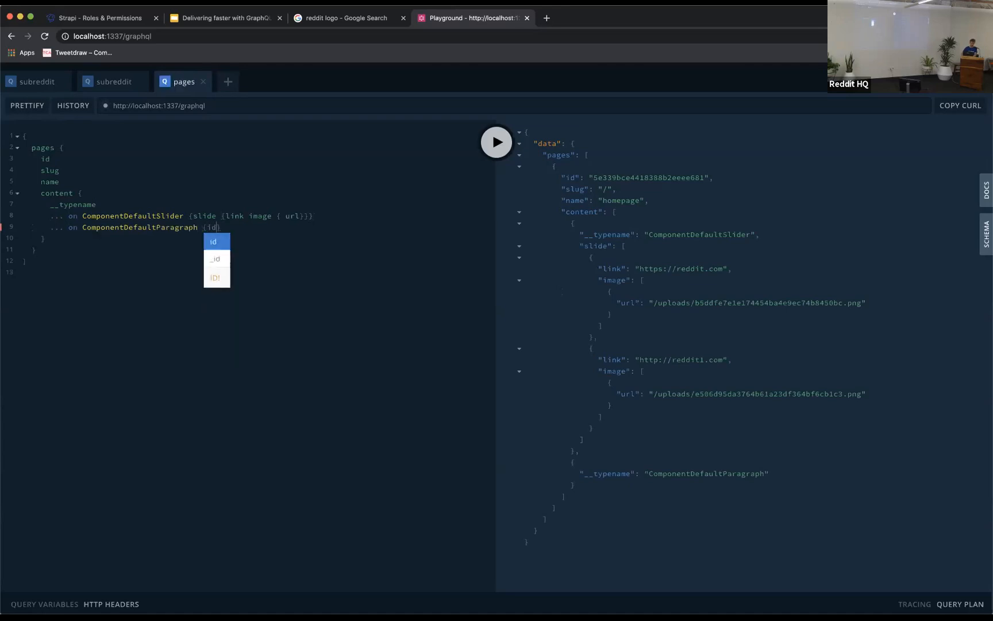
{"action": "type", "text": "title content"}
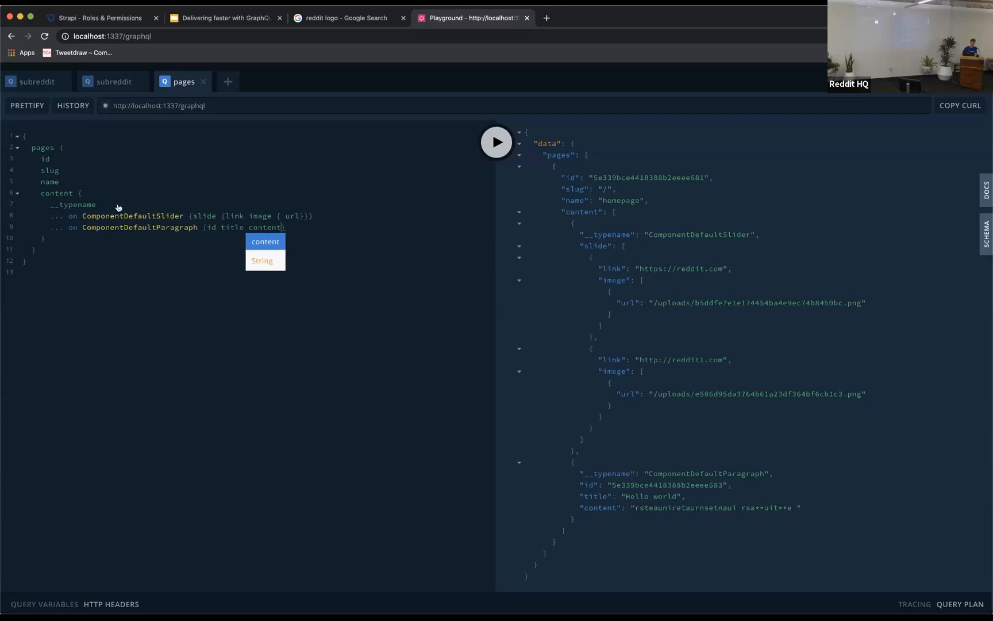
- Return to the Slides deck and start presenting the current slide
{"action": "left_click", "coordinate": [223, 17]}
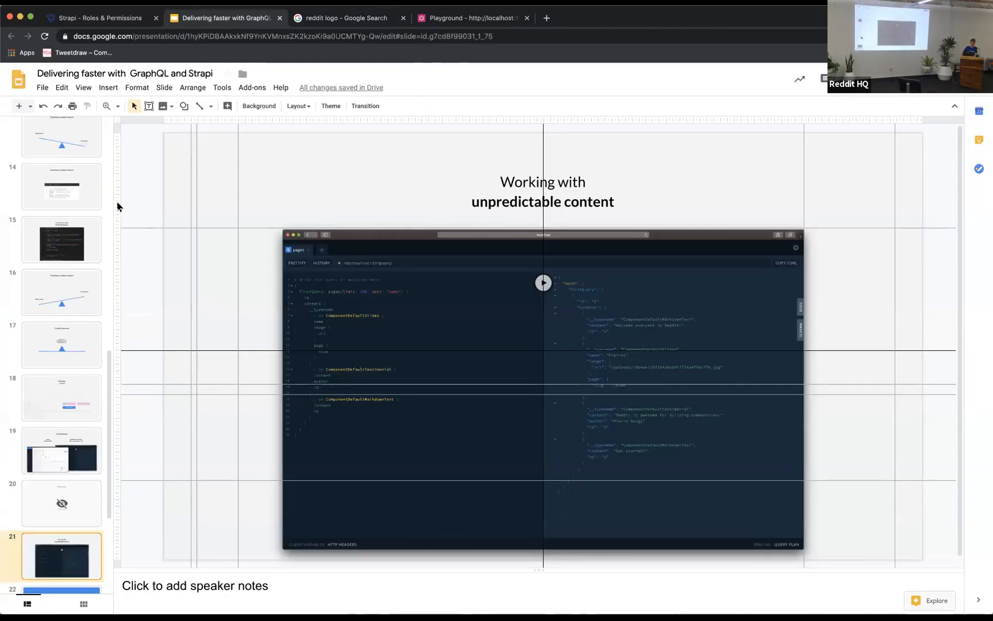
{"action": "left_click", "coordinate": [98, 17]}
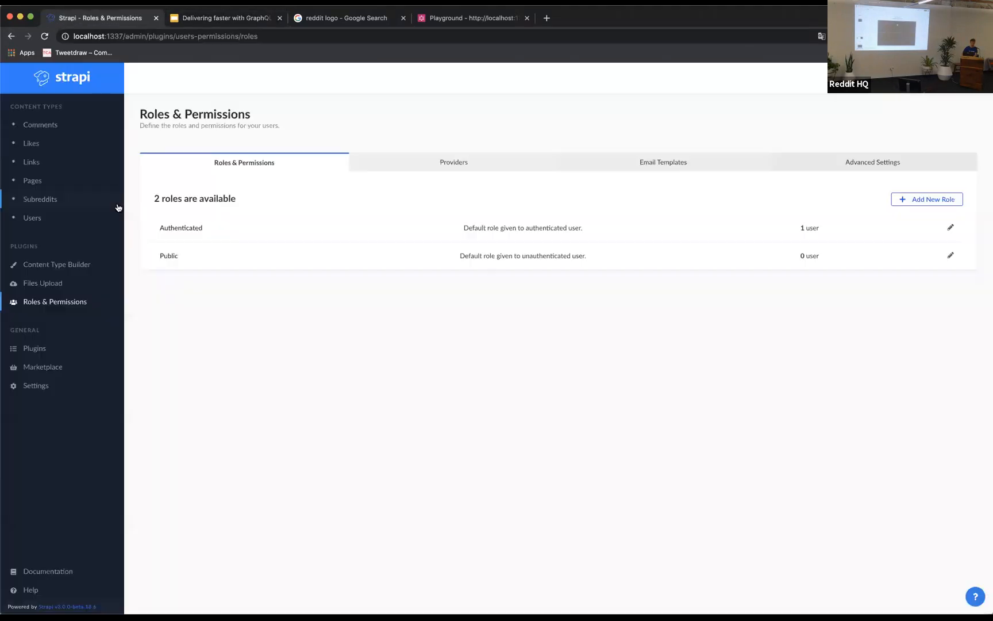
{"action": "left_click", "coordinate": [224, 17]}
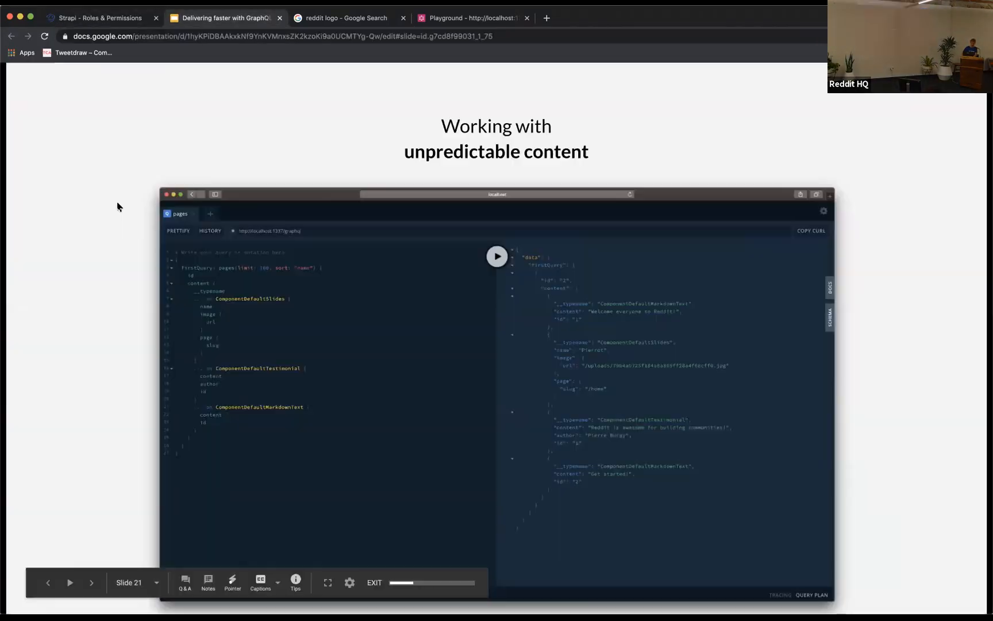